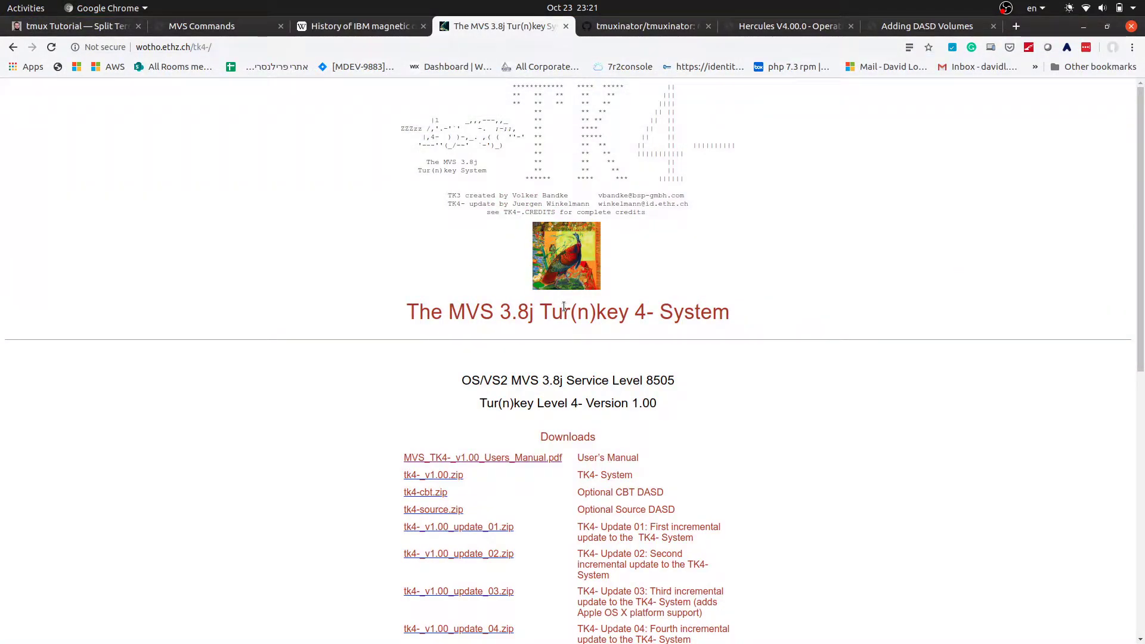
# Step: With the Hercules lib and bin paths exported, run dasdinit to show its usage help
pyautogui.scroll(-3)
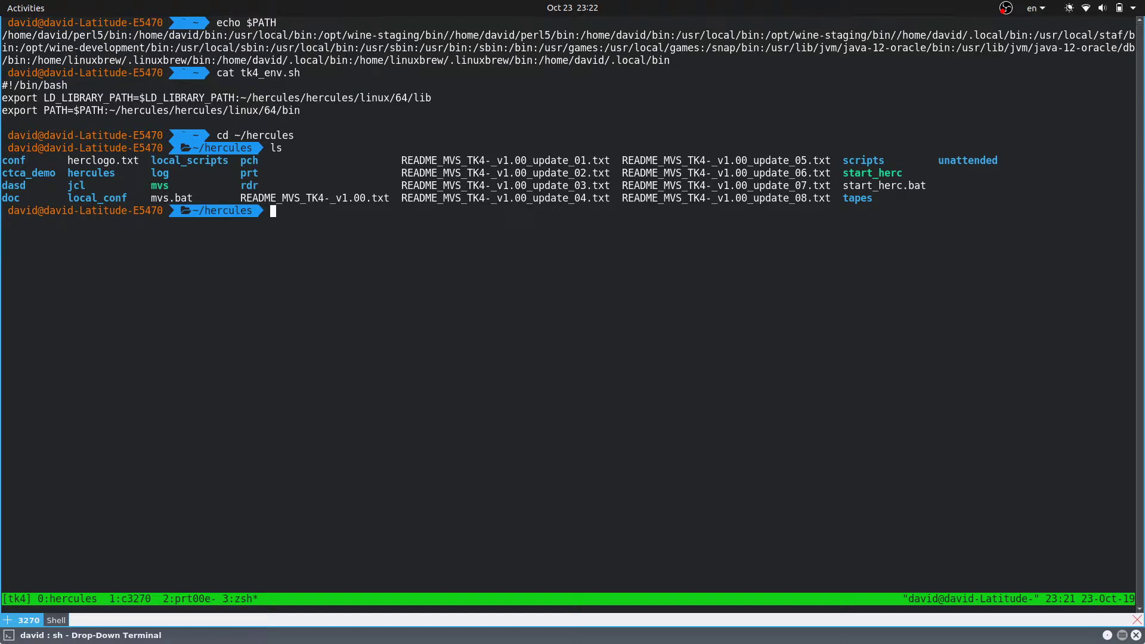
pyautogui.moveTo(1, 100)
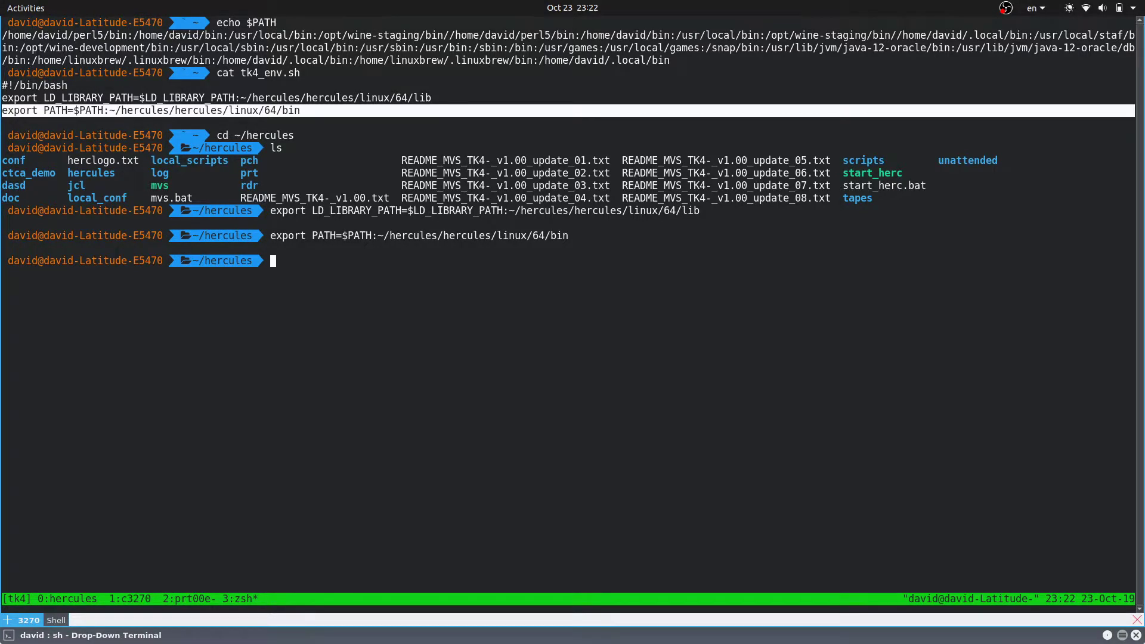
pyautogui.write('dasdinit')
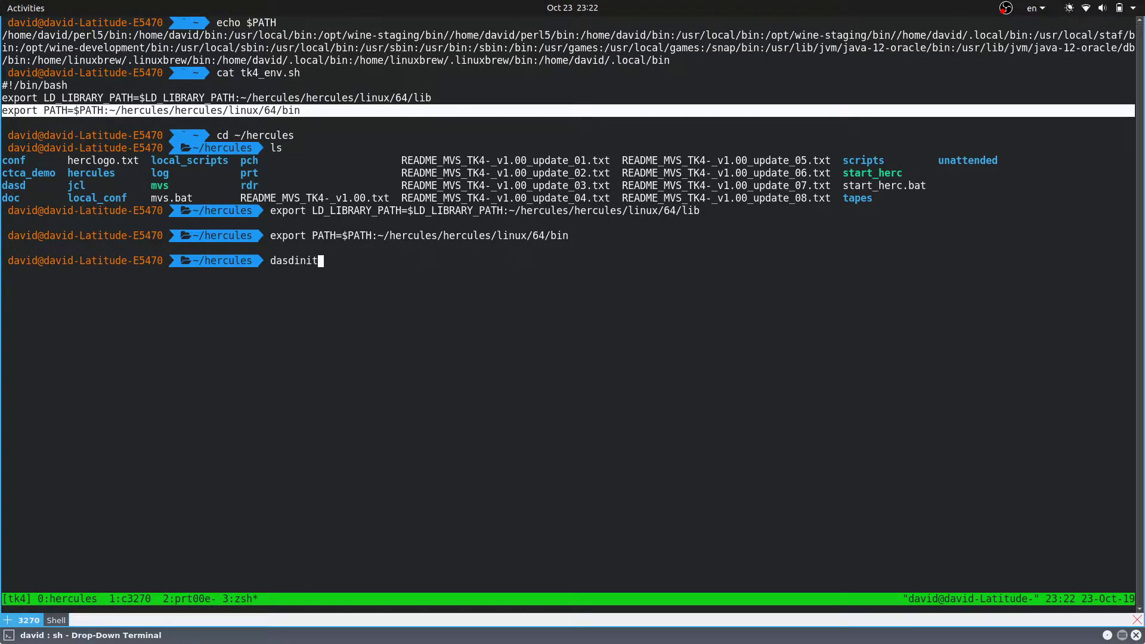
pyautogui.press('Return')
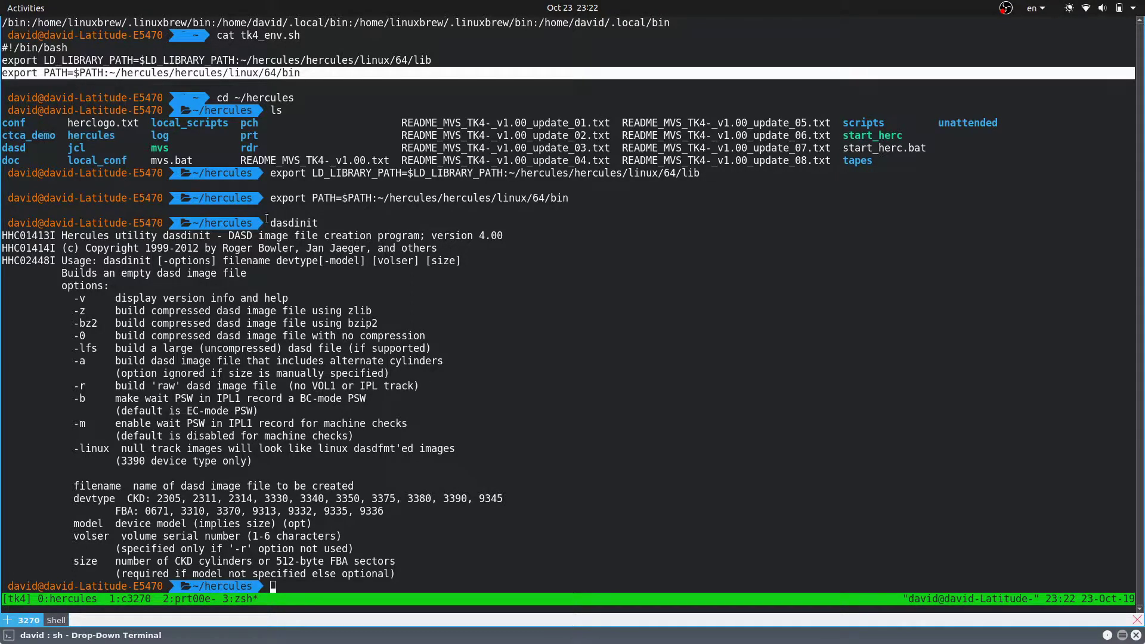
# Step: Search ~/hercules for every dasdinit binary with find -name dasdinit
pyautogui.doubleClick(294, 222)
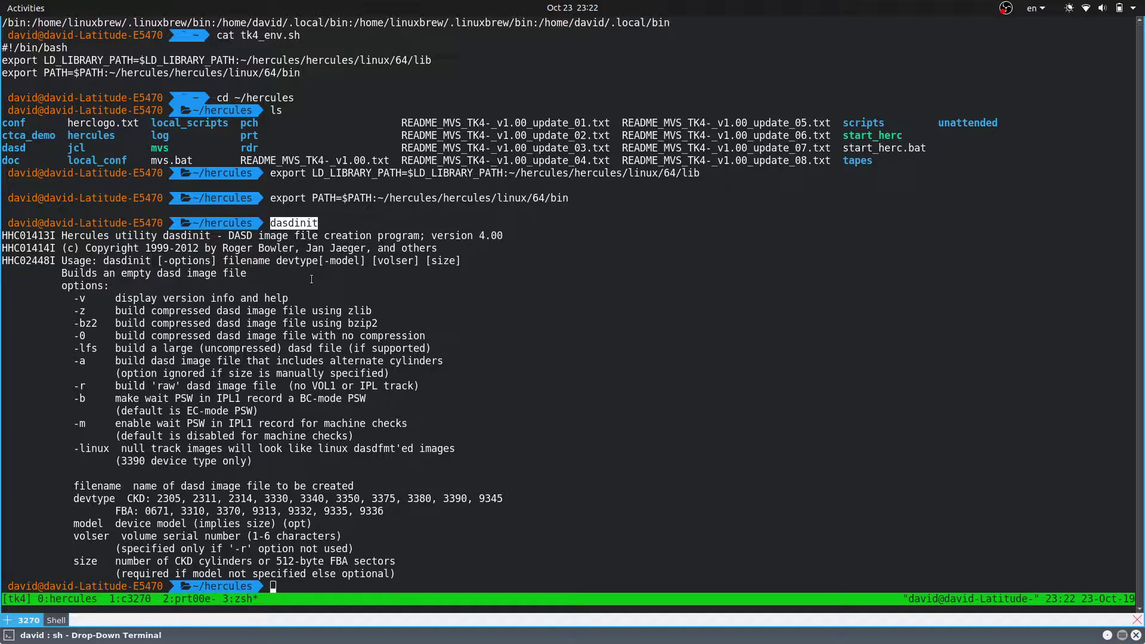
pyautogui.write('find')
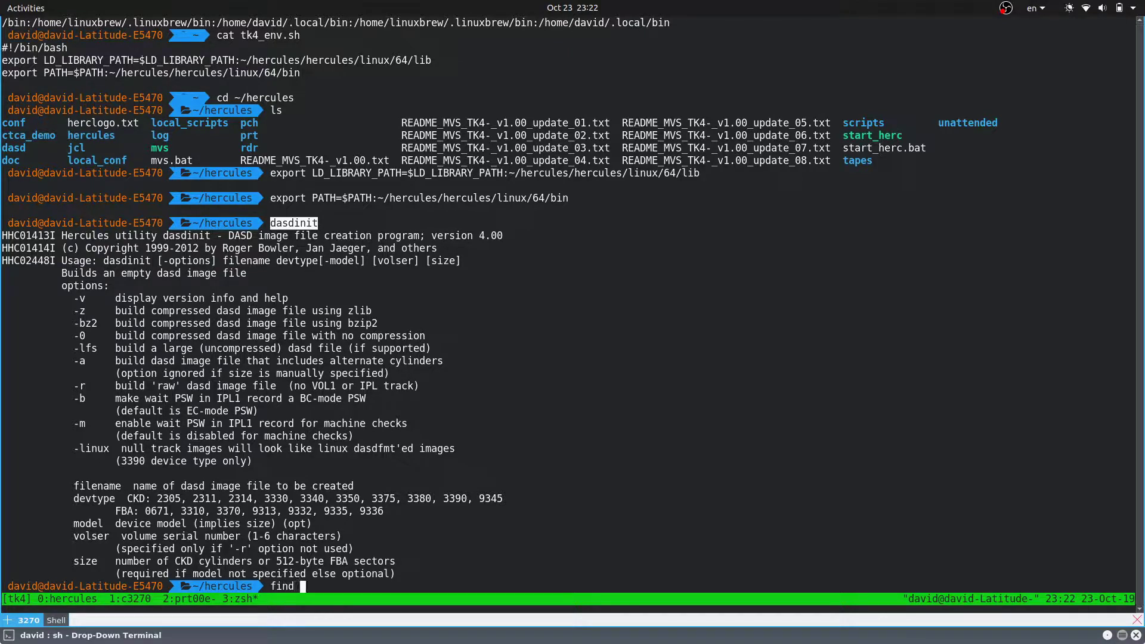
pyautogui.write('~/hu')
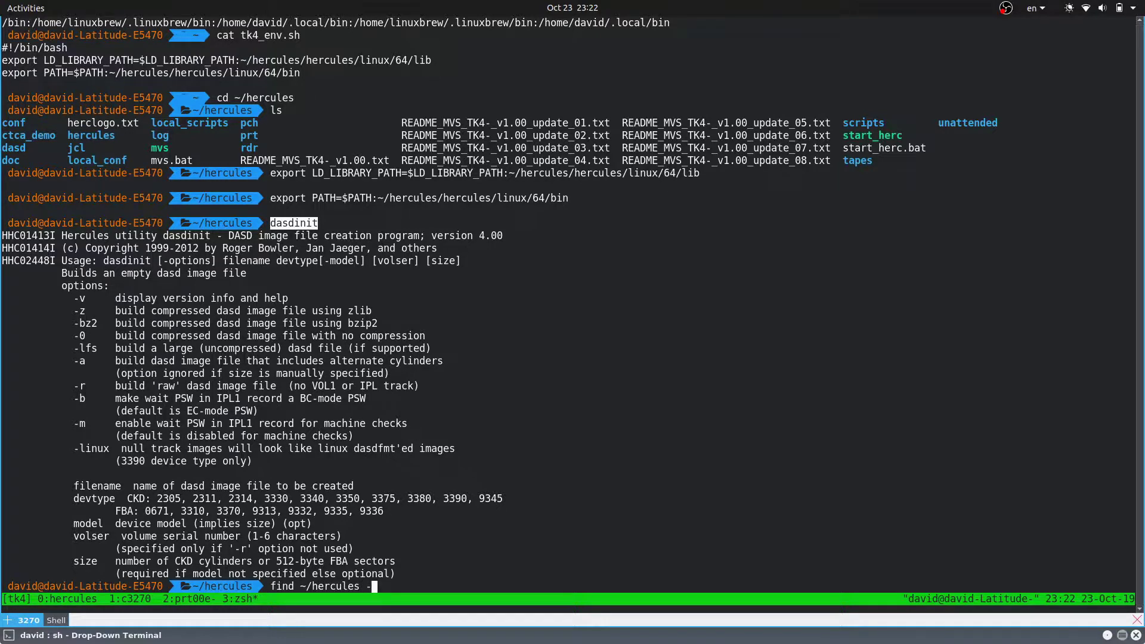
pyautogui.write('name dasdinit')
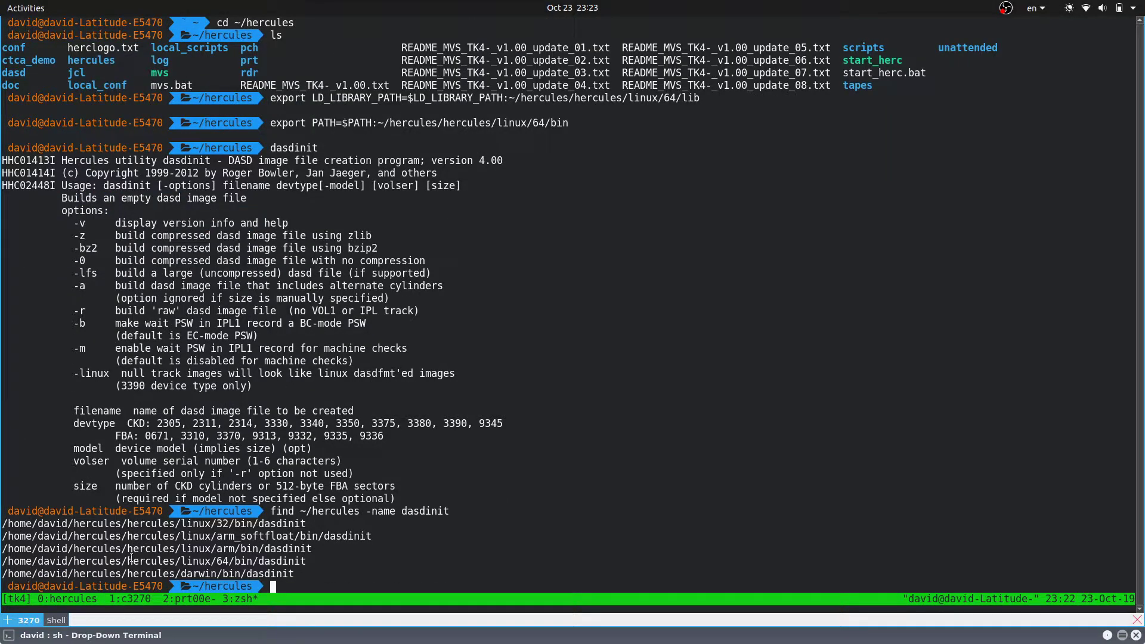
pyautogui.doubleClick(120, 524)
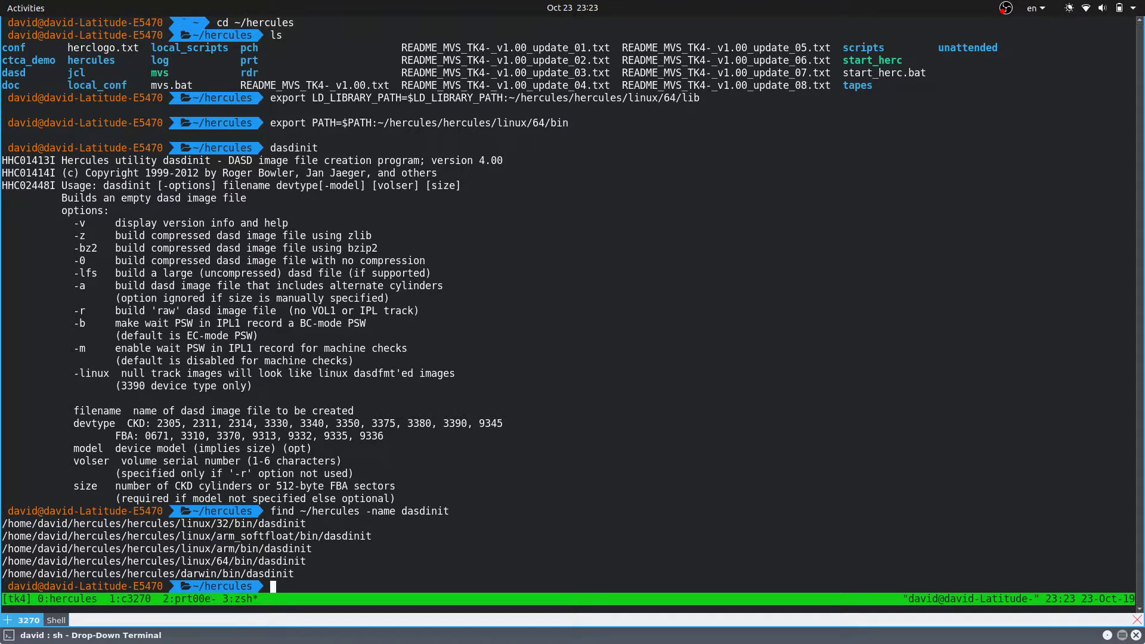
pyautogui.doubleClick(347, 424)
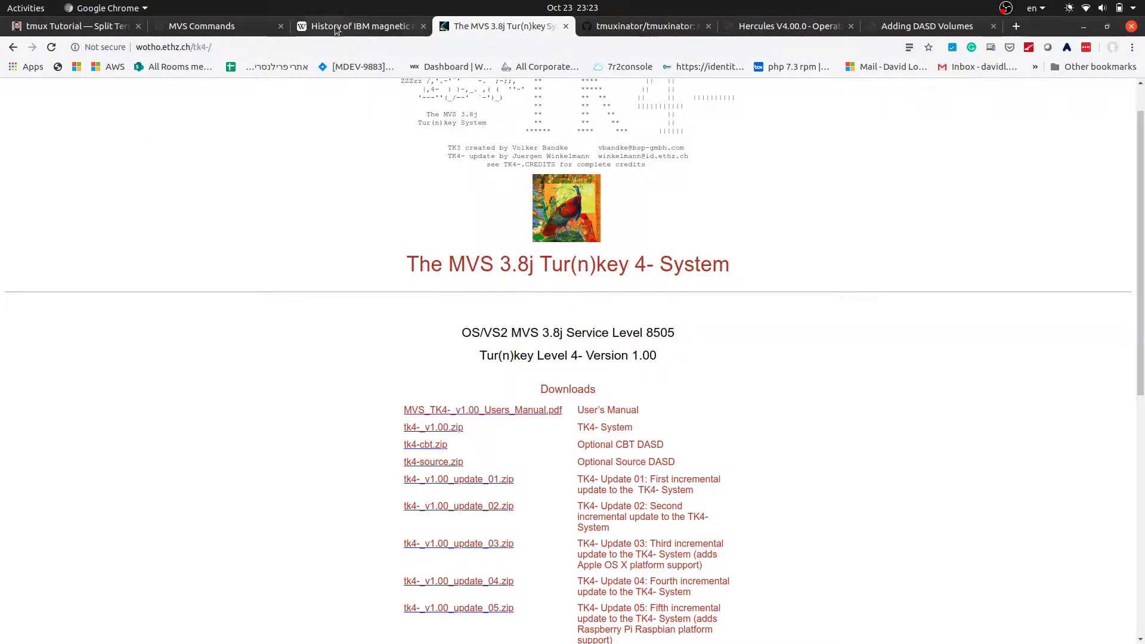
pyautogui.moveTo(342, 31)
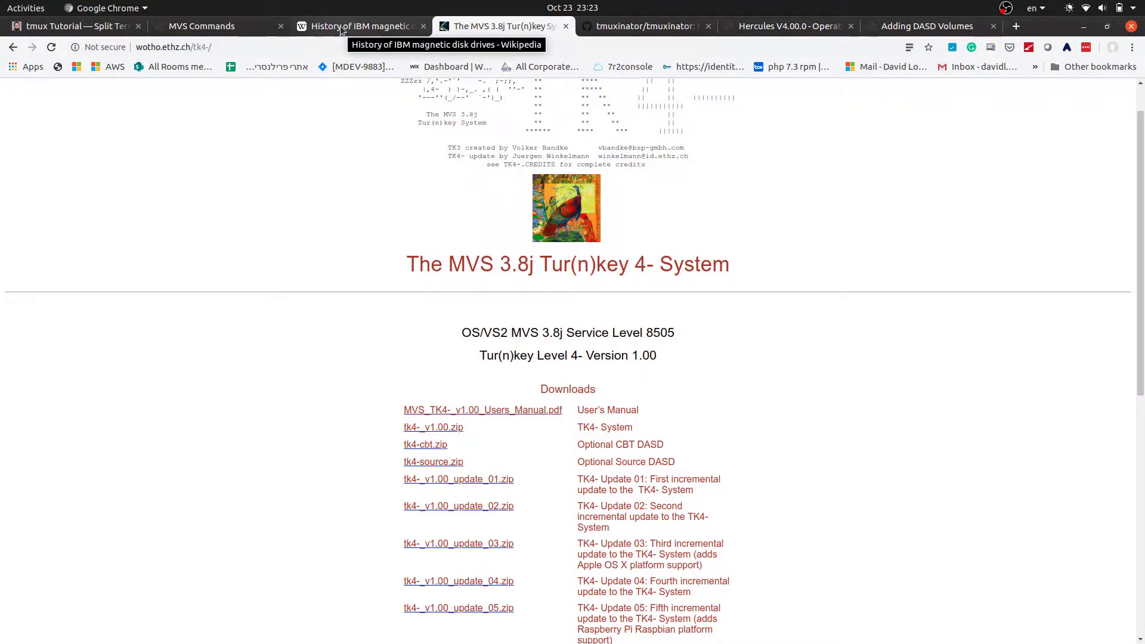
# Step: Bring up the 'History of IBM magnetic disk drives' Wikipedia tab and scroll its contents list
pyautogui.click(358, 25)
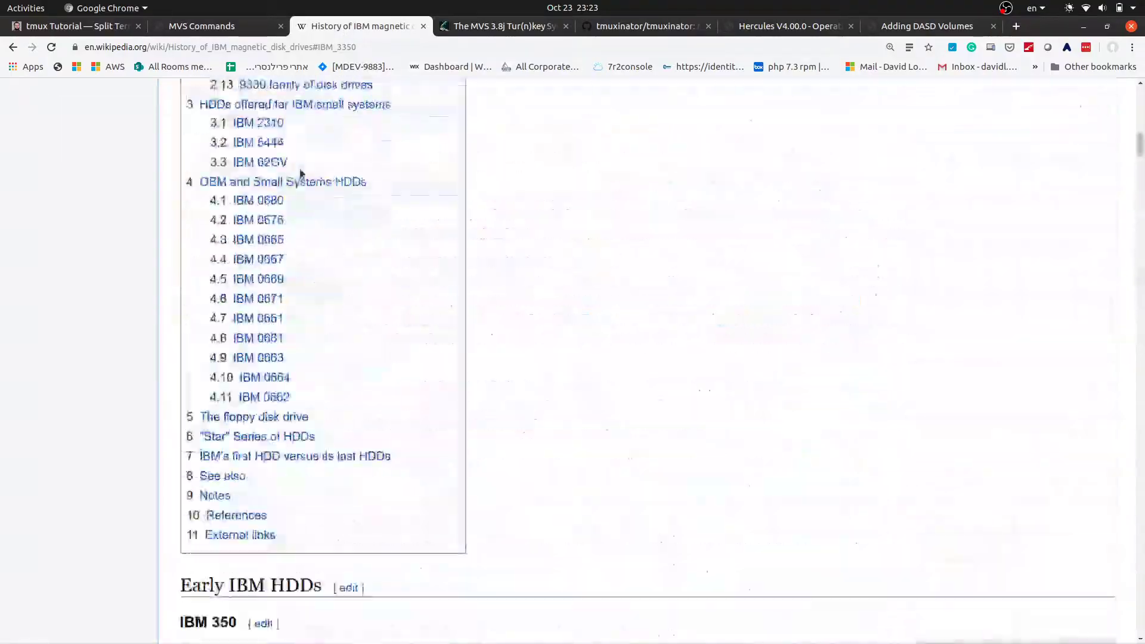
pyautogui.scroll(3)
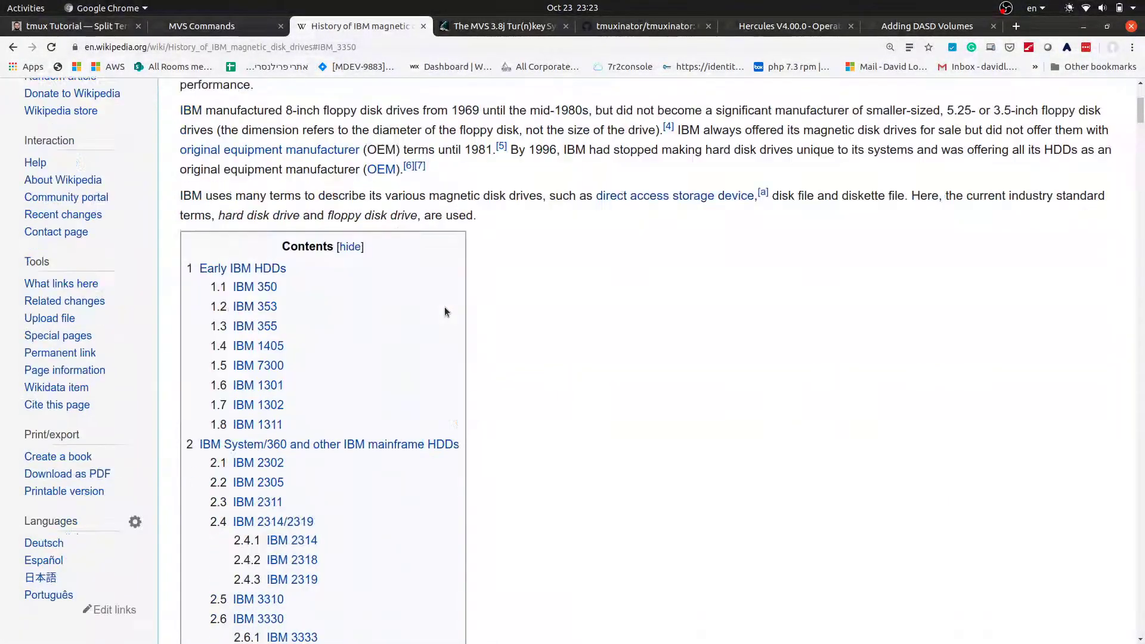
pyautogui.scroll(-3)
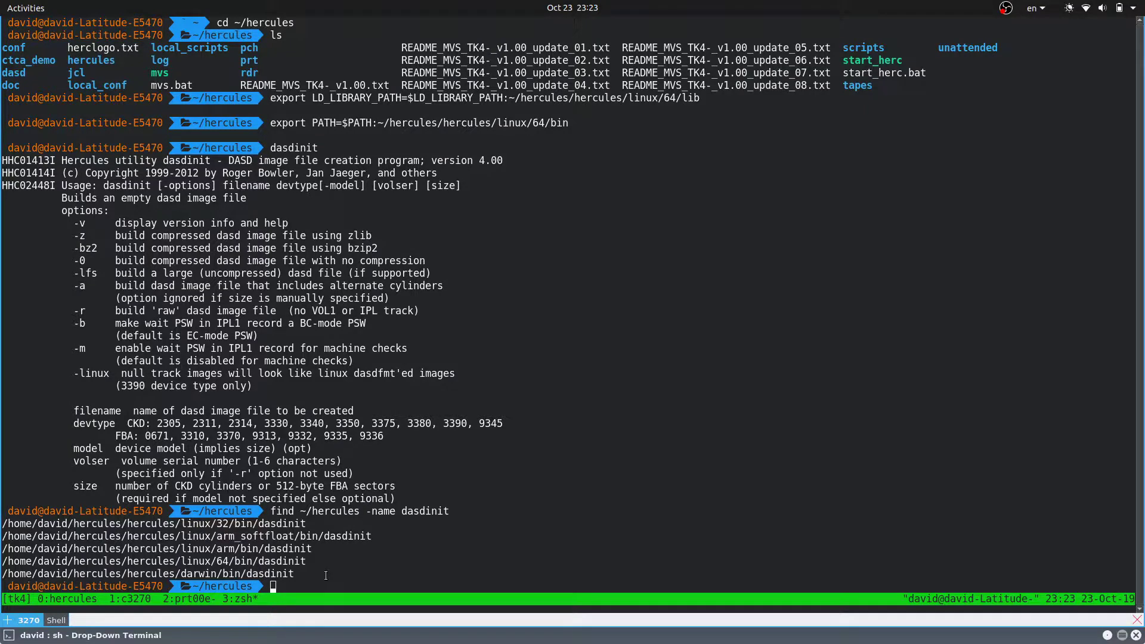
pyautogui.moveTo(236, 473)
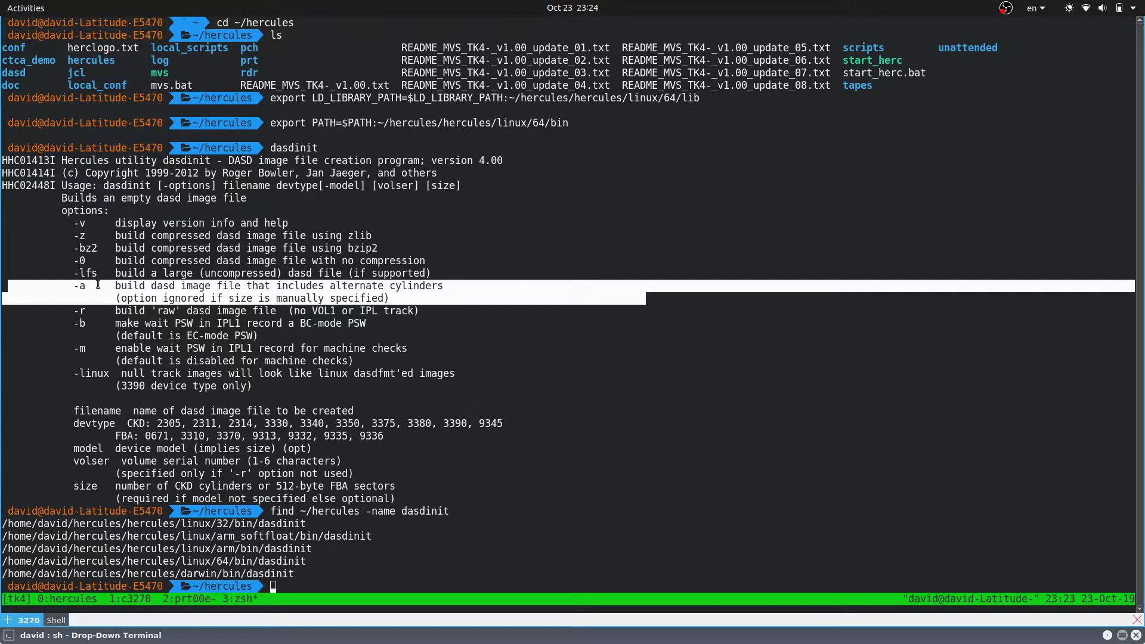
pyautogui.moveTo(238, 474)
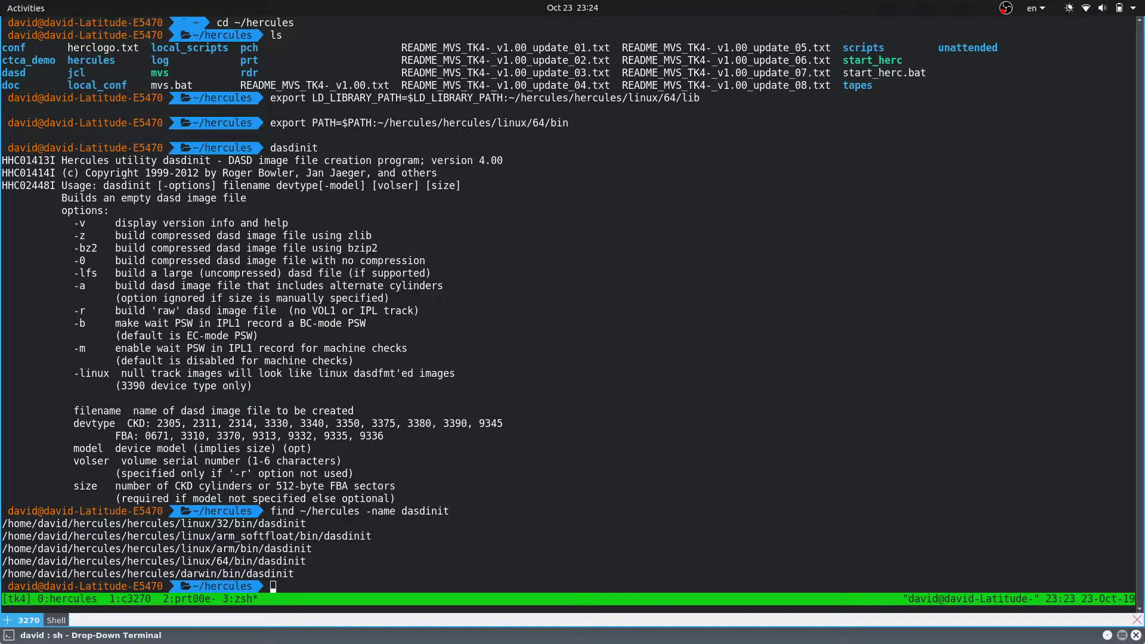
# Step: Cancel a history search and enter vim ~/hercules/conf/tk4-.cnf to edit the TK4- config
pyautogui.press('ctrl+r')
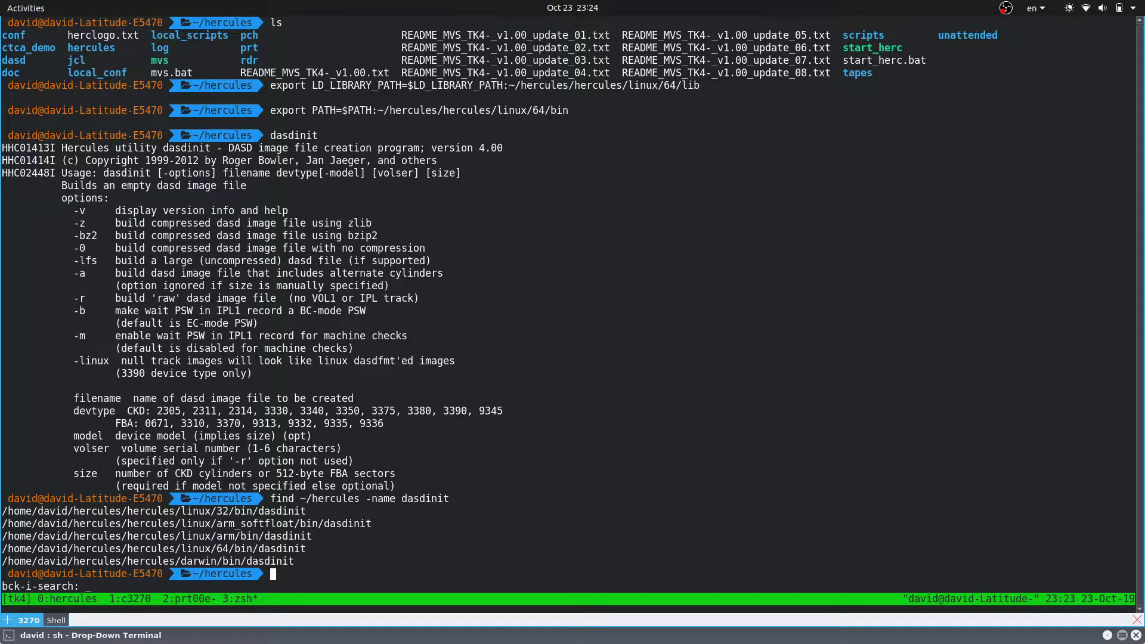
pyautogui.press('Escape')
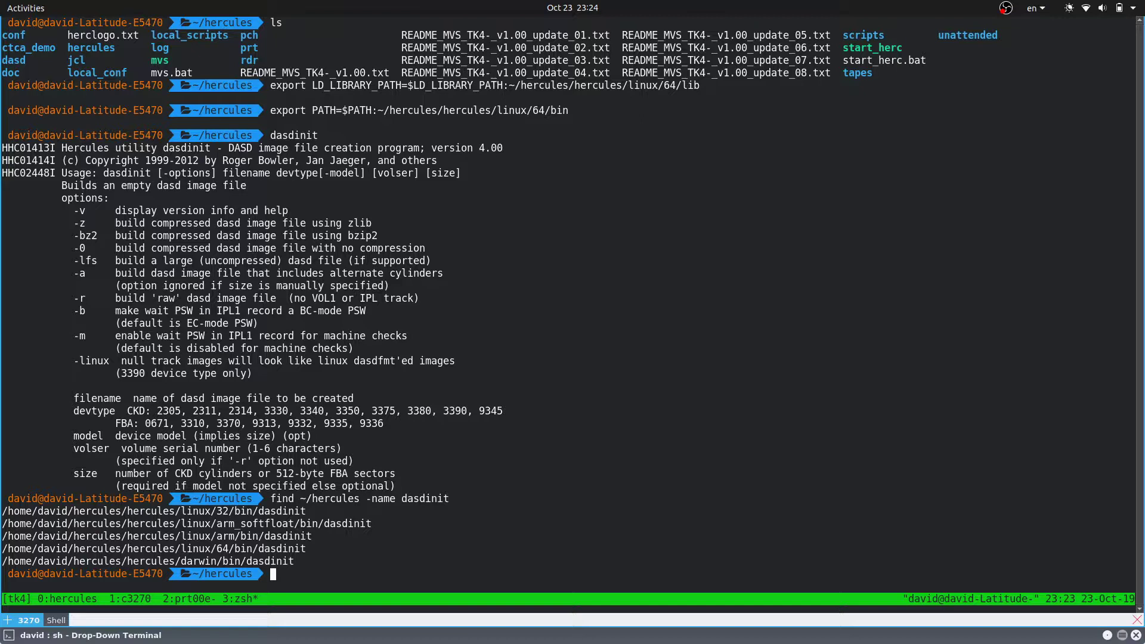
pyautogui.write('cat ~/hercules/')
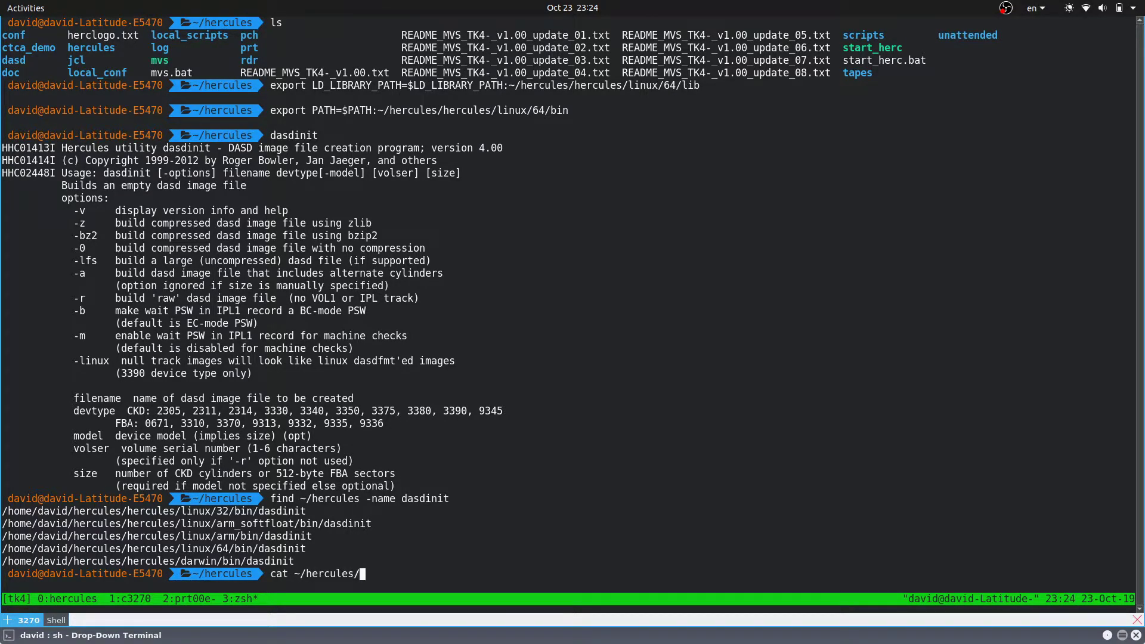
pyautogui.write('vim ~/')
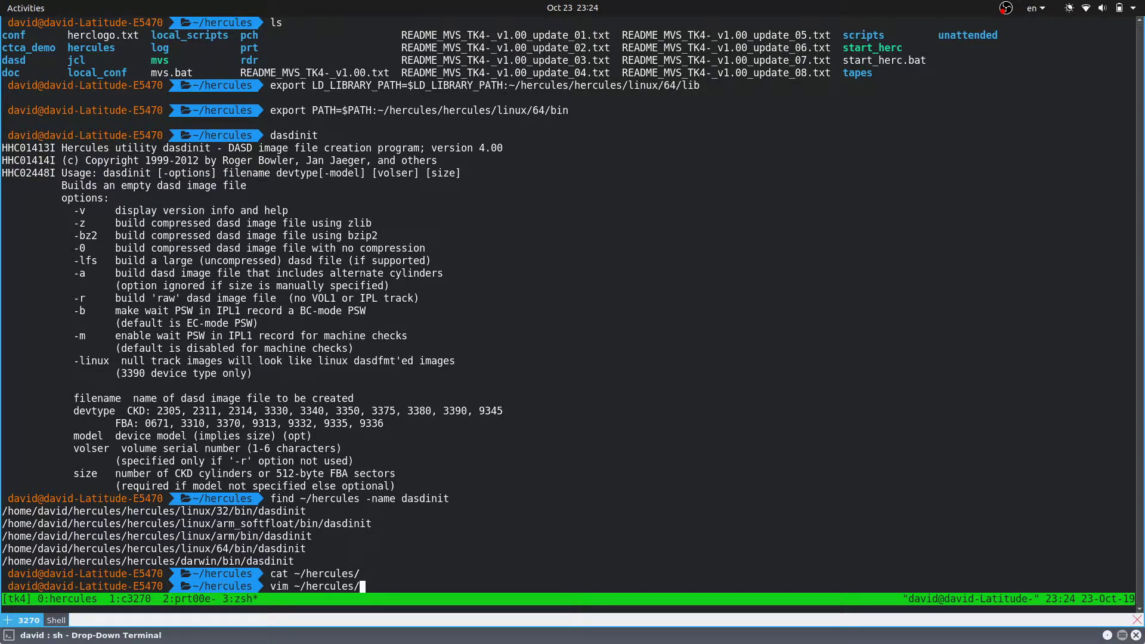
pyautogui.write('conf/tk4-')
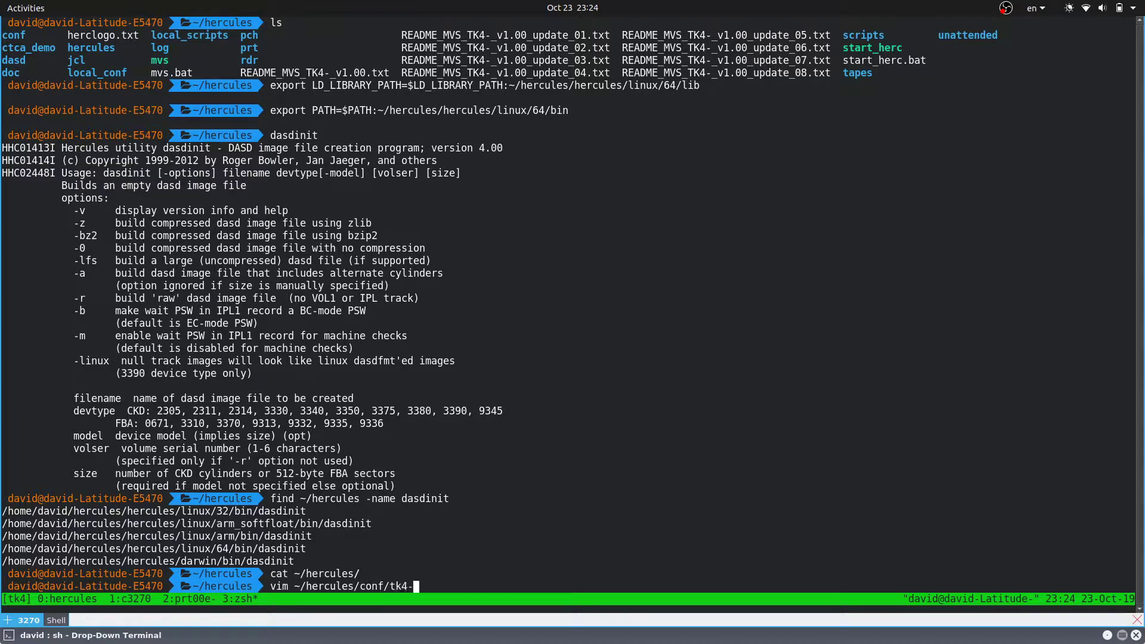
pyautogui.write('c')
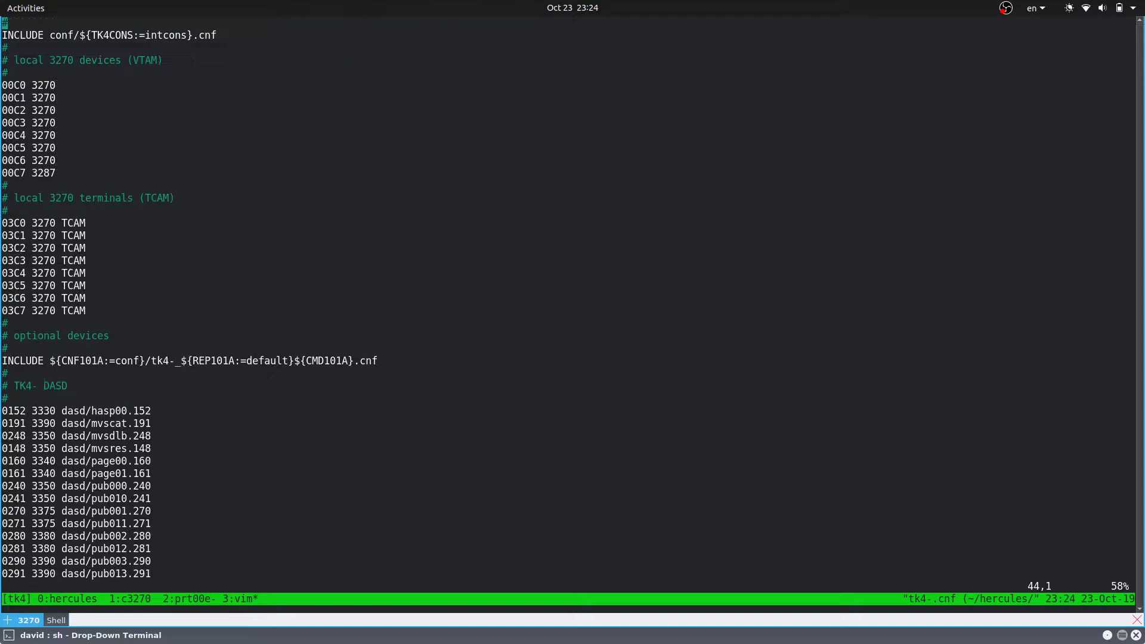
# Step: Scroll to the TK4- DASD list, add a line after 0241, then exit and reopen tk4-.cnf
pyautogui.scroll(-3)
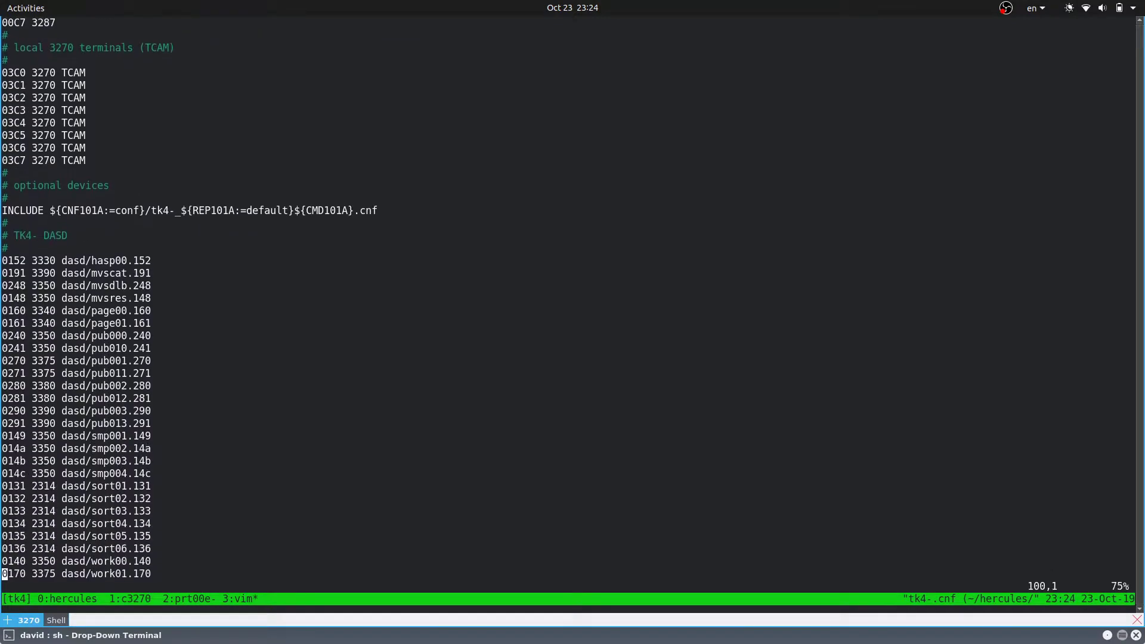
pyautogui.scroll(-3)
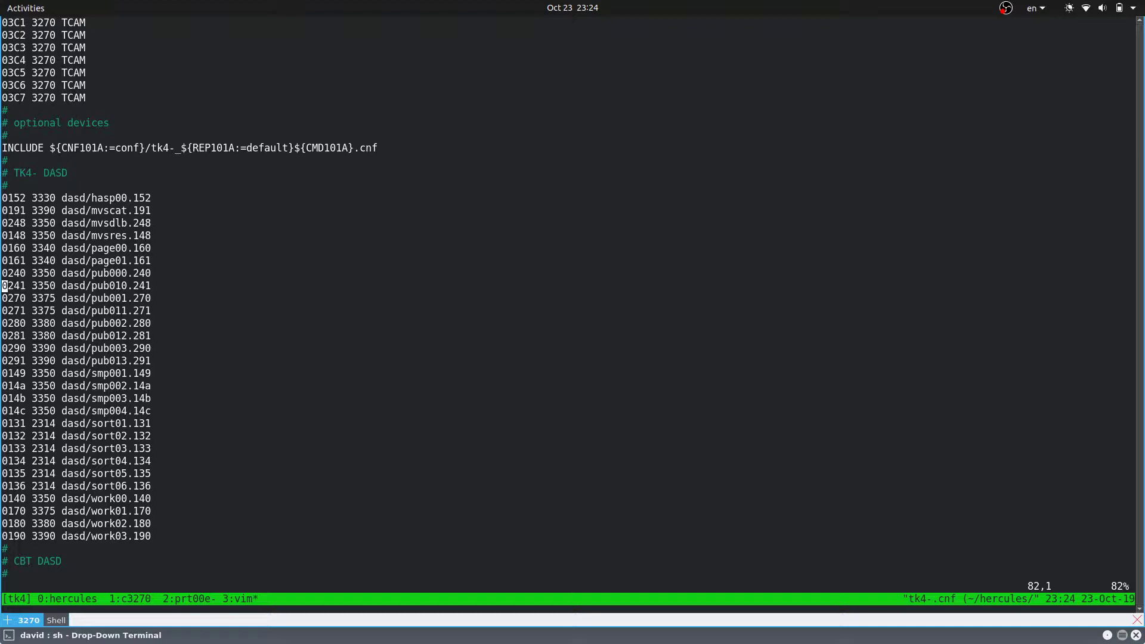
pyautogui.press('o')
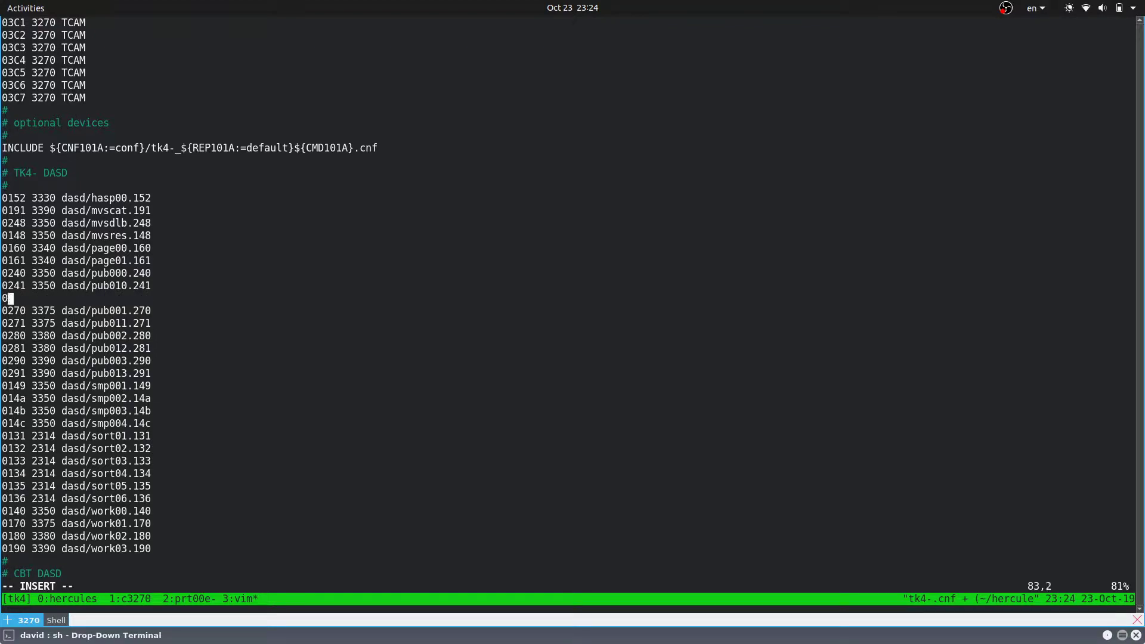
pyautogui.write('2')
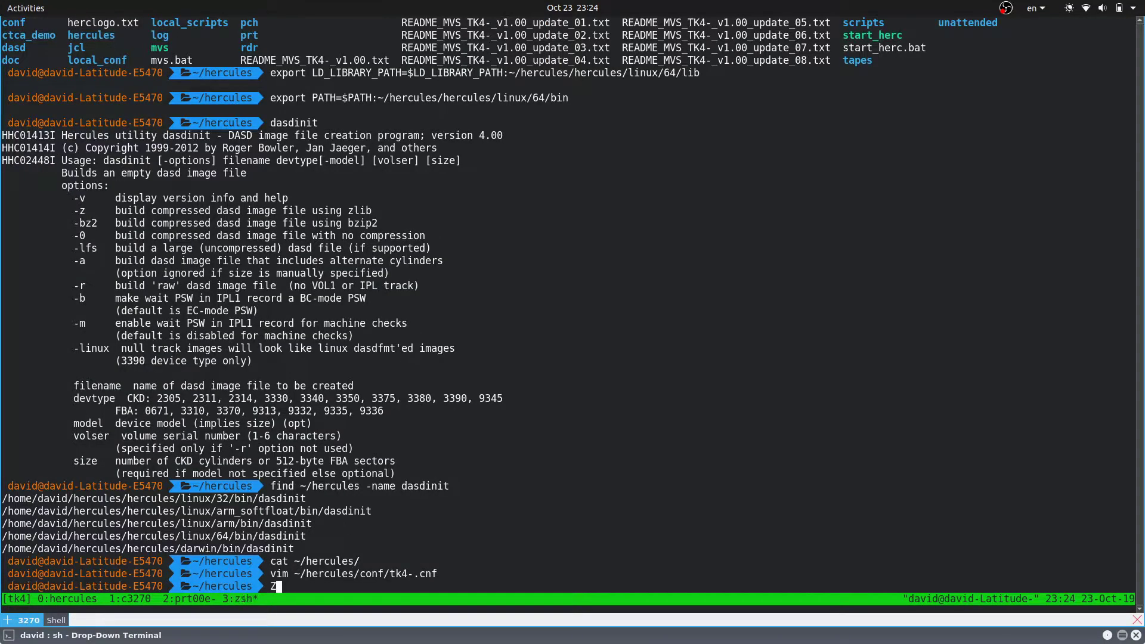
pyautogui.press('BackSpace')
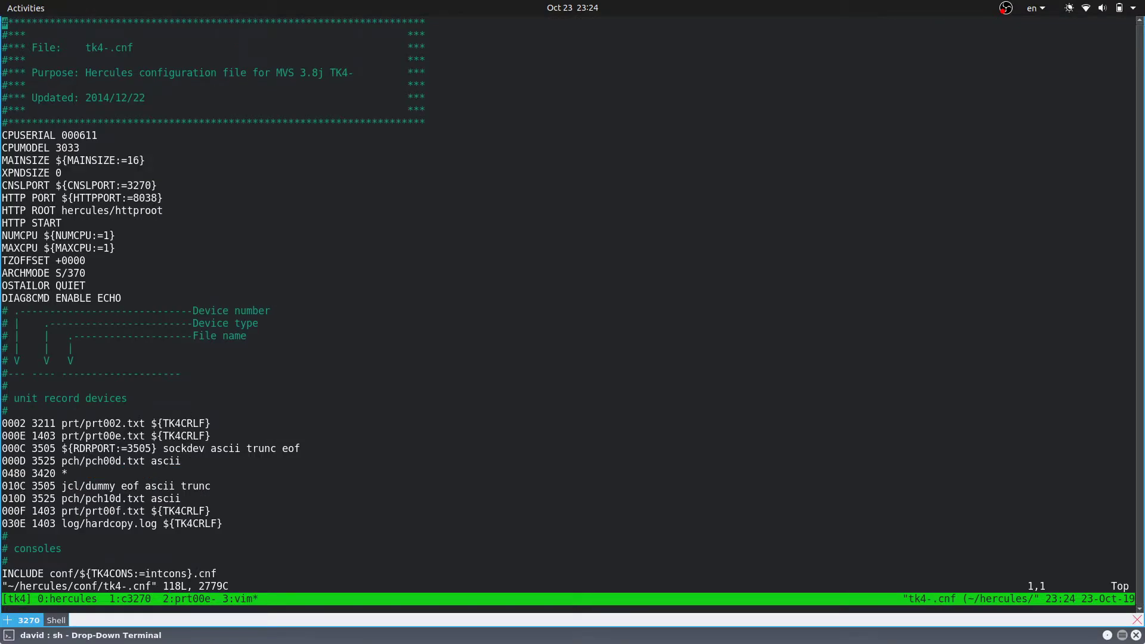
pyautogui.press('alt+Tab')
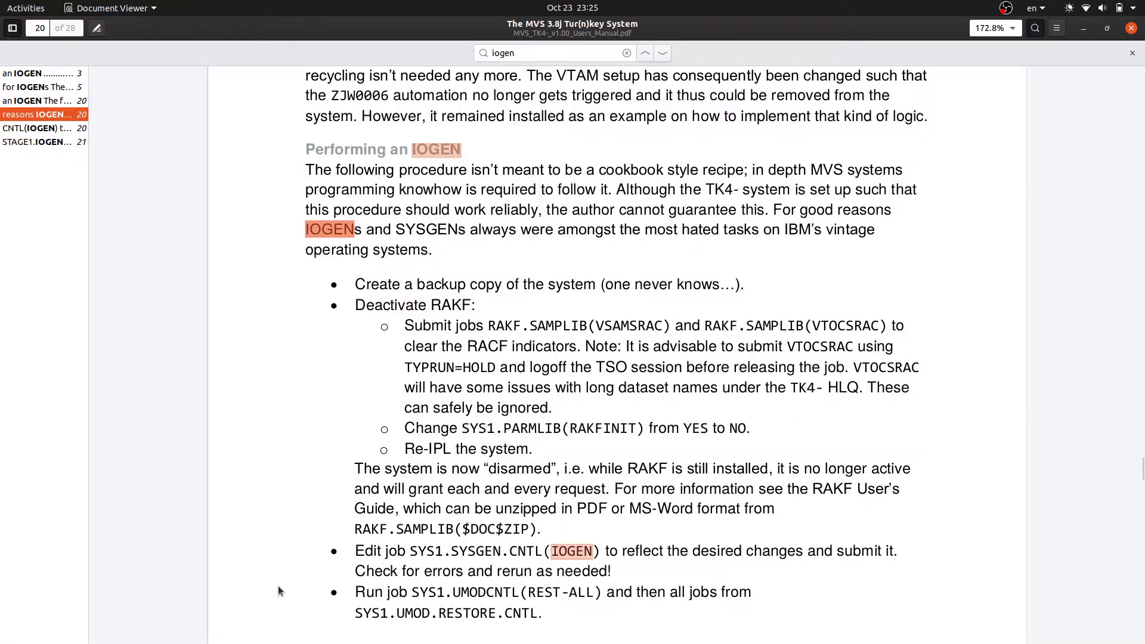
# Step: Scroll the TK4- User's Manual to the 'Performing an IOGEN' section on page 20
pyautogui.scroll(-3)
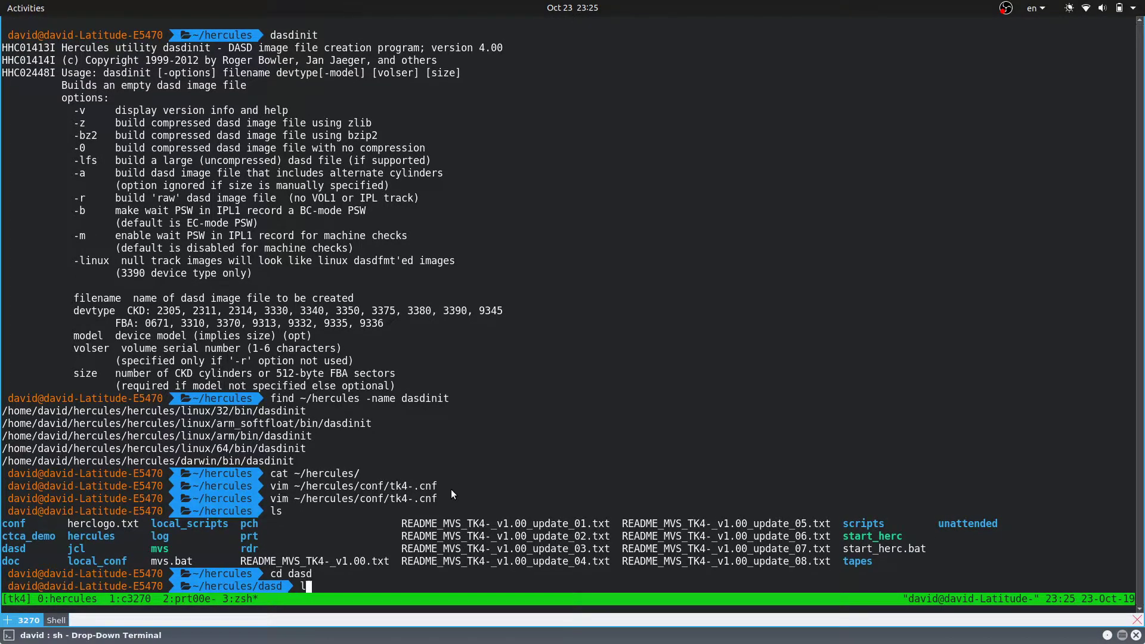
# Step: List the dasd folder and start the command dasdinit -a dave01.242
pyautogui.press('Return')
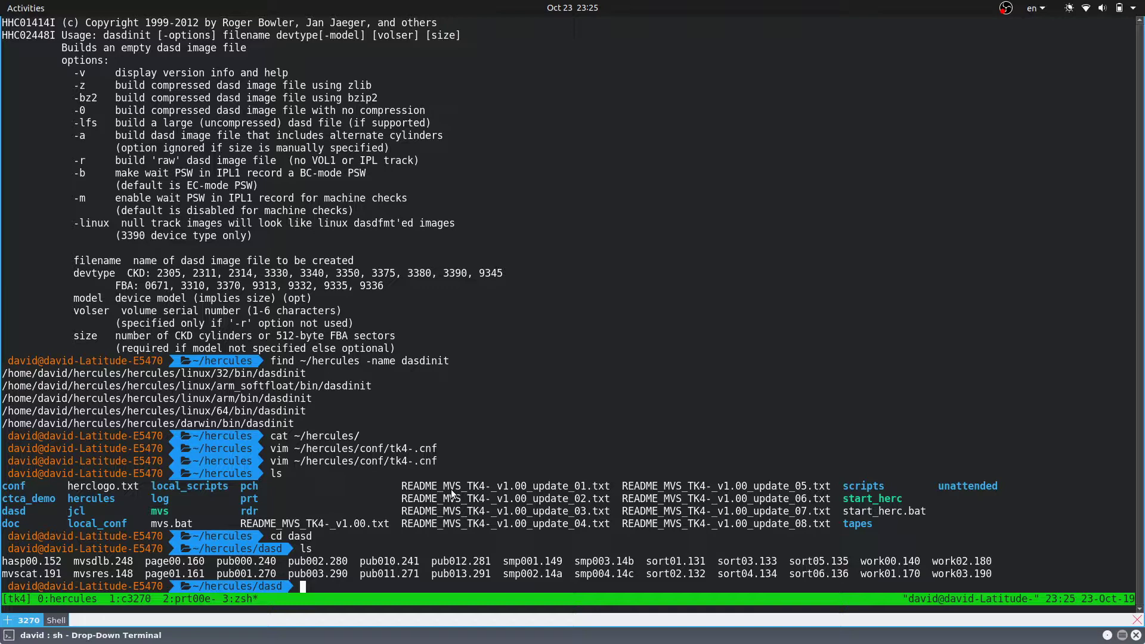
pyautogui.write('dasdinit -')
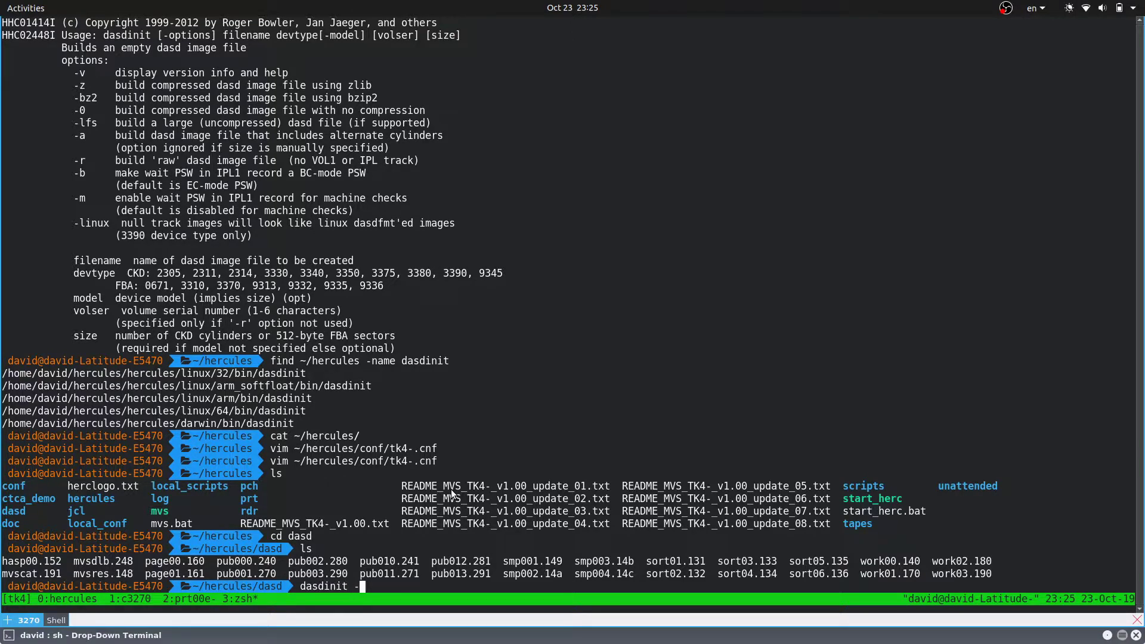
pyautogui.write('a')
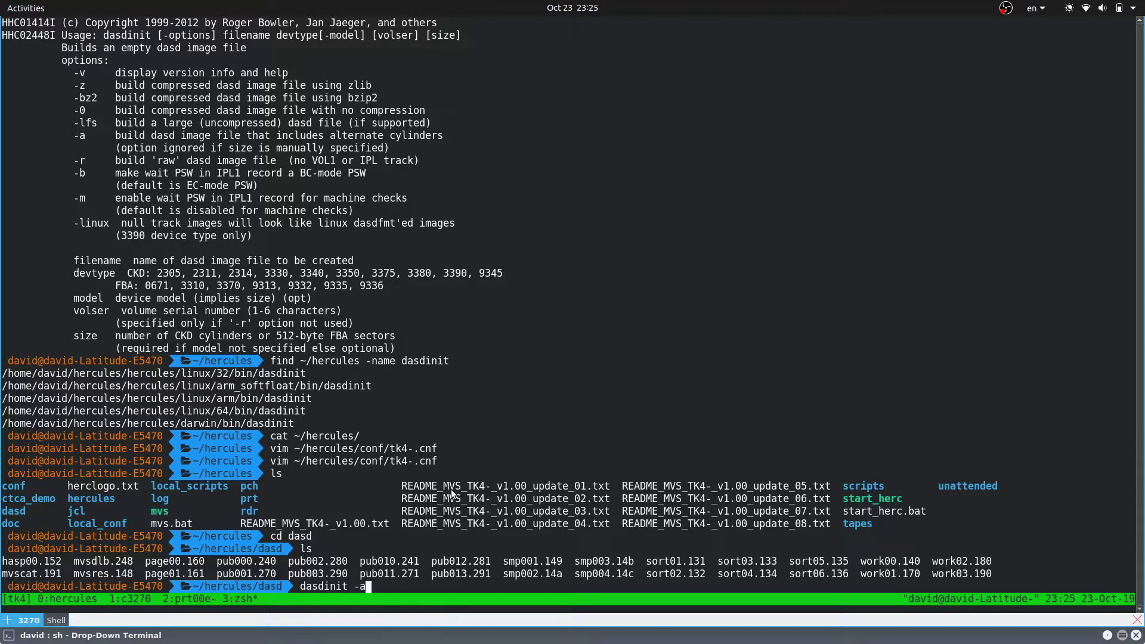
pyautogui.write('" "')
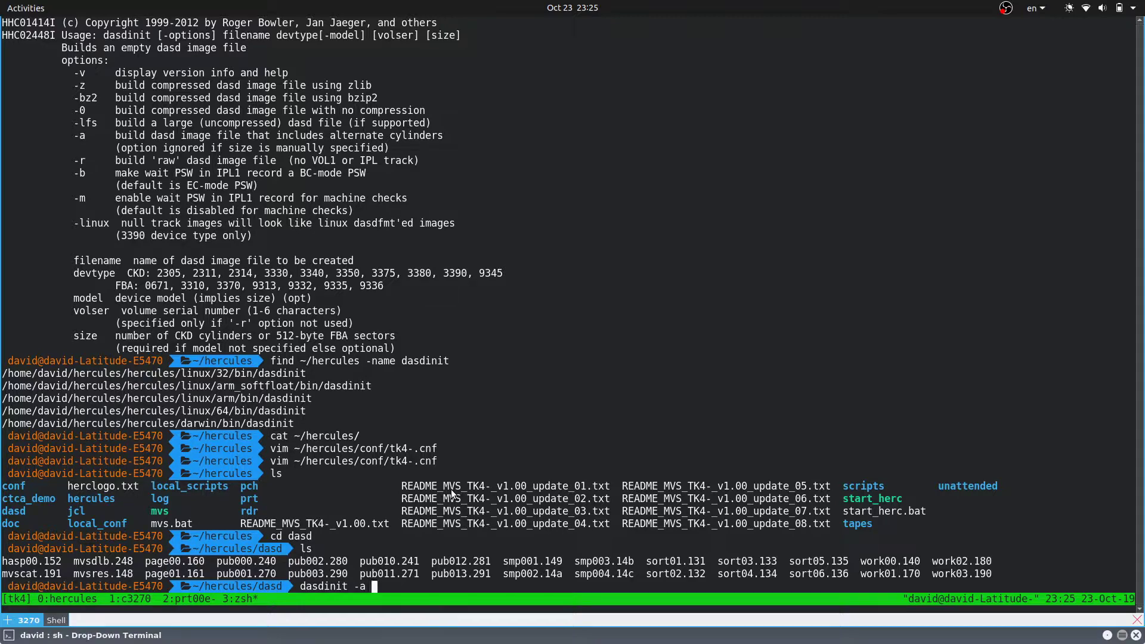
pyautogui.write('da')
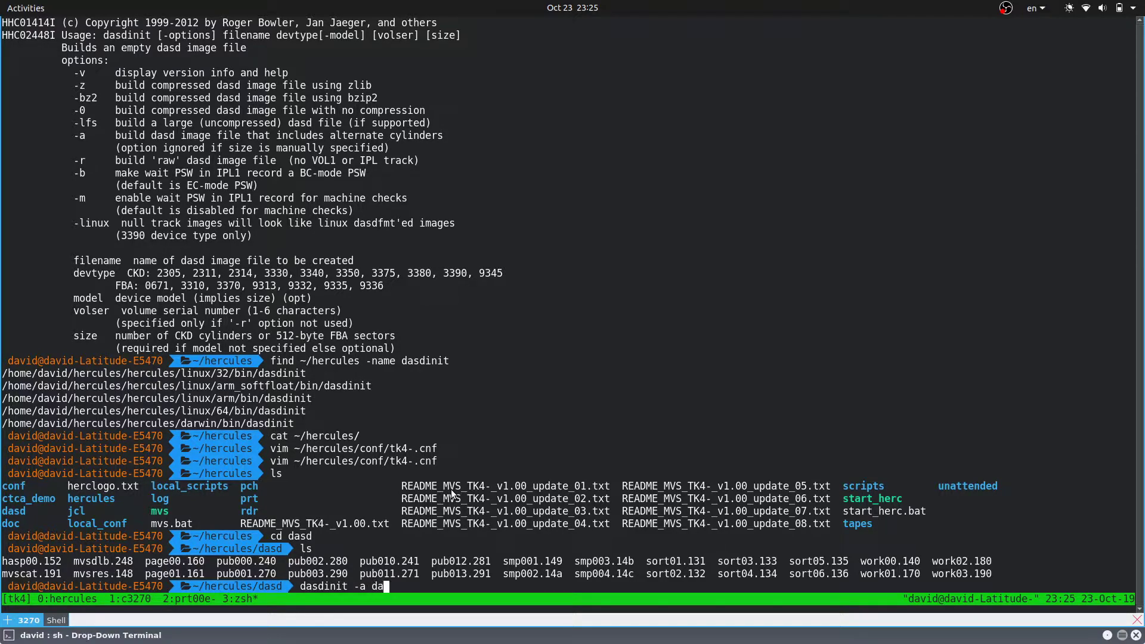
pyautogui.write('ve01')
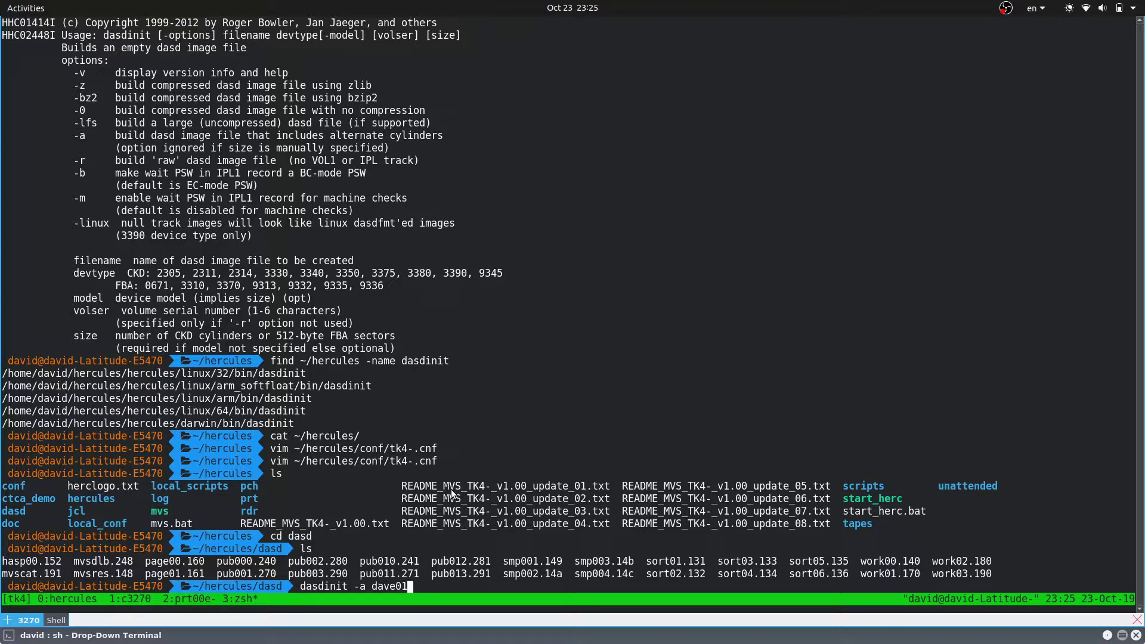
pyautogui.write('.')
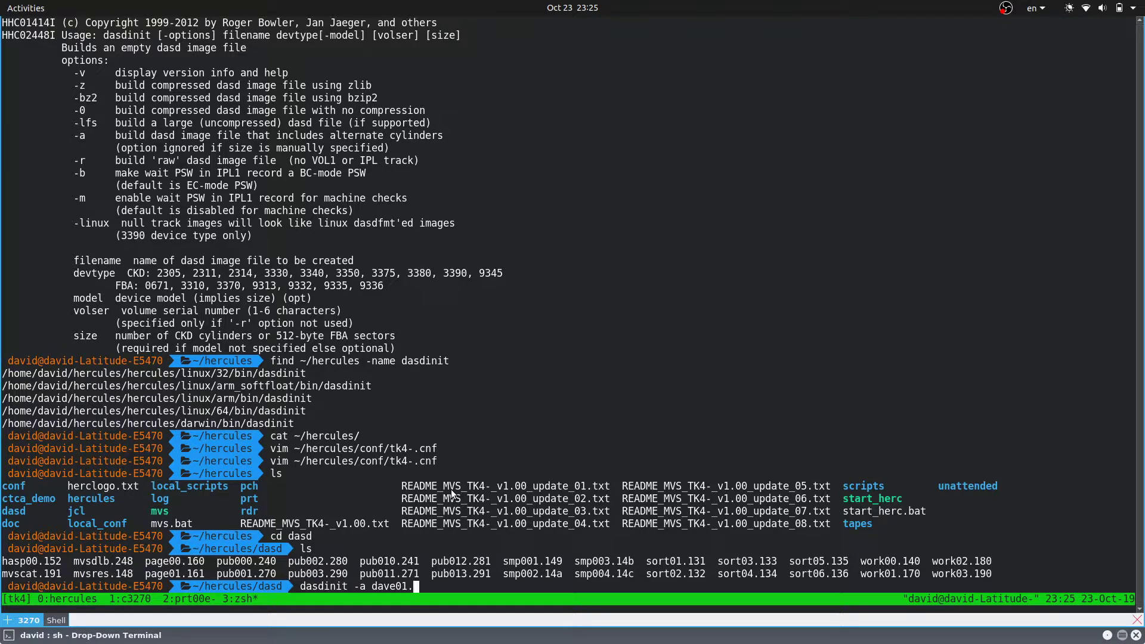
pyautogui.write('24')
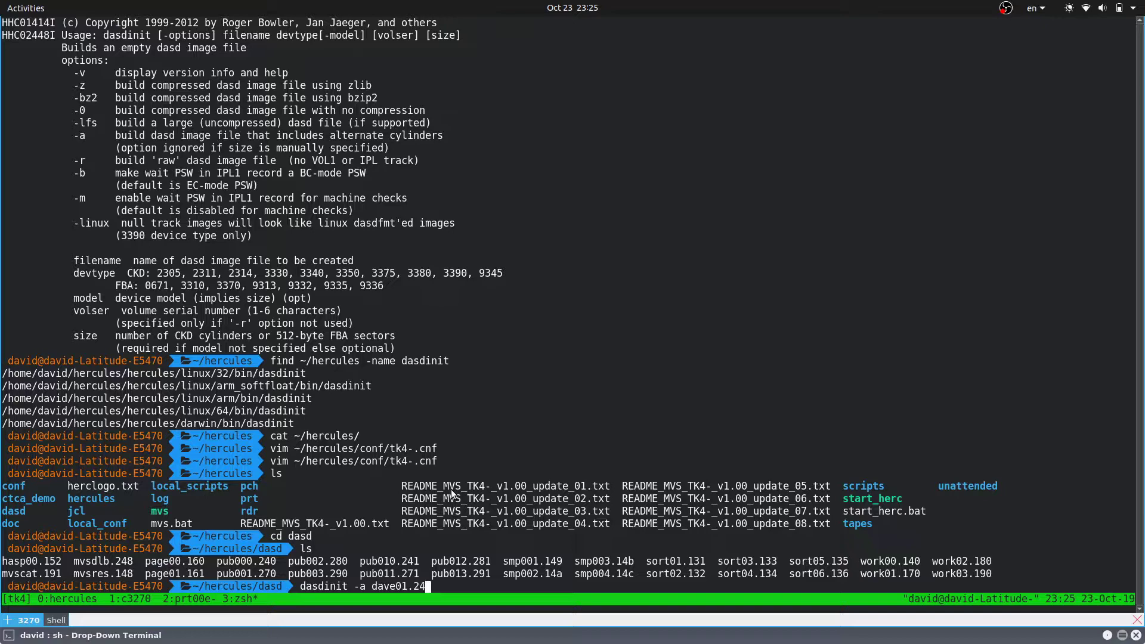
pyautogui.write('2')
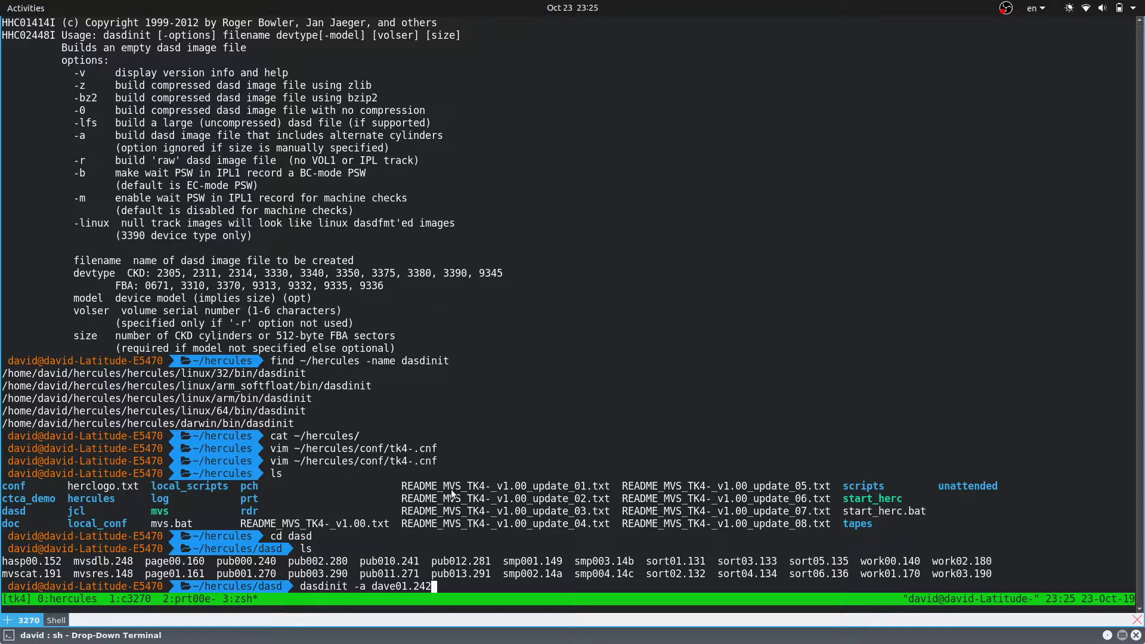
# Step: Add device type 3350 and uppercase volume serial DAVE01 to create the image
pyautogui.write('" "')
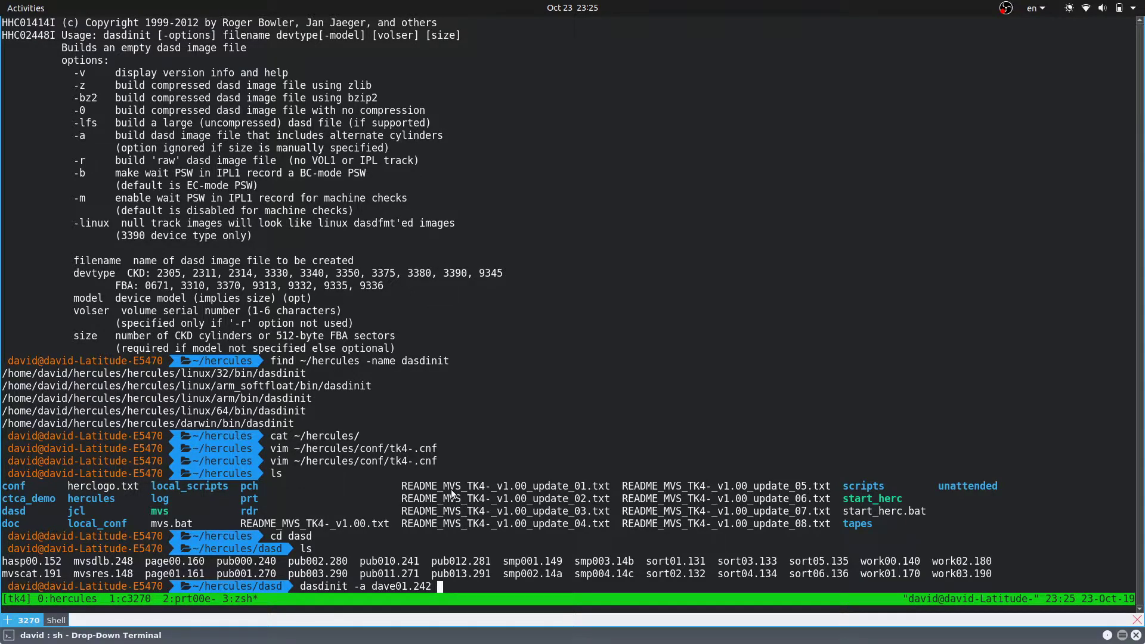
pyautogui.write('3350')
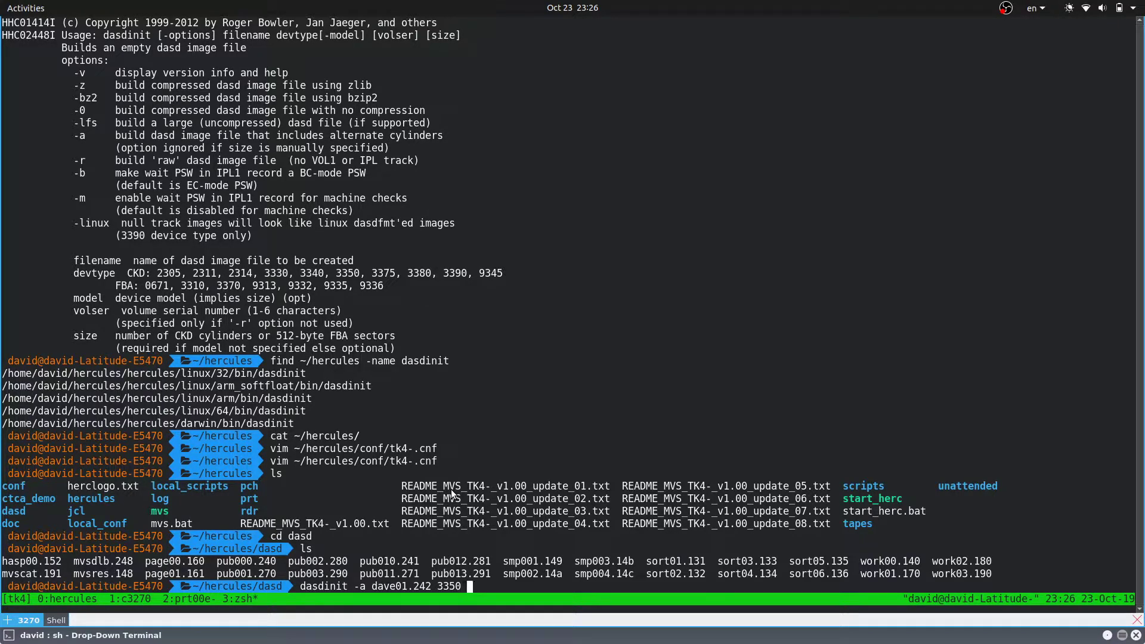
pyautogui.write('dave01')
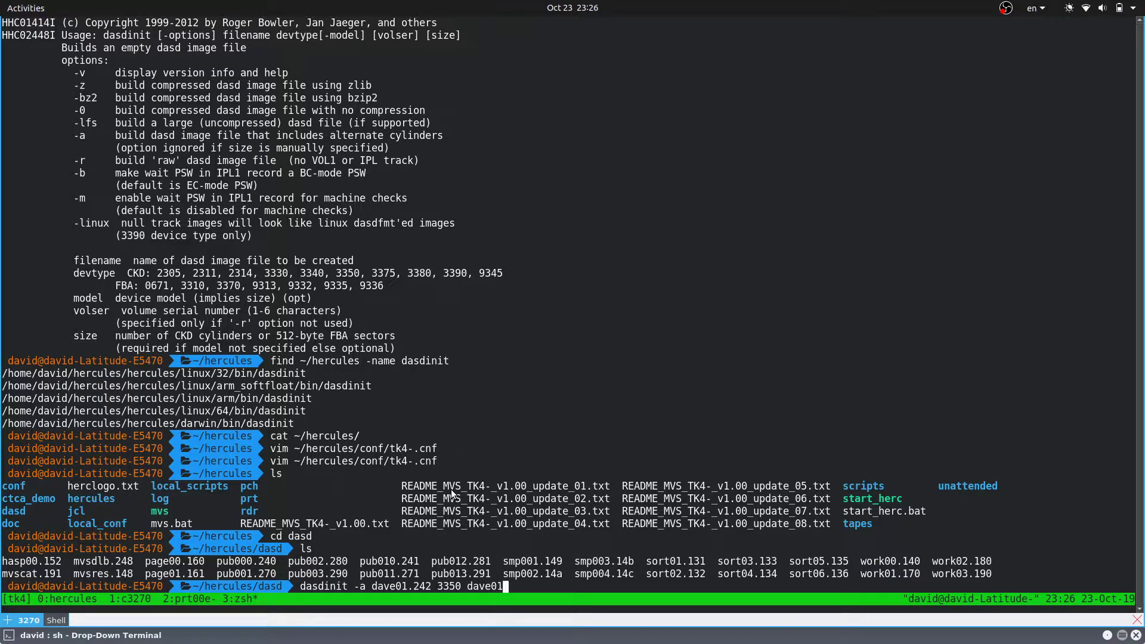
pyautogui.press('BackSpace')
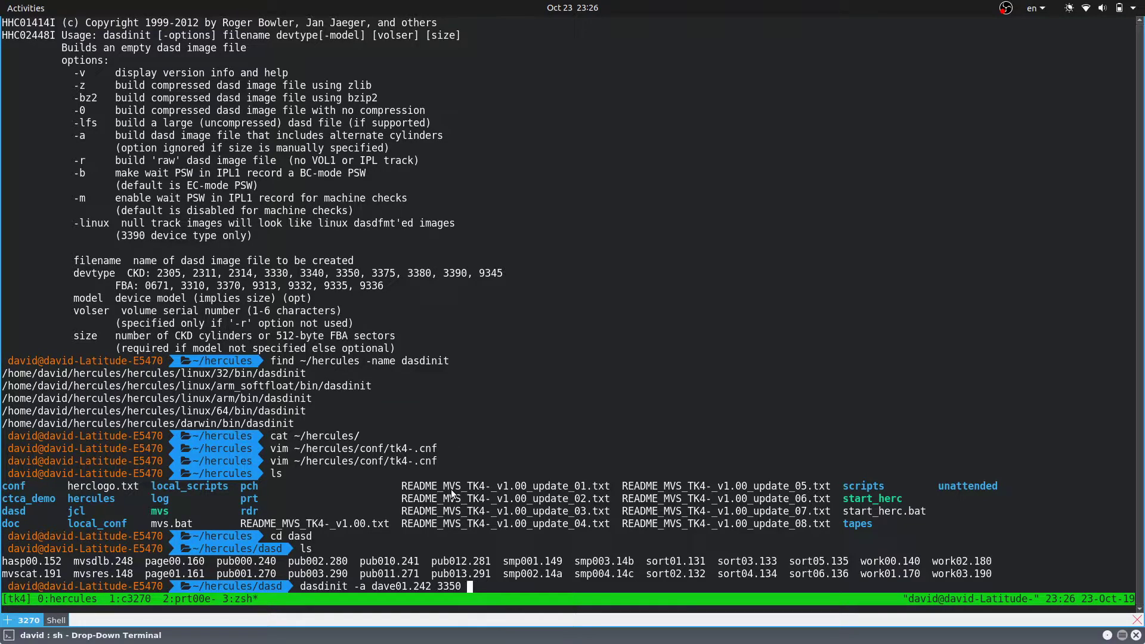
pyautogui.write('DAVE01')
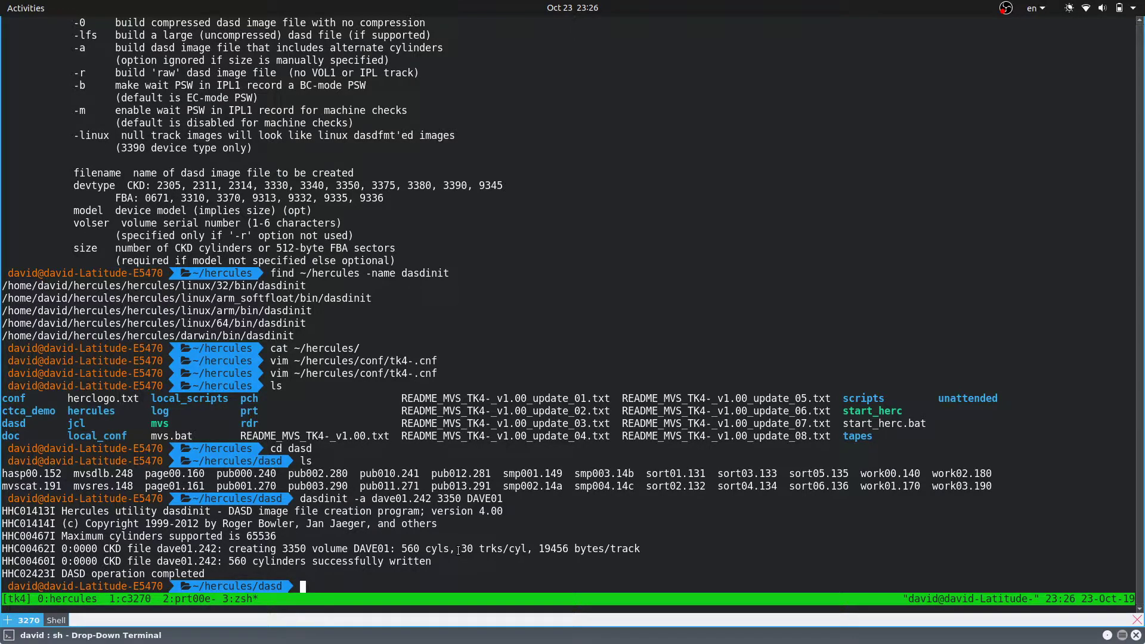
# Step: List dave01.242 with ls -l to confirm the image exists at about 312M
pyautogui.doubleClick(489, 549)
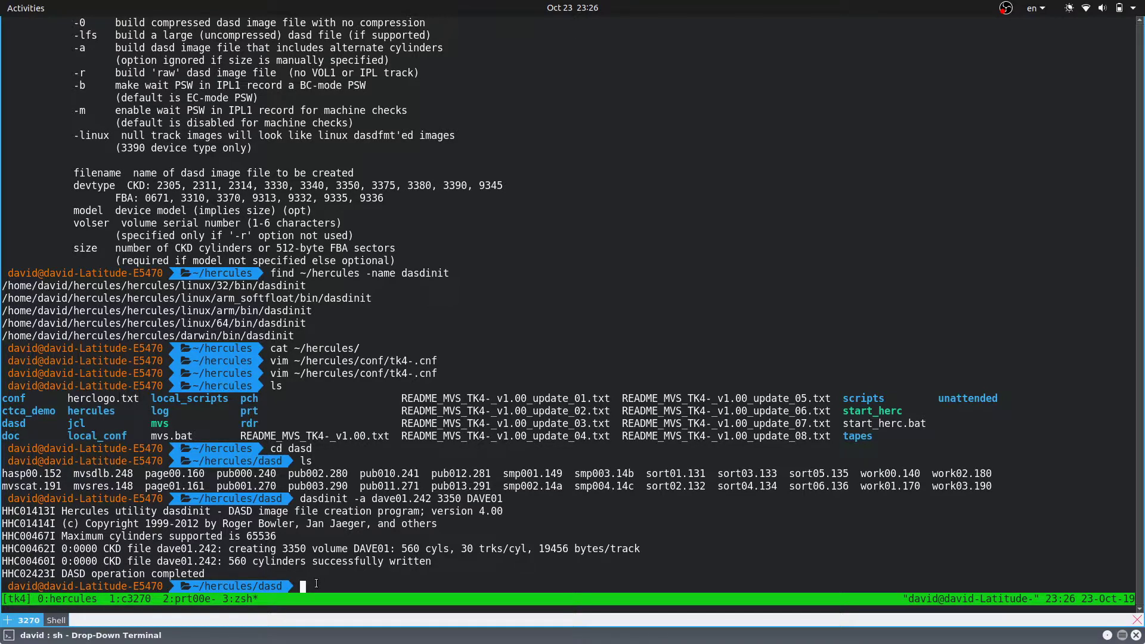
pyautogui.write('ls -l dave01.242')
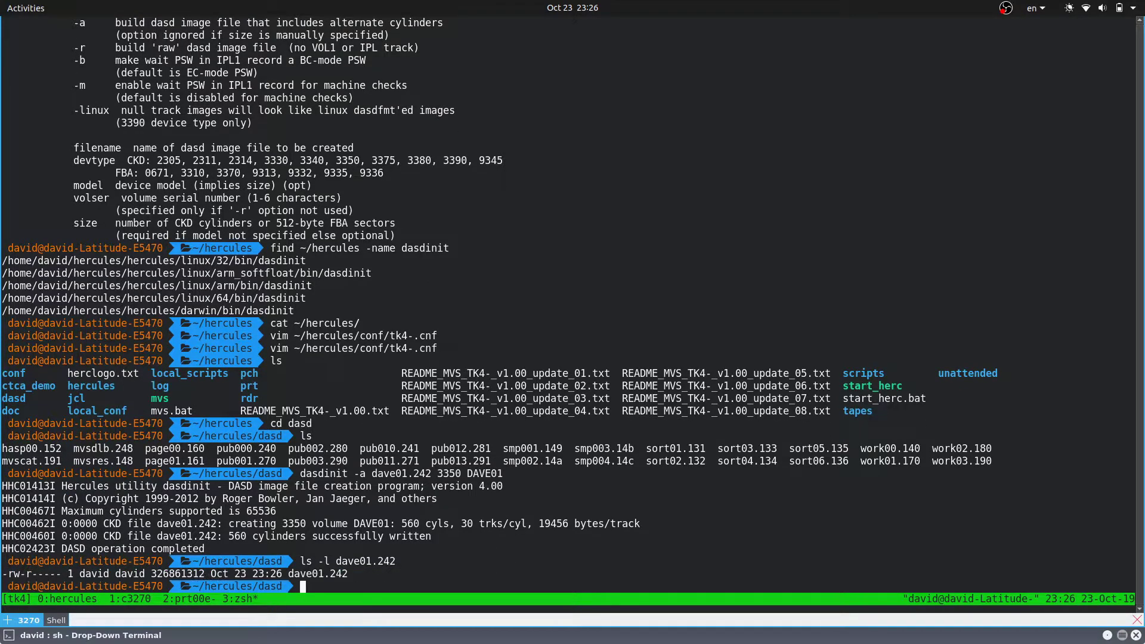
pyautogui.write('ls -l dave01.242')
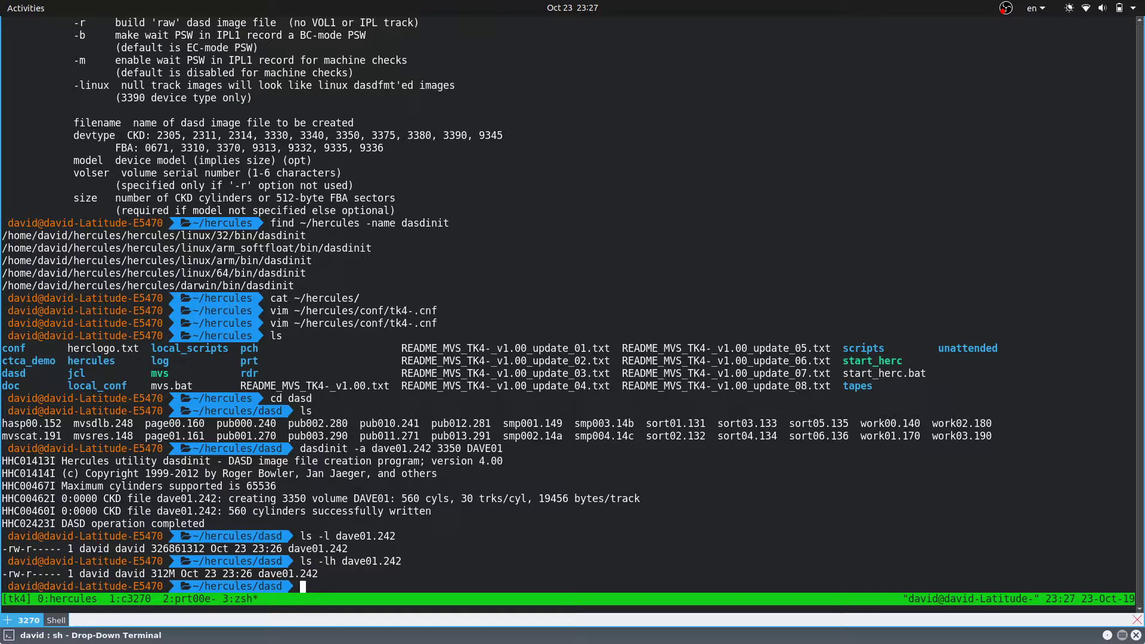
# Step: Abandon the recalled dasdinit command and begin typing vim ~/hercules/conf/
pyautogui.write('dasdinit -a dave01.242 3350 DAVE01')
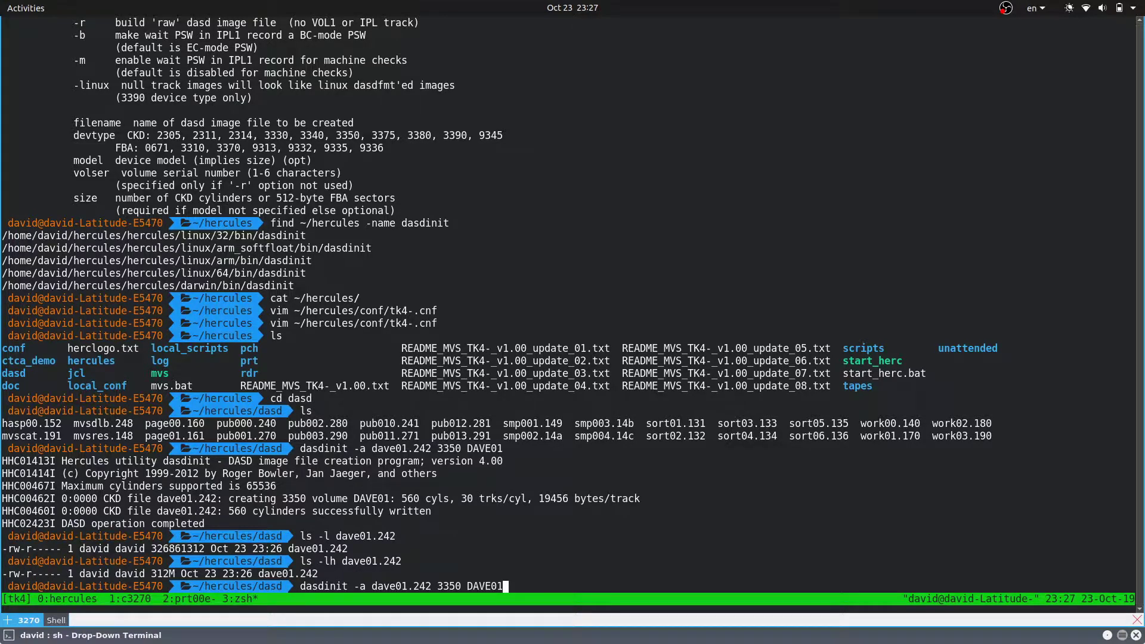
pyautogui.press('Return')
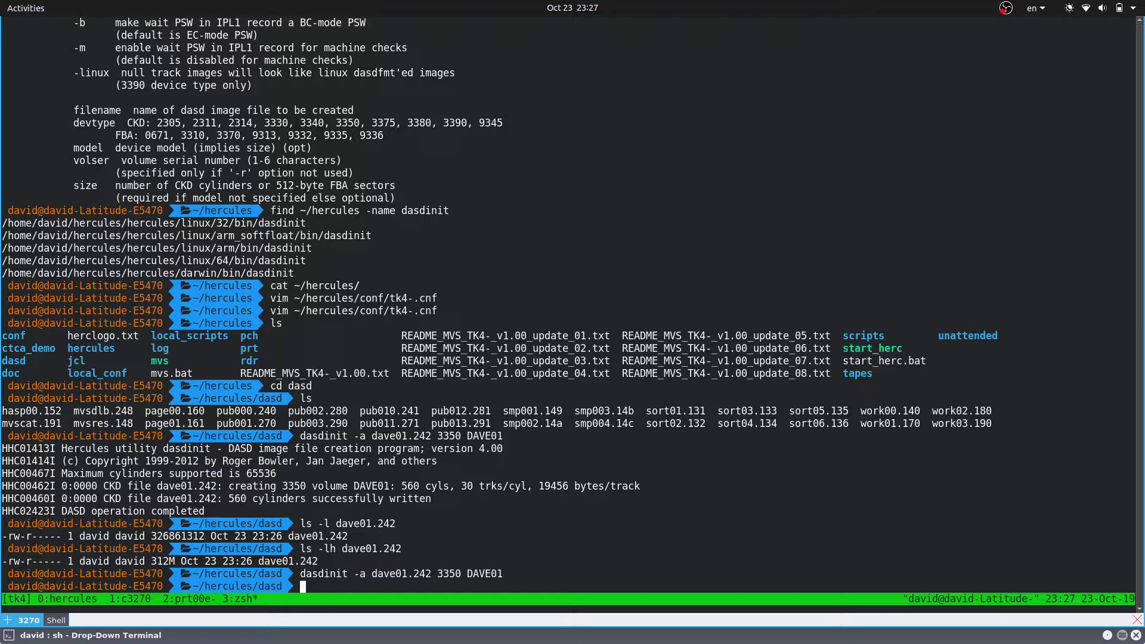
pyautogui.write('vim')
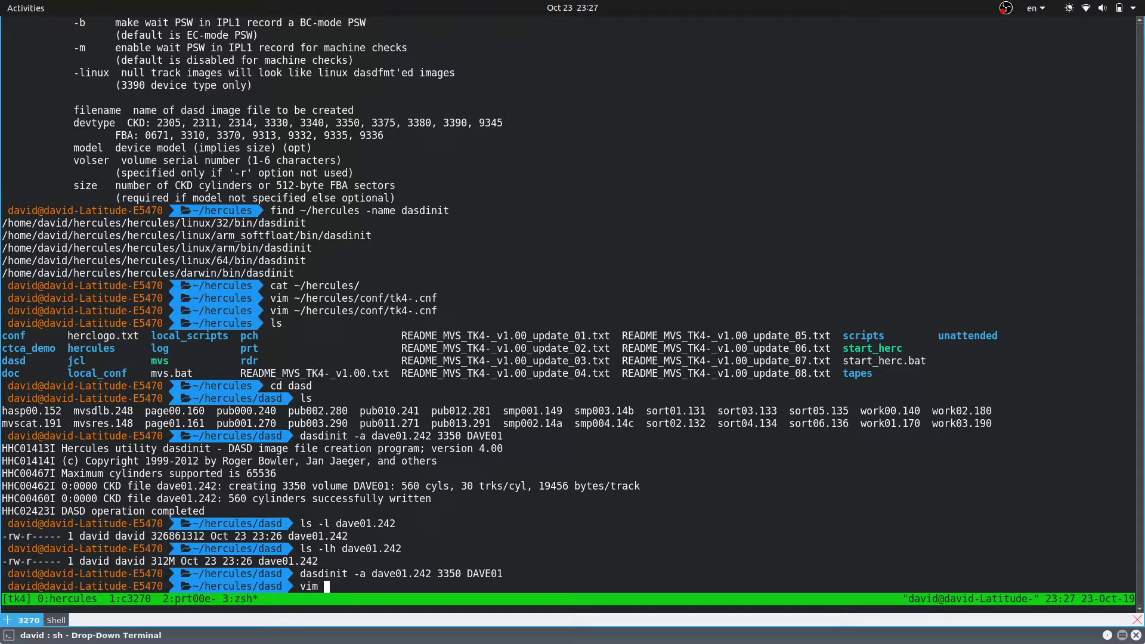
pyautogui.write('~/tk4_env.sh')
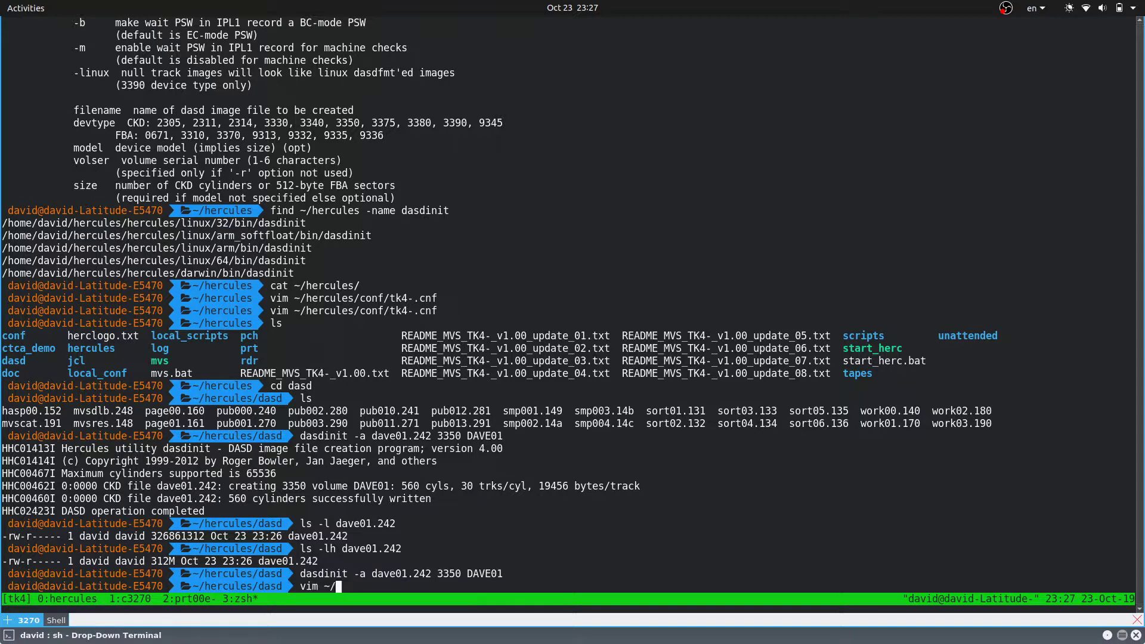
pyautogui.write('hercules/h')
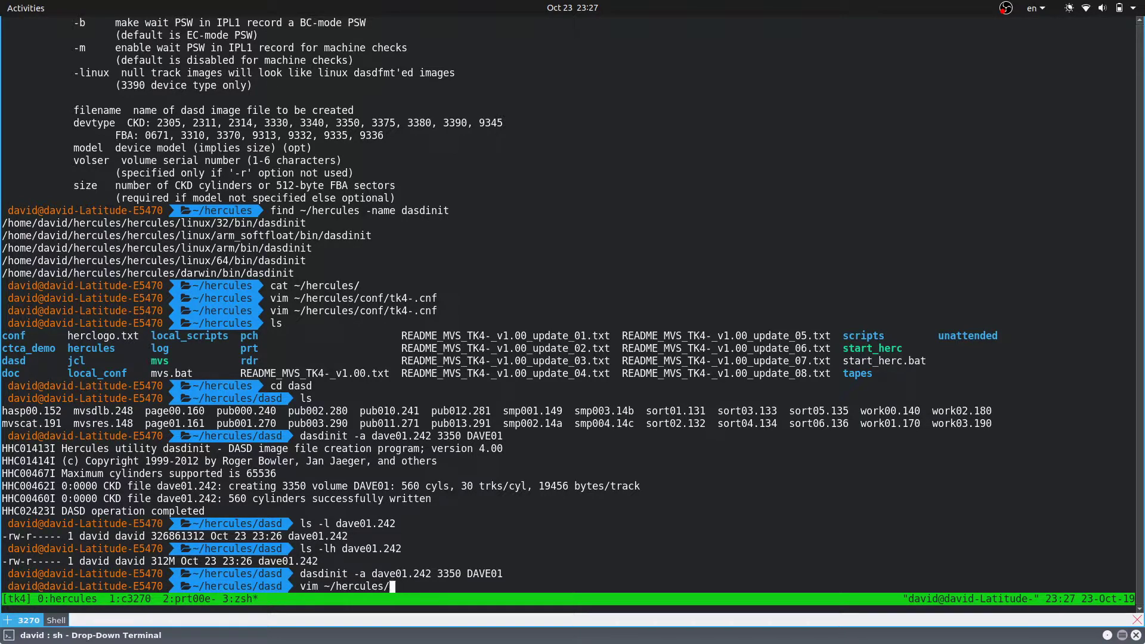
pyautogui.write('conf/')
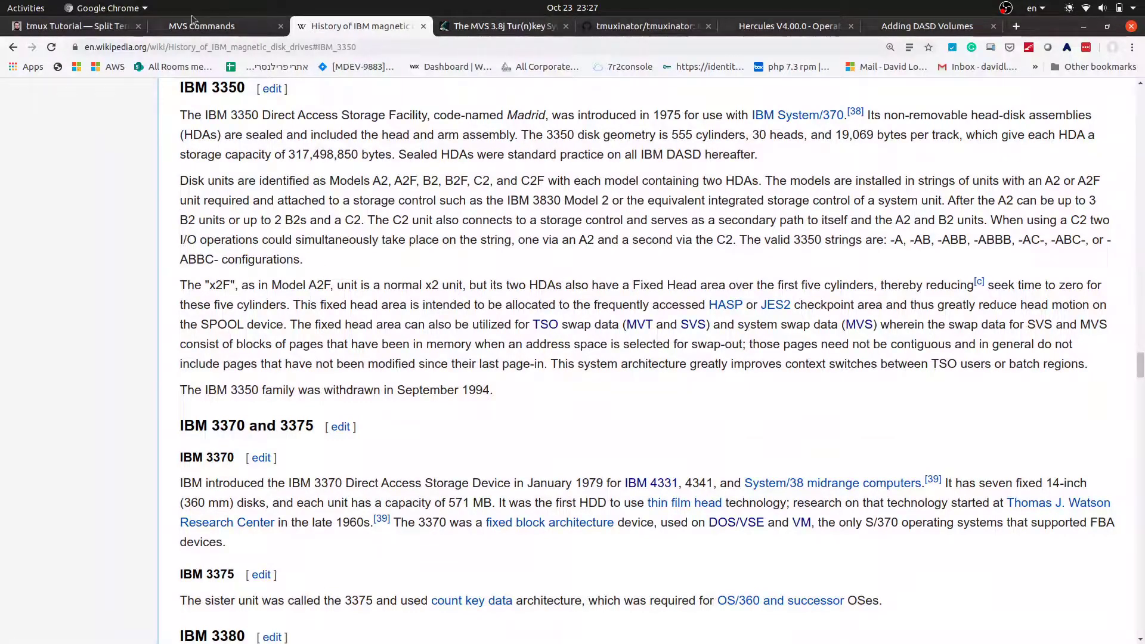
# Step: Cycle through the MVS Commands, TK4- and Adding DASD Volumes tabs, scrolling the guide
pyautogui.click(201, 25)
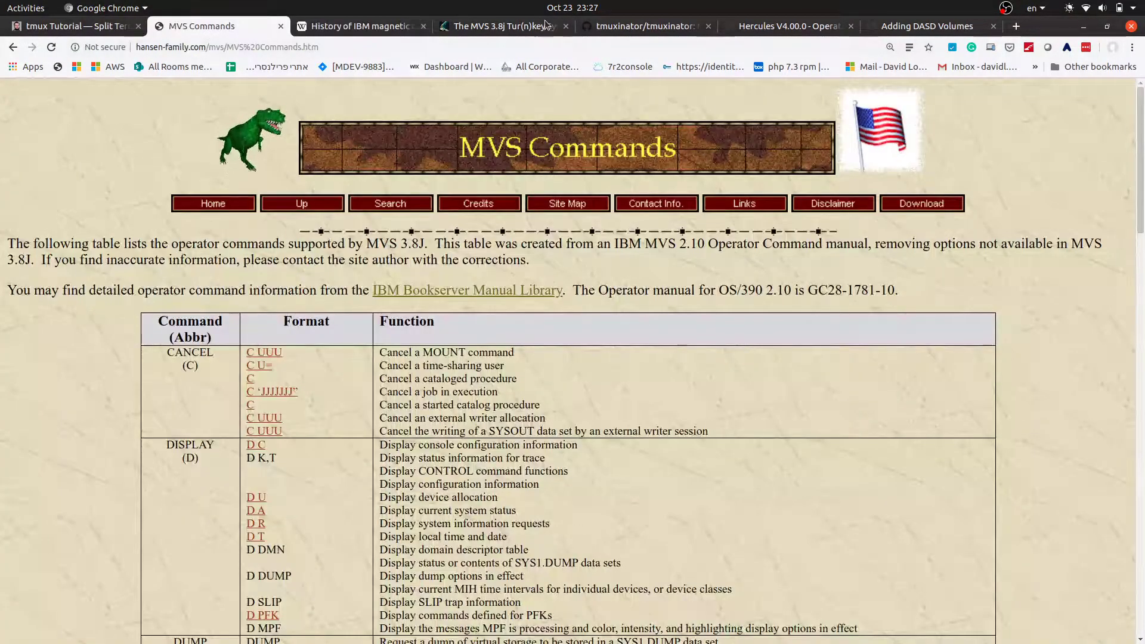
pyautogui.click(501, 25)
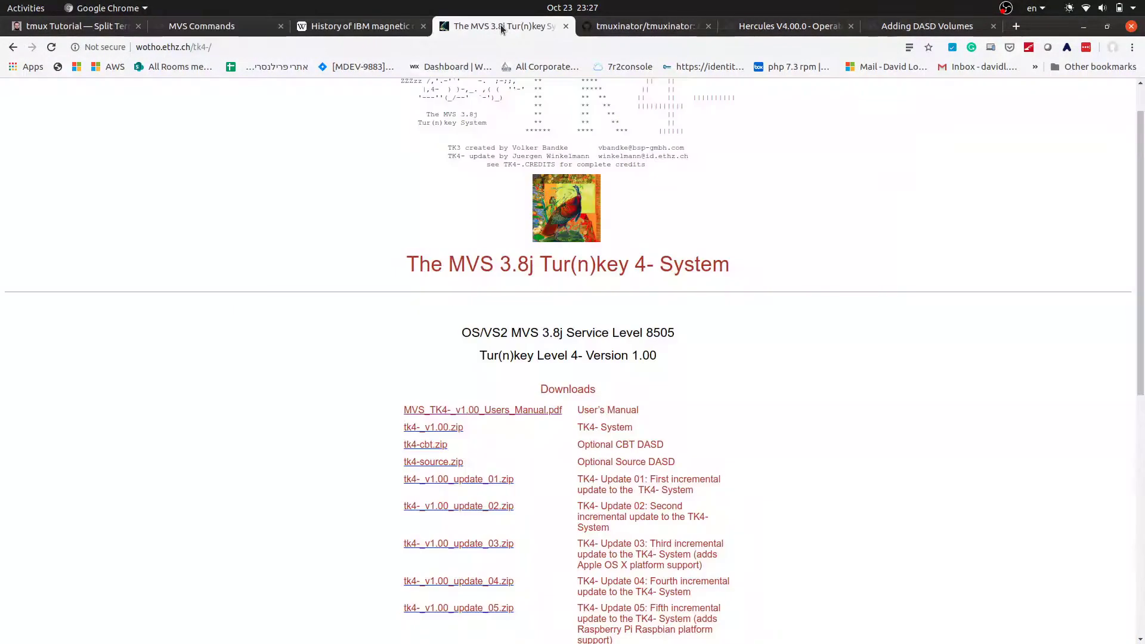
pyautogui.click(927, 26)
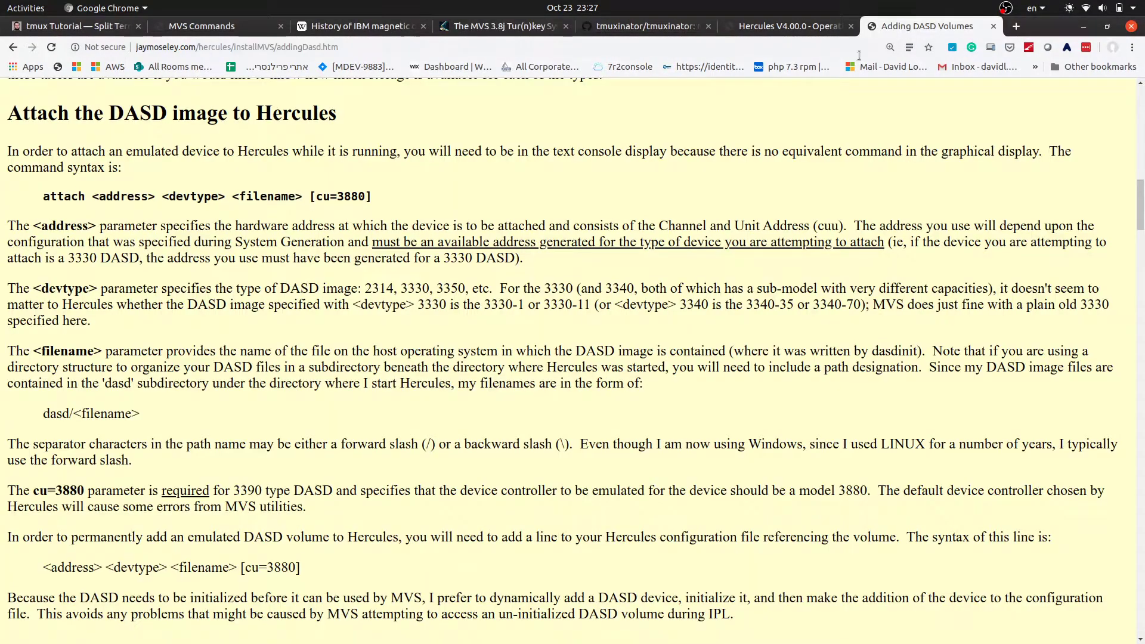
pyautogui.scroll(-3)
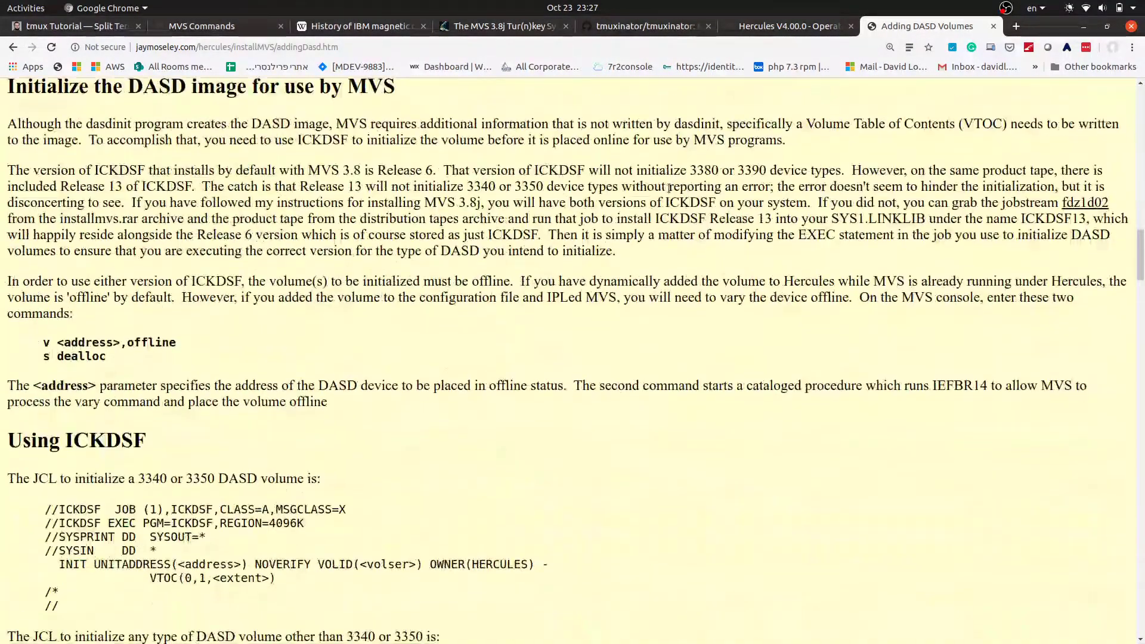
pyautogui.scroll(3)
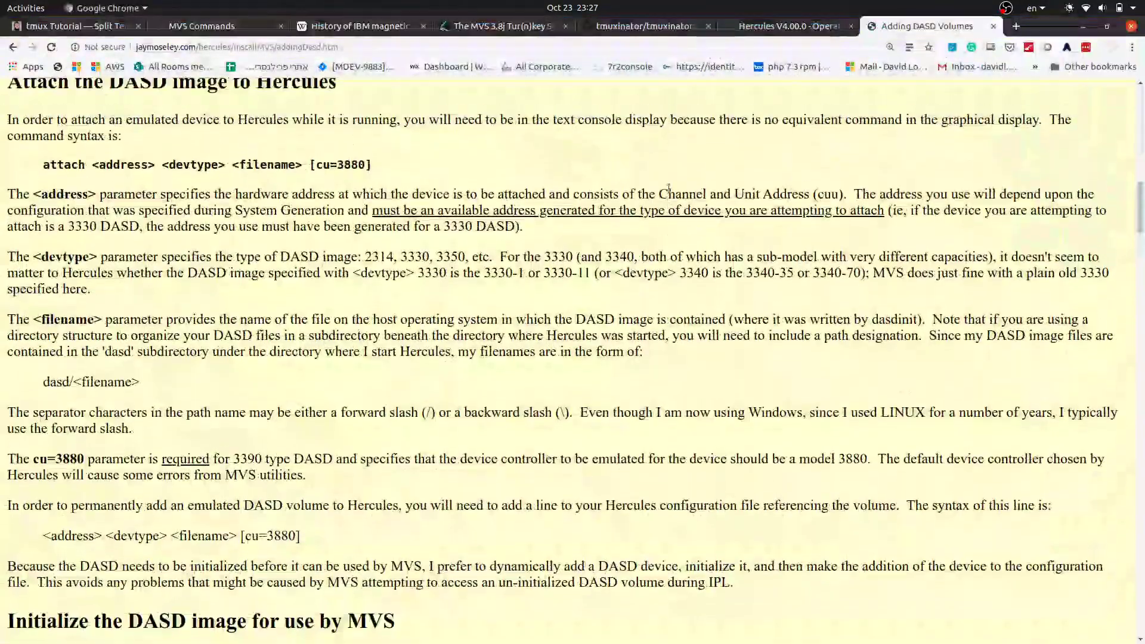
pyautogui.scroll(3)
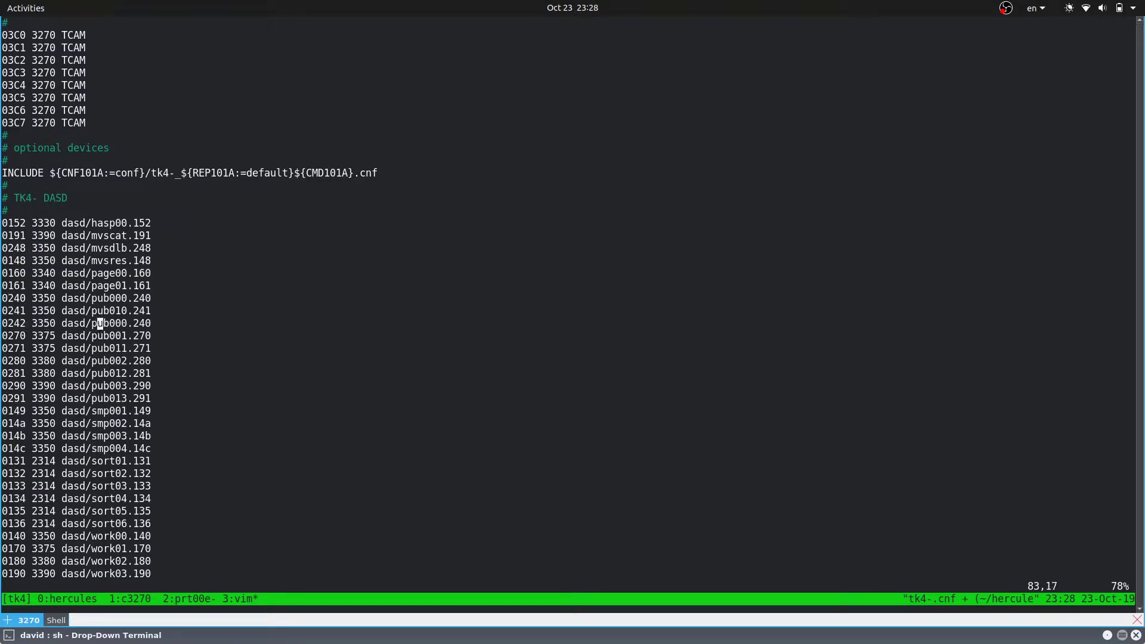
# Step: Replace pub000 with dave01 on the 0242 line and exit insert mode
pyautogui.write('dave01')
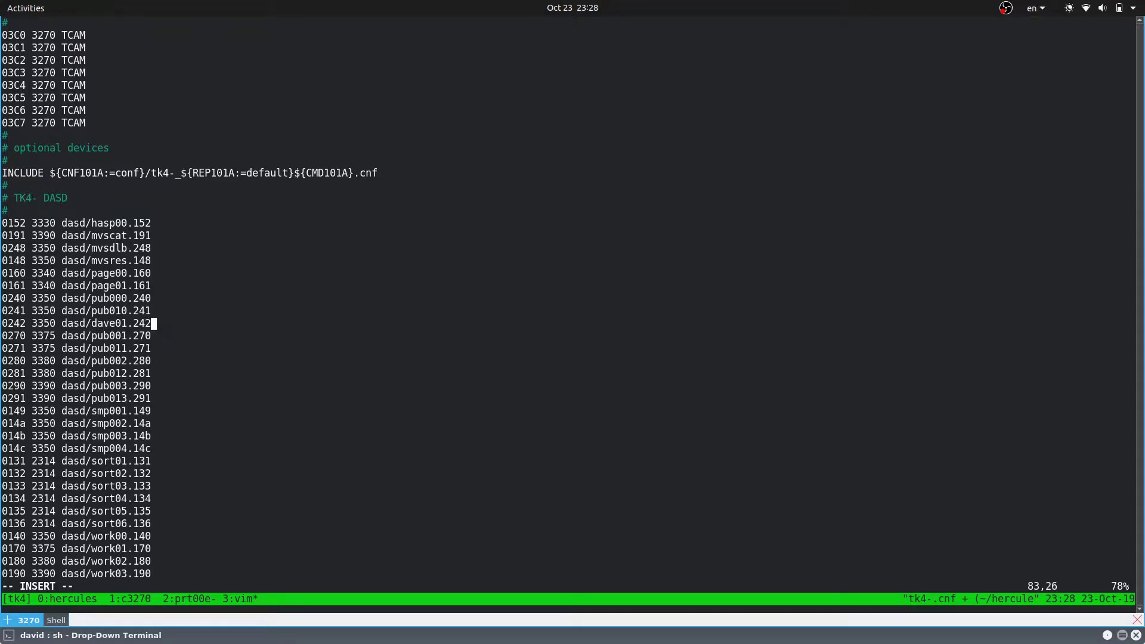
pyautogui.press('Escape')
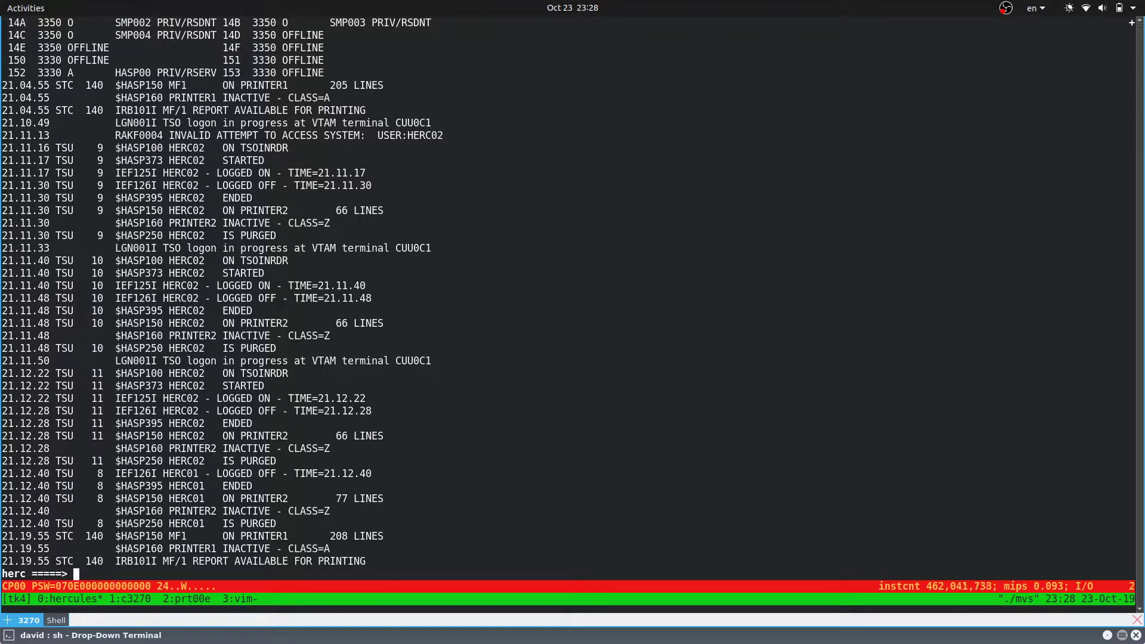
# Step: Run 'attach 242 3350 dasd/dave01.242' at the Hercules prompt
pyautogui.write('attach')
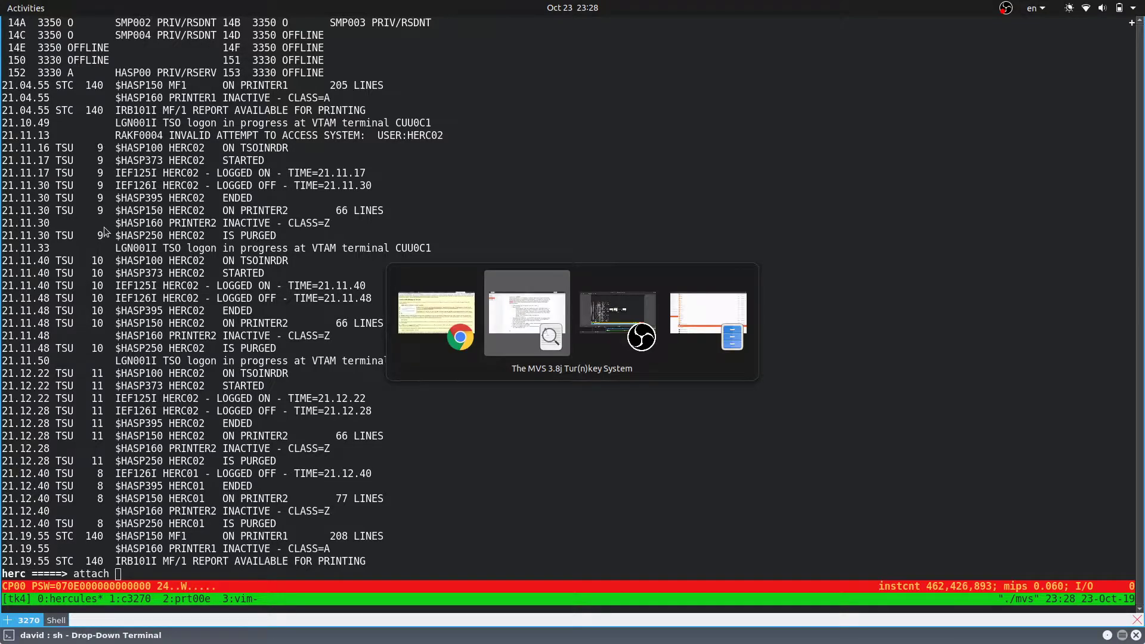
pyautogui.click(526, 313)
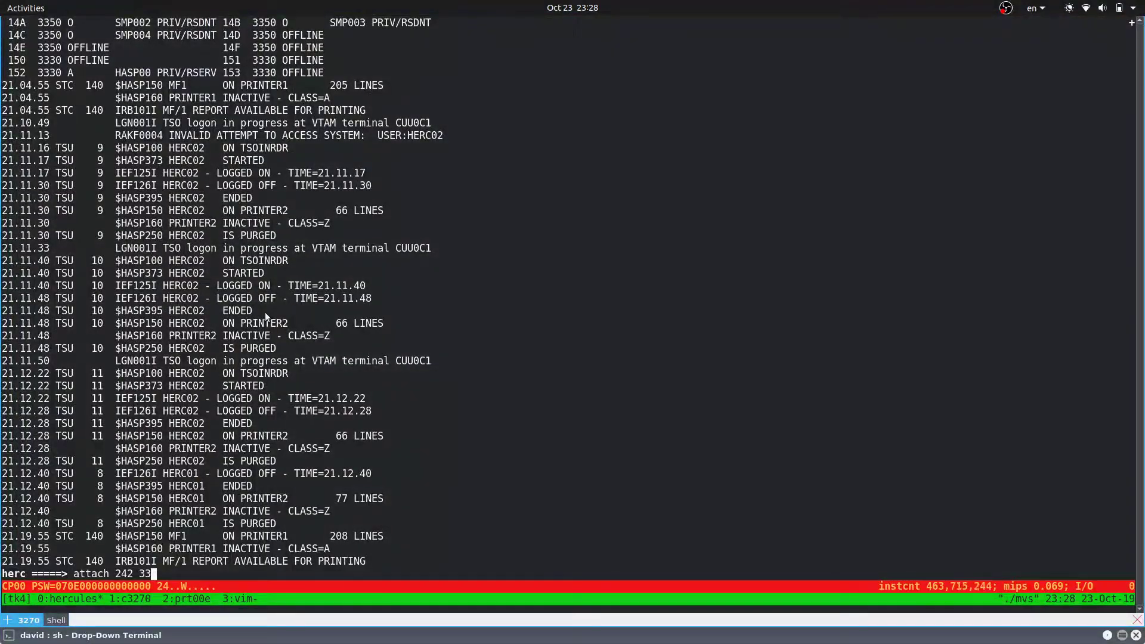
pyautogui.write('50')
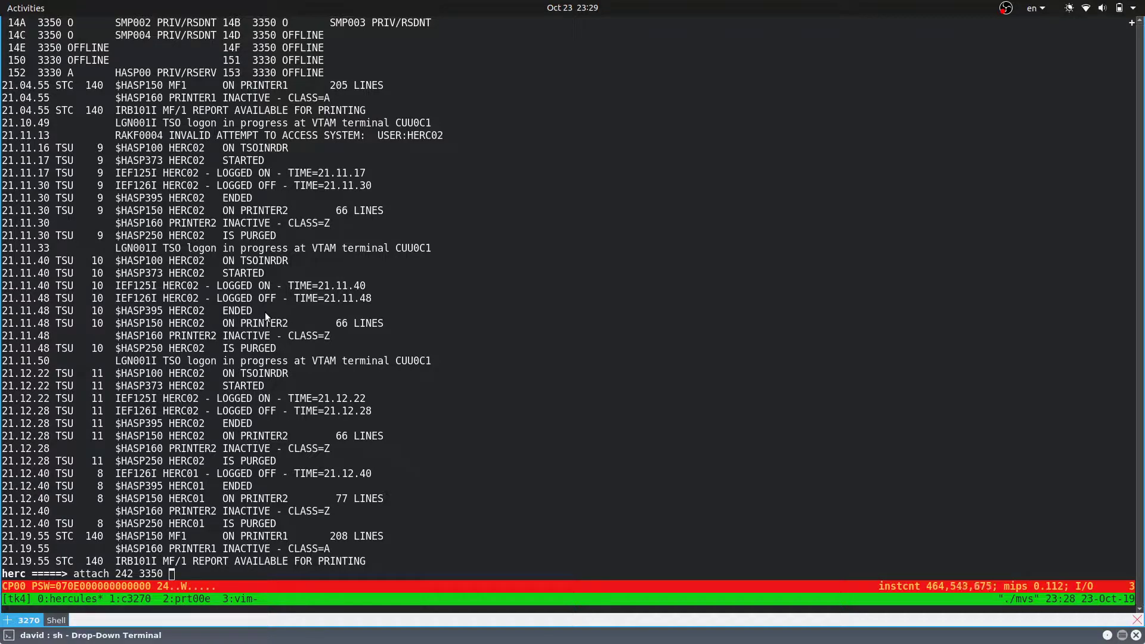
pyautogui.write('da')
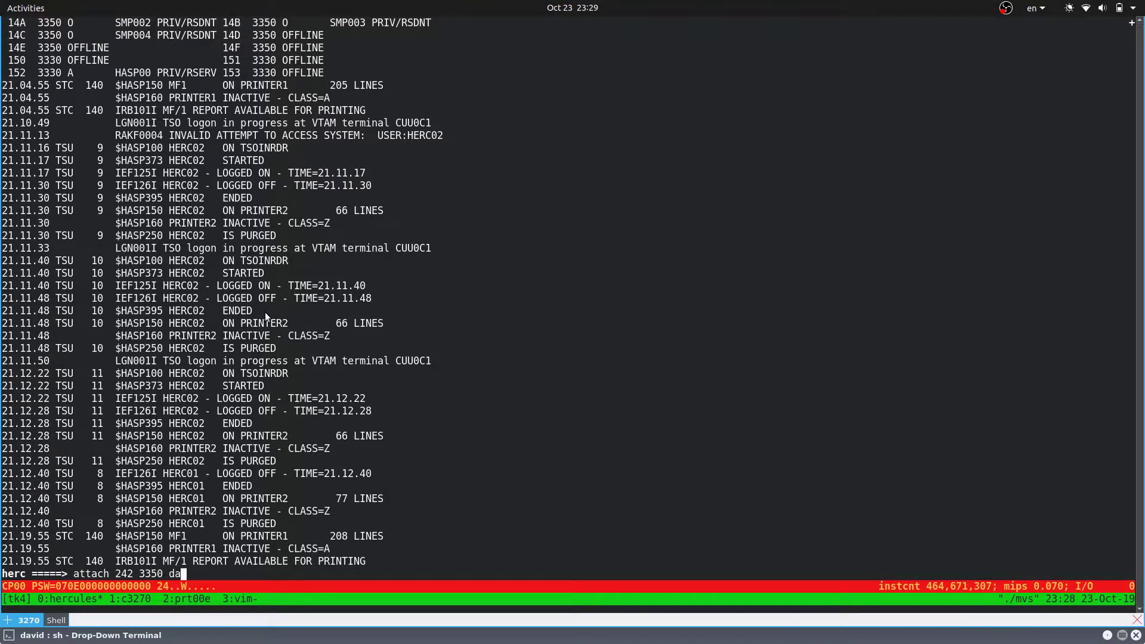
pyautogui.write('sd')
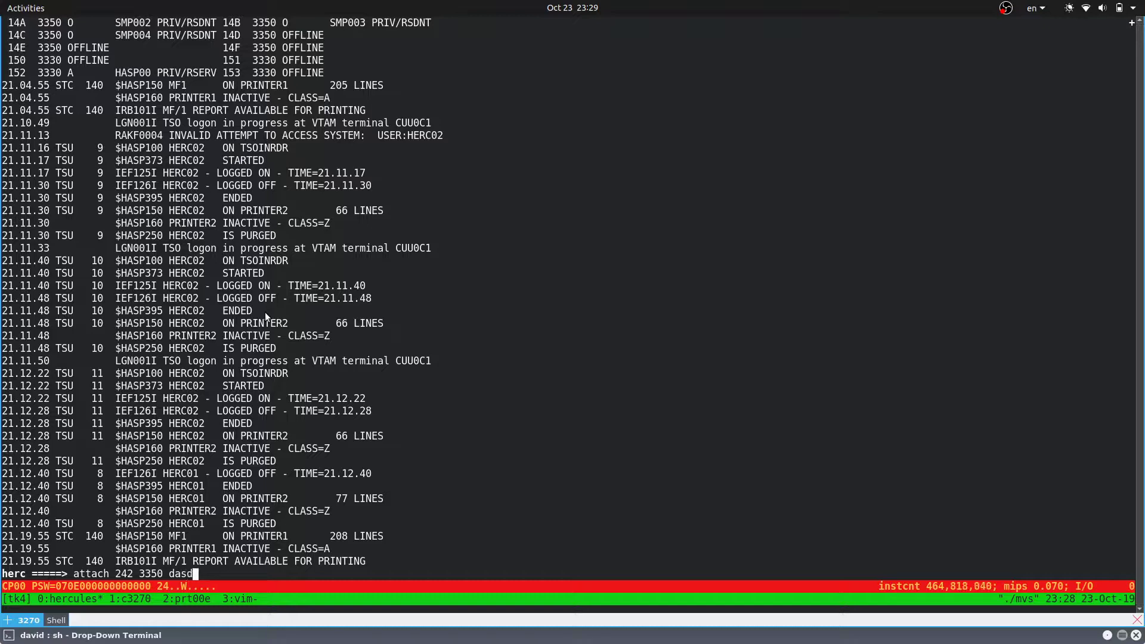
pyautogui.write('dave01.')
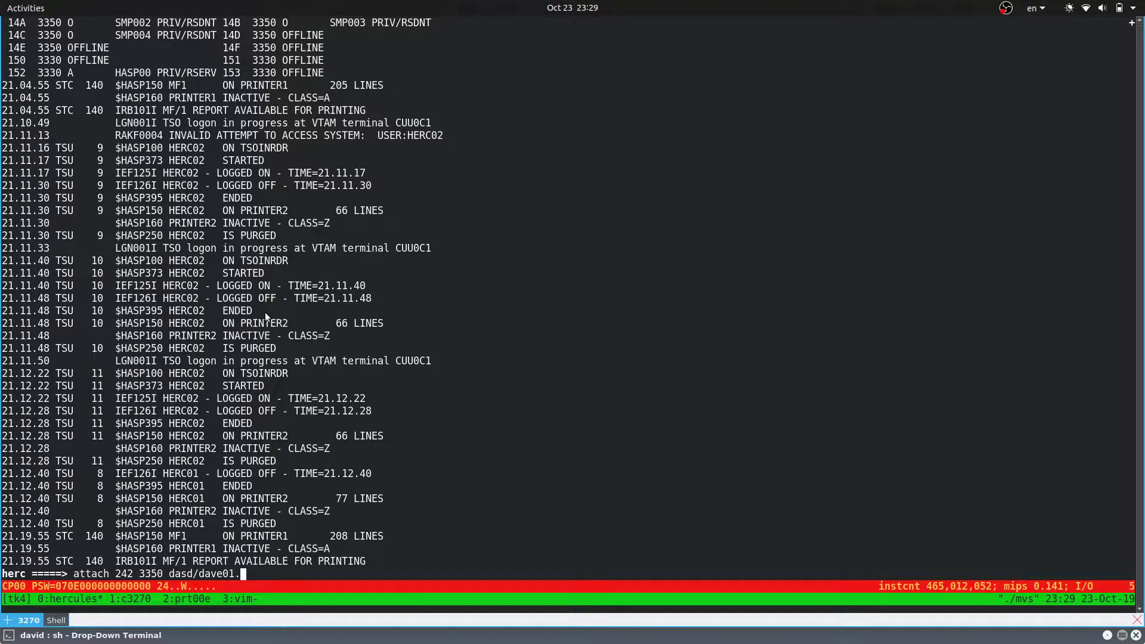
pyautogui.write('24')
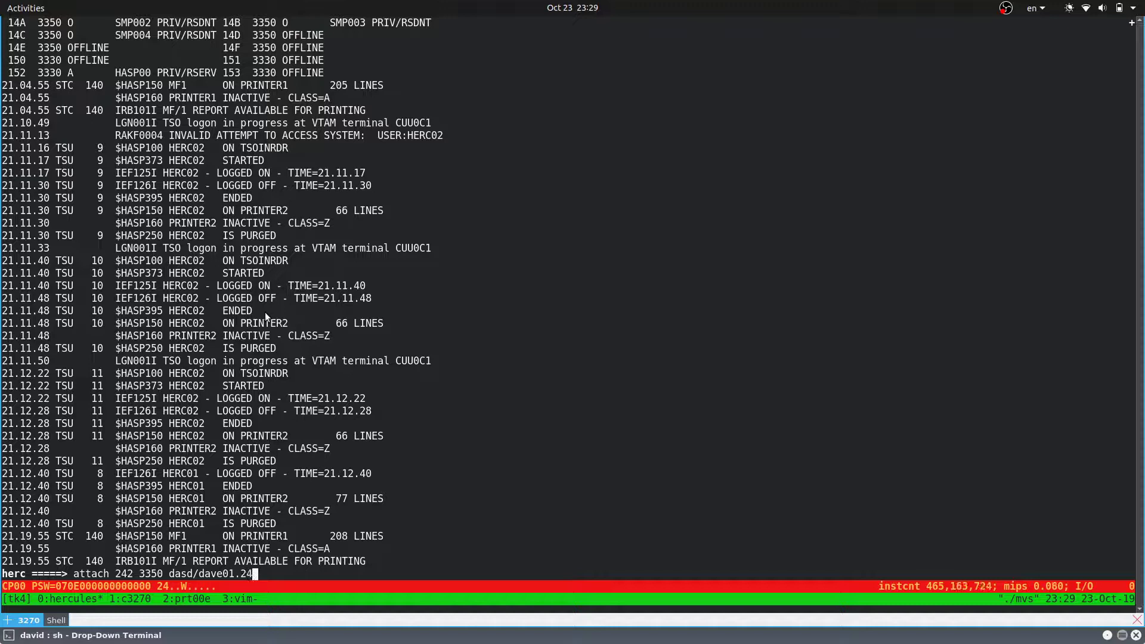
pyautogui.press('Return')
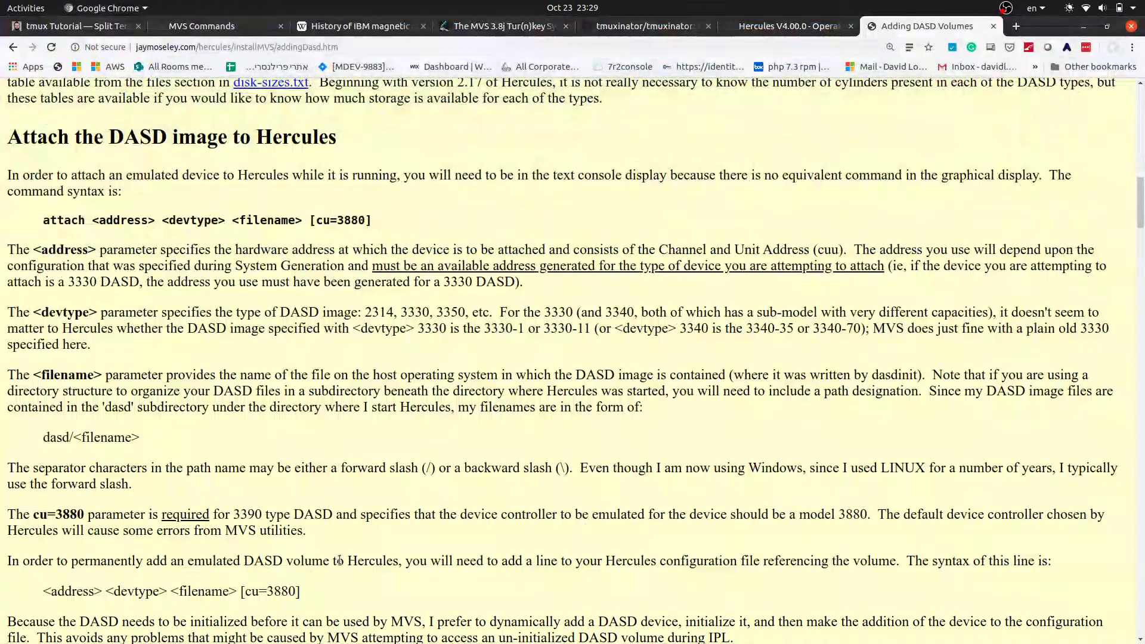
# Step: Scroll to 'Initialize the DASD image for use by MVS' and start typing the vary command
pyautogui.scroll(-3)
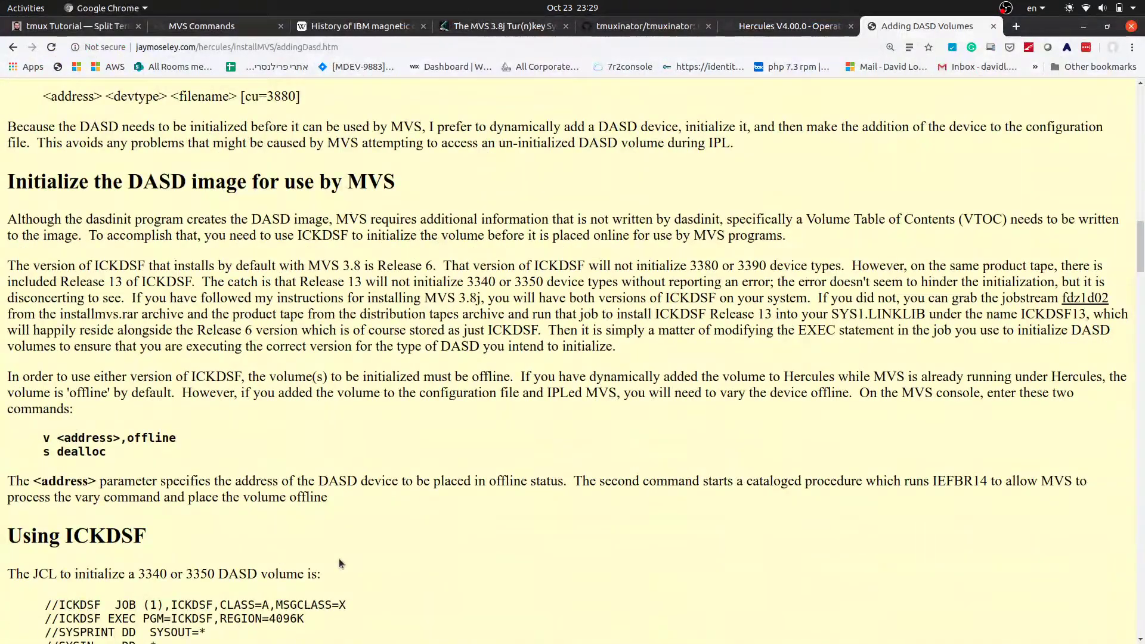
pyautogui.scroll(-3)
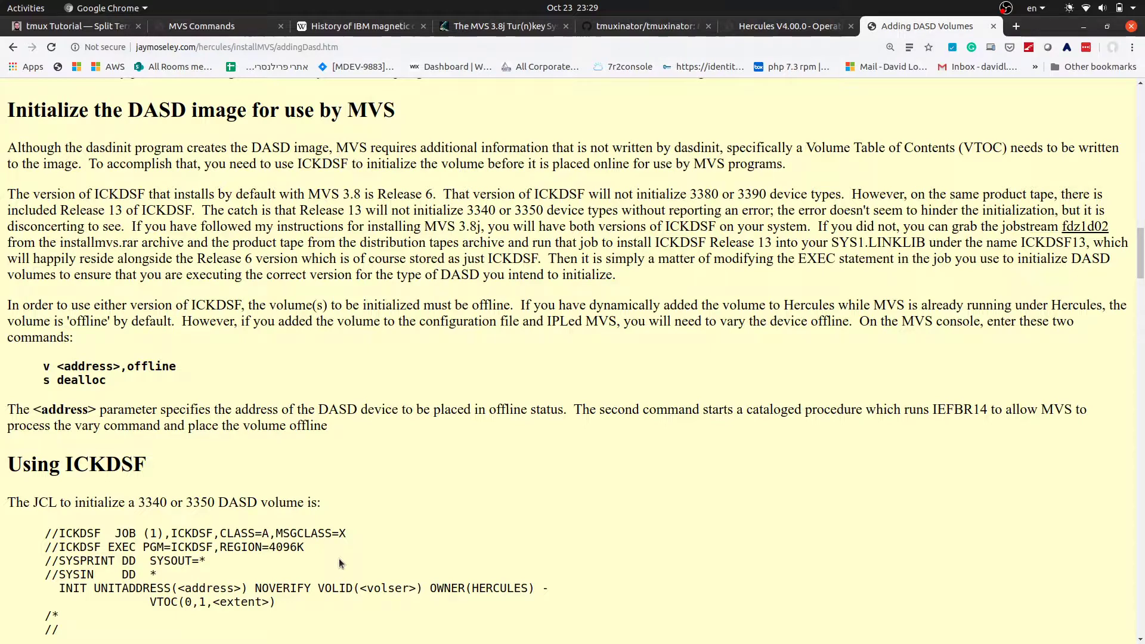
pyautogui.doubleClick(152, 366)
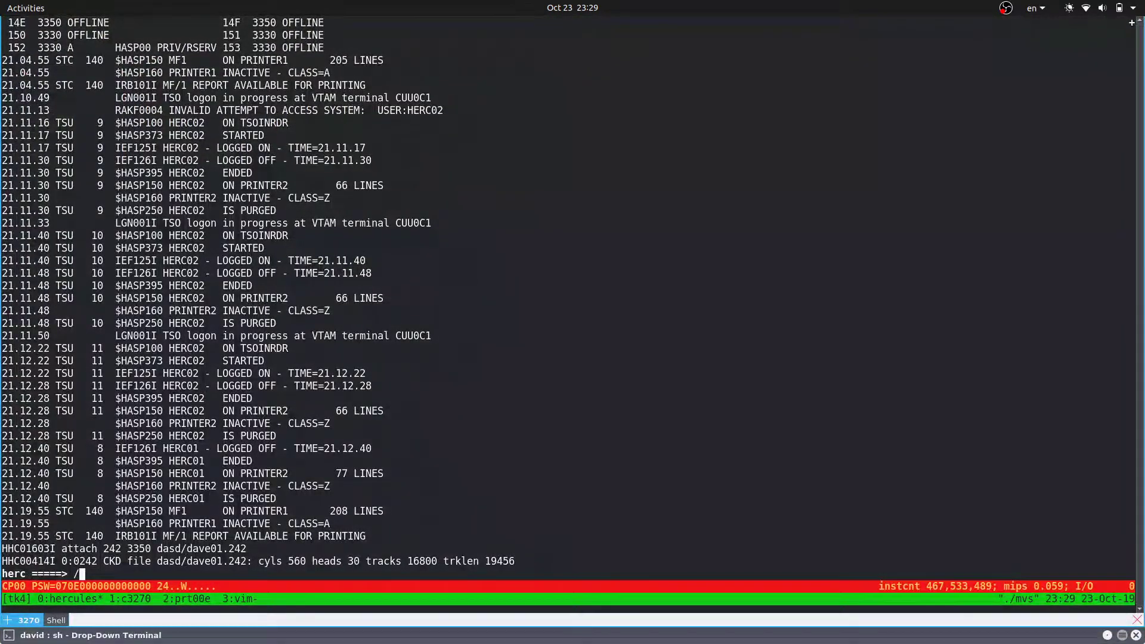
pyautogui.write('v 242,o')
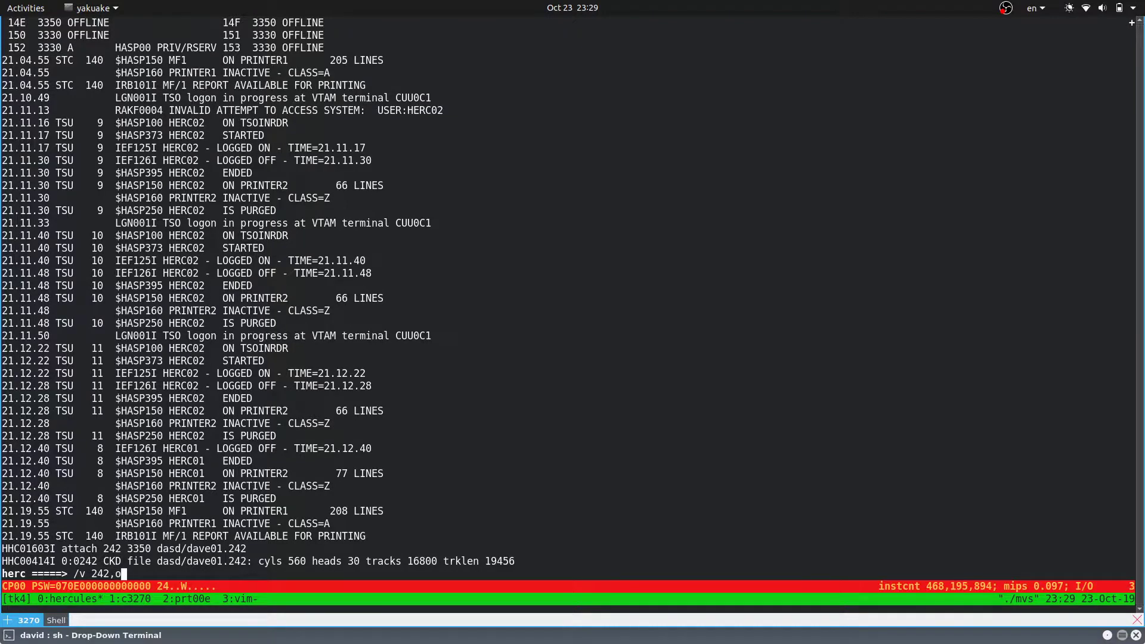
# Step: Submit /v 242,offline so MVS reports IEE303I 242 OFFLINE
pyautogui.press('Return')
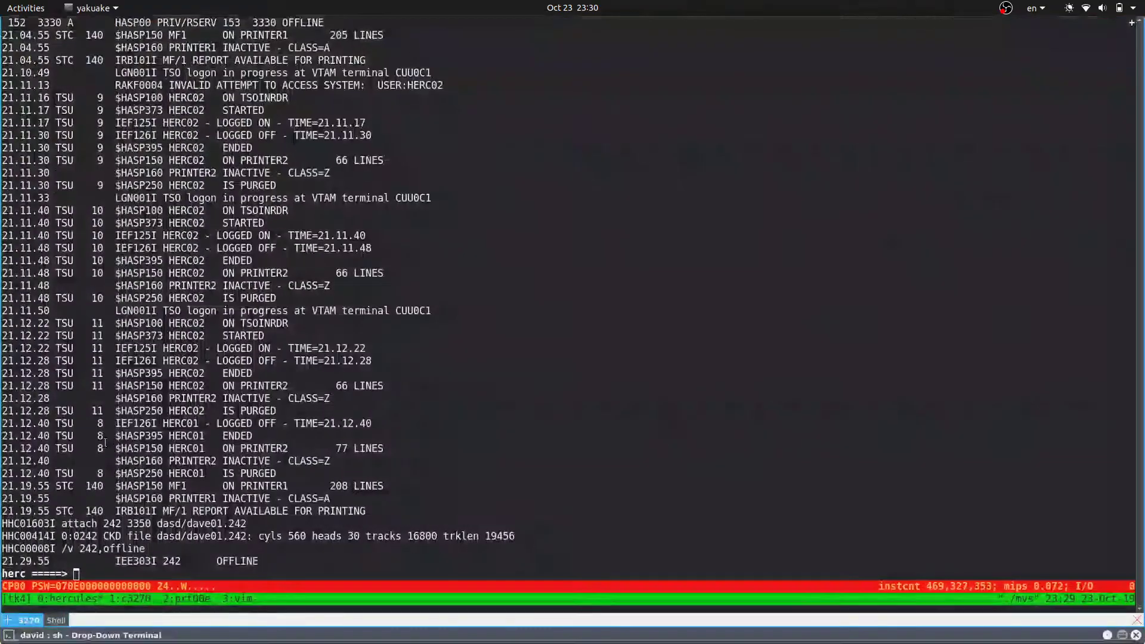
pyautogui.write('/s')
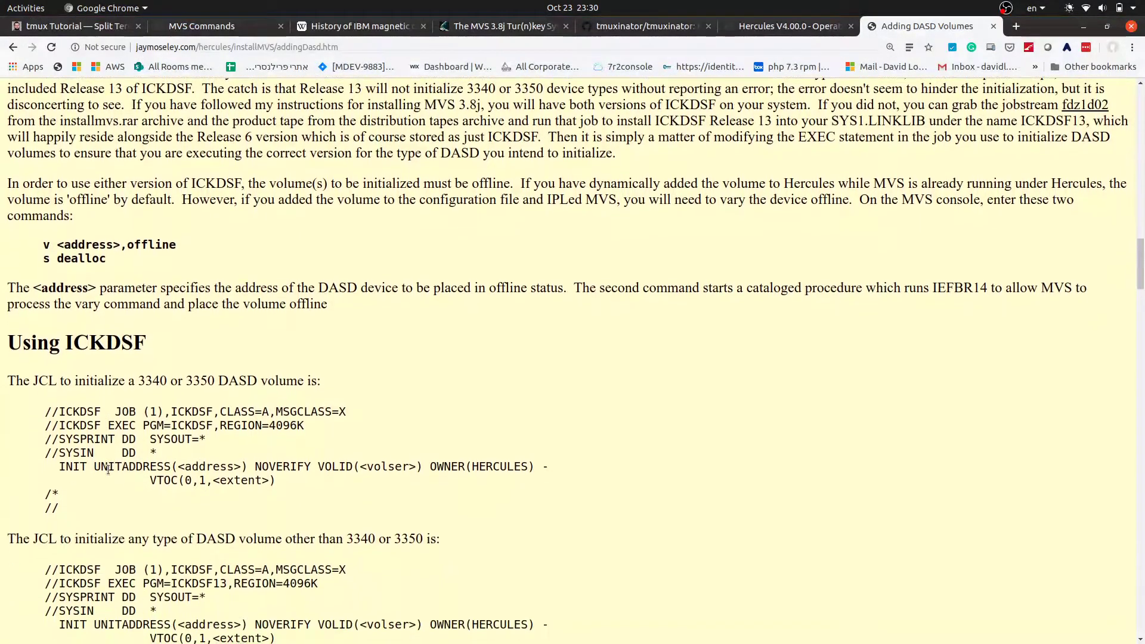
# Step: Scroll to the 'Using ICKDSF' JCL and mark 3350 in its heading
pyautogui.scroll(-3)
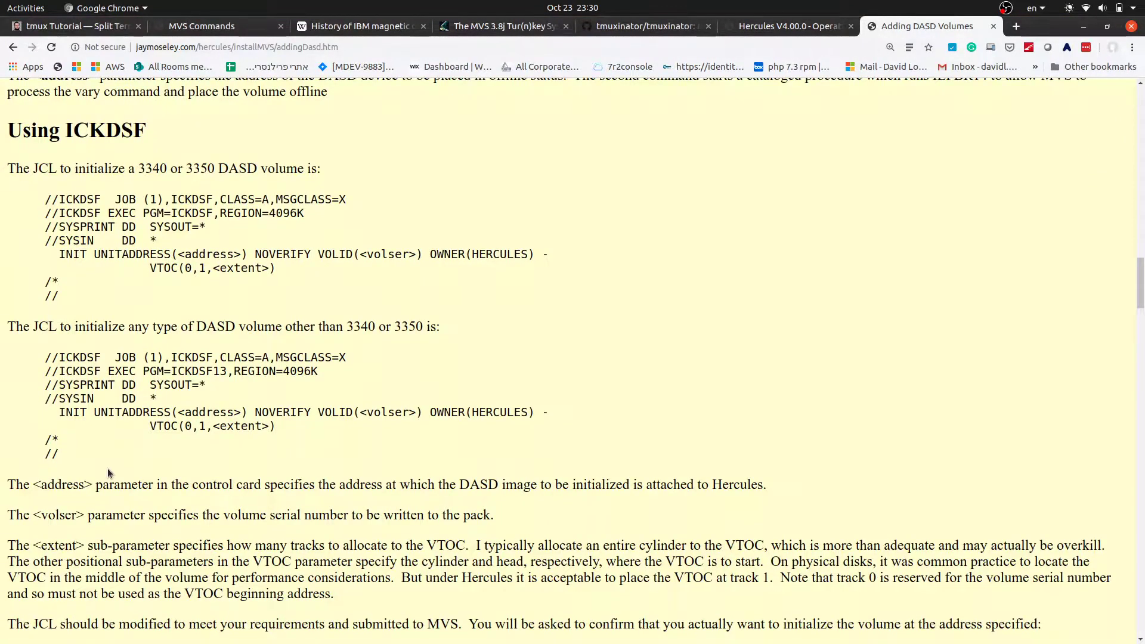
pyautogui.doubleClick(104, 130)
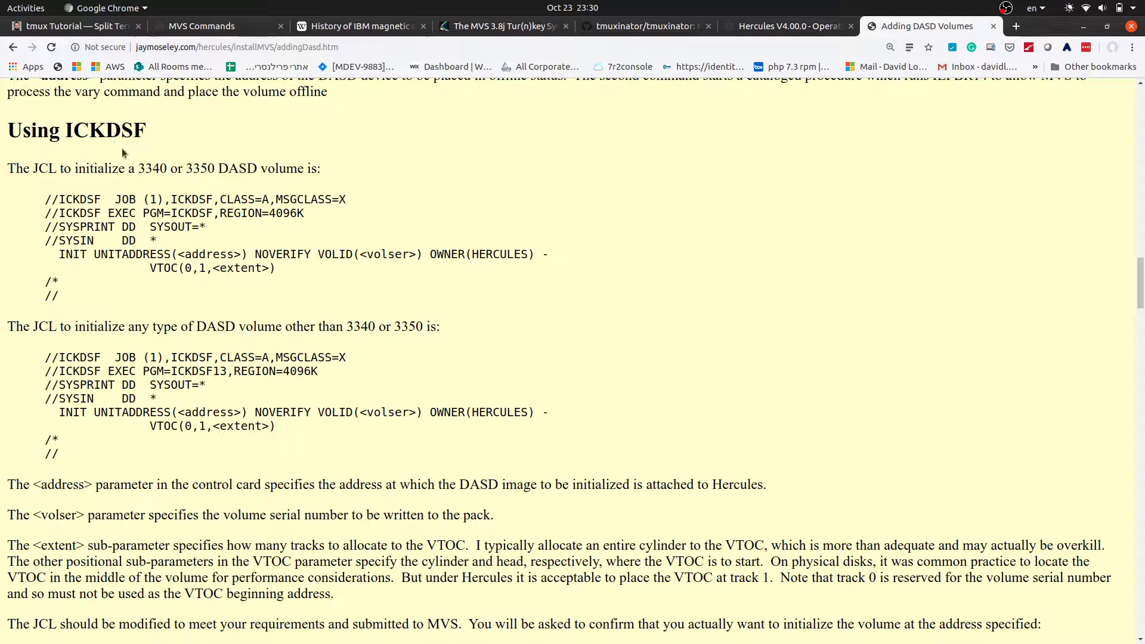
pyautogui.moveTo(130, 172)
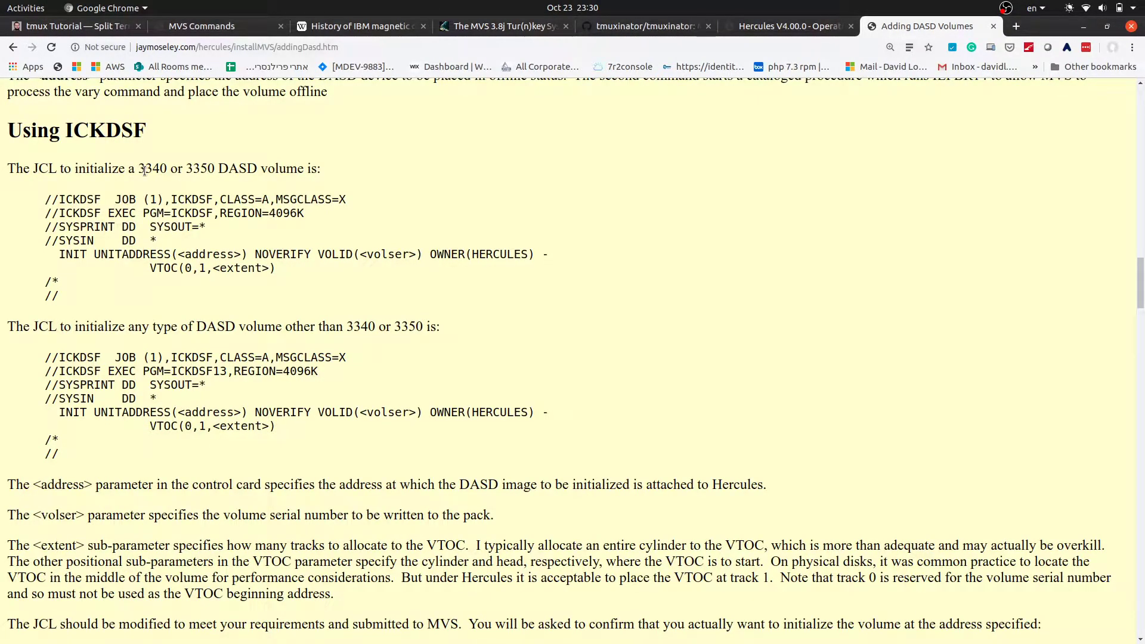
pyautogui.doubleClick(201, 169)
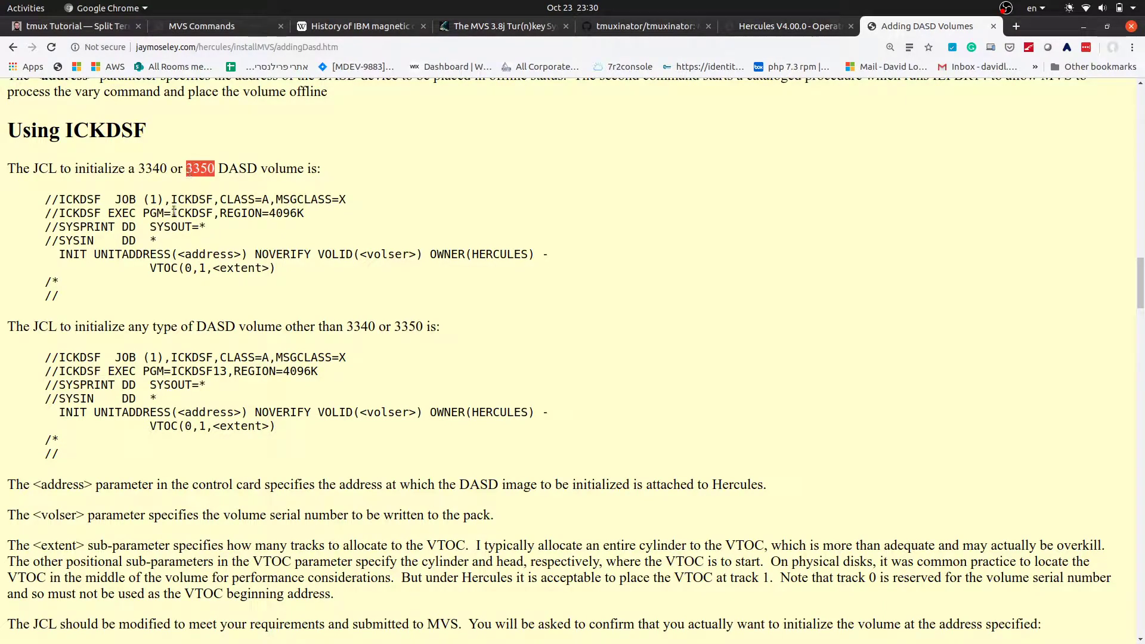
pyautogui.doubleClick(192, 212)
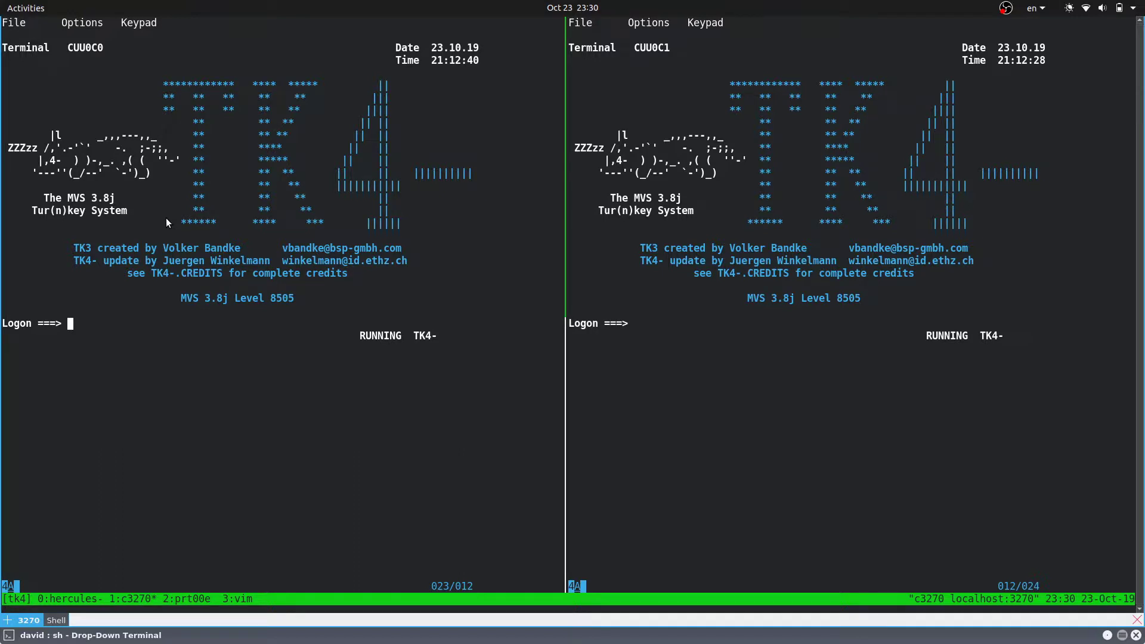
# Step: Enter userids herc and herc07 at the two c3270 logon prompts
pyautogui.write('herc')
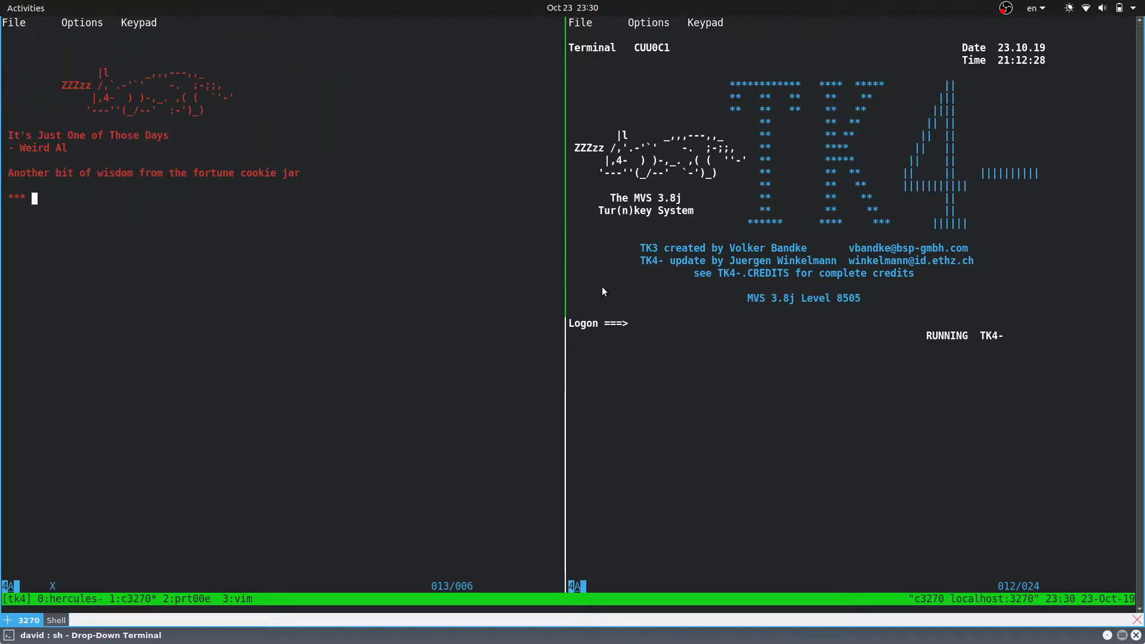
pyautogui.moveTo(636, 325)
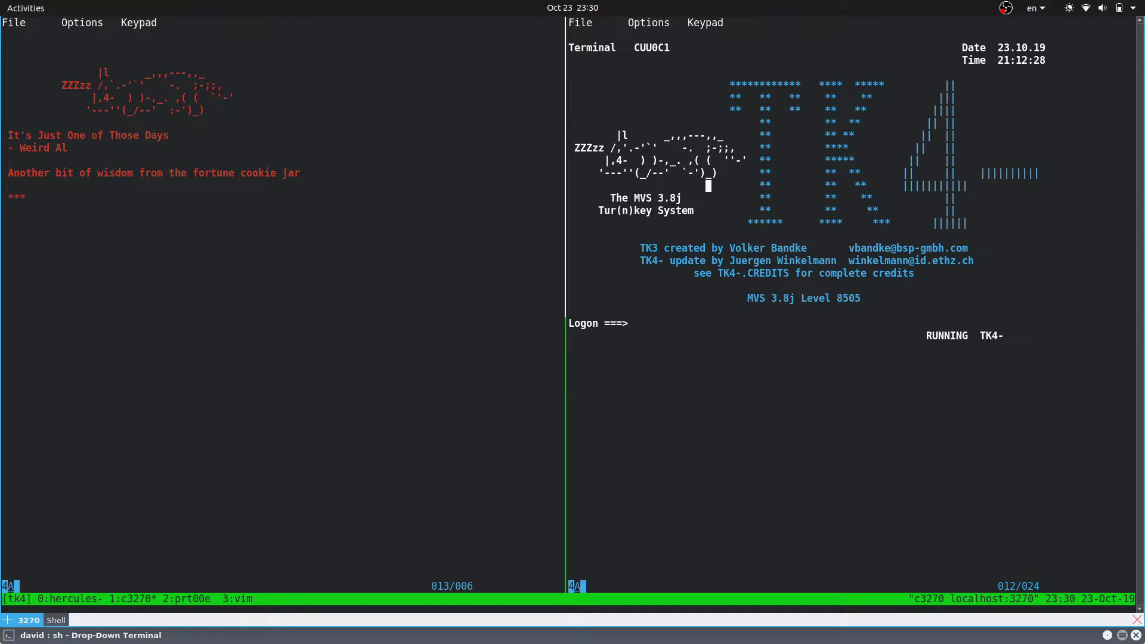
pyautogui.write('herc07')
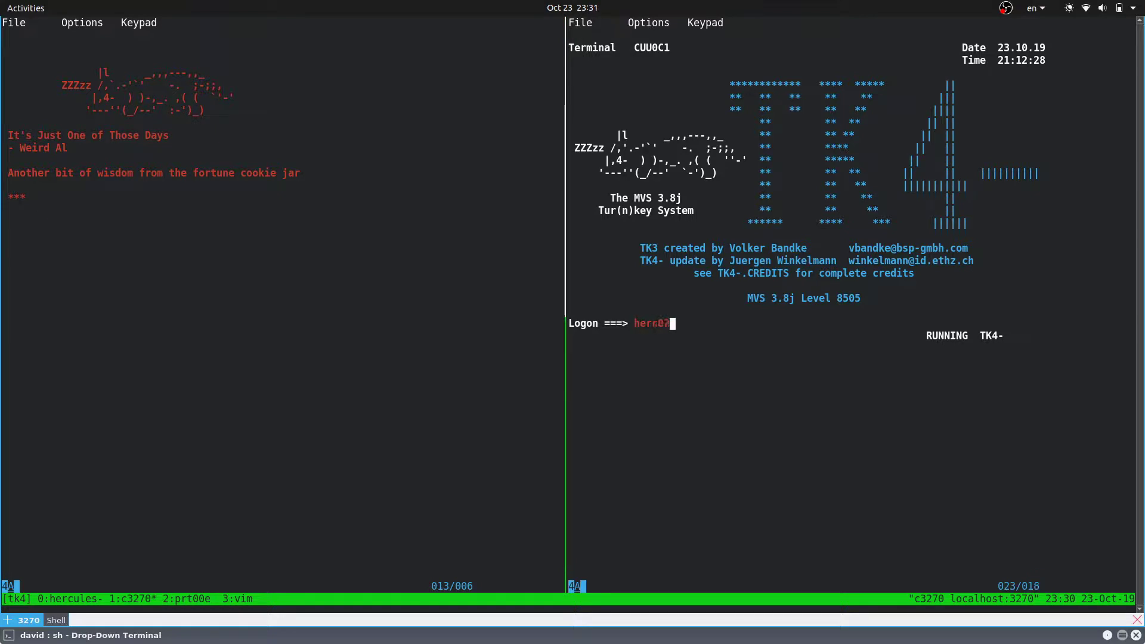
pyautogui.press('Return')
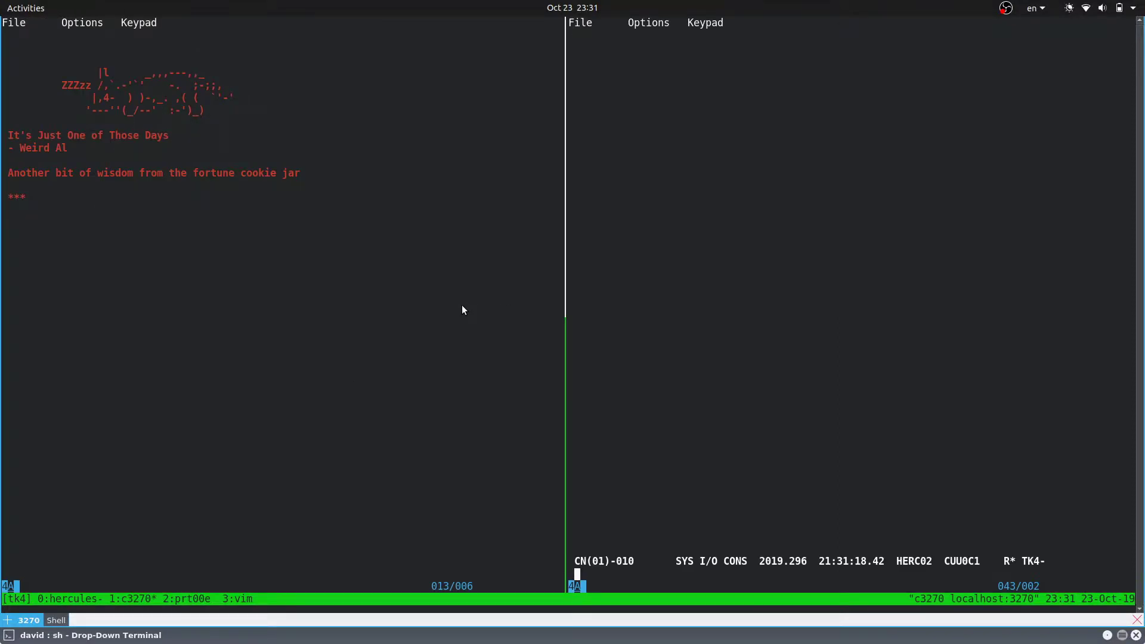
# Step: Type help in the left TSO session
pyautogui.write('help')
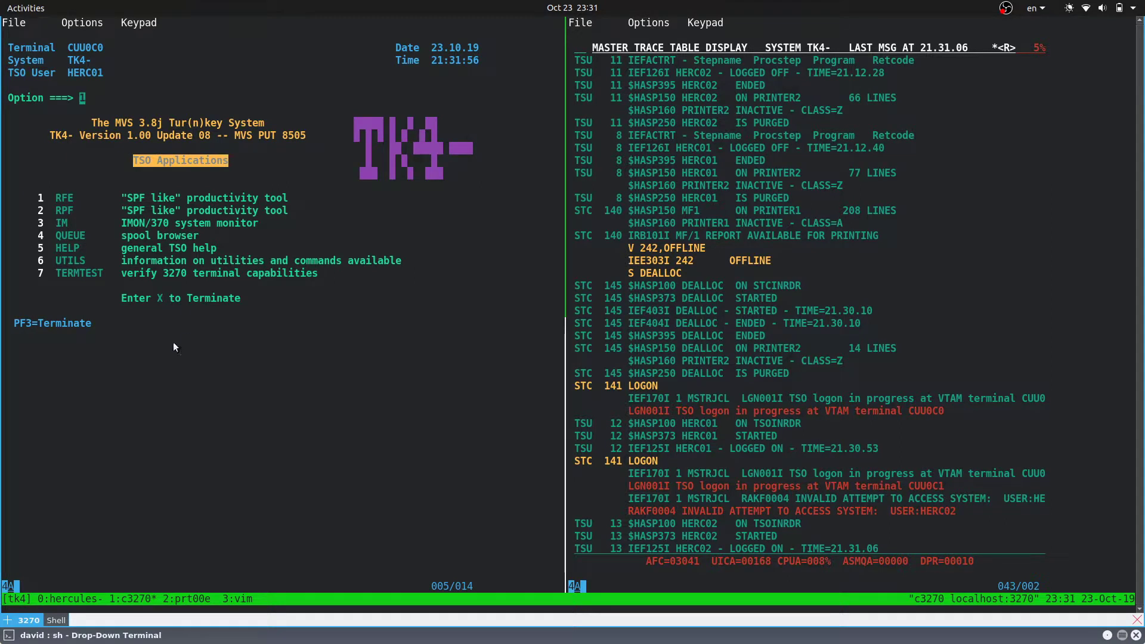
pyautogui.moveTo(136, 342)
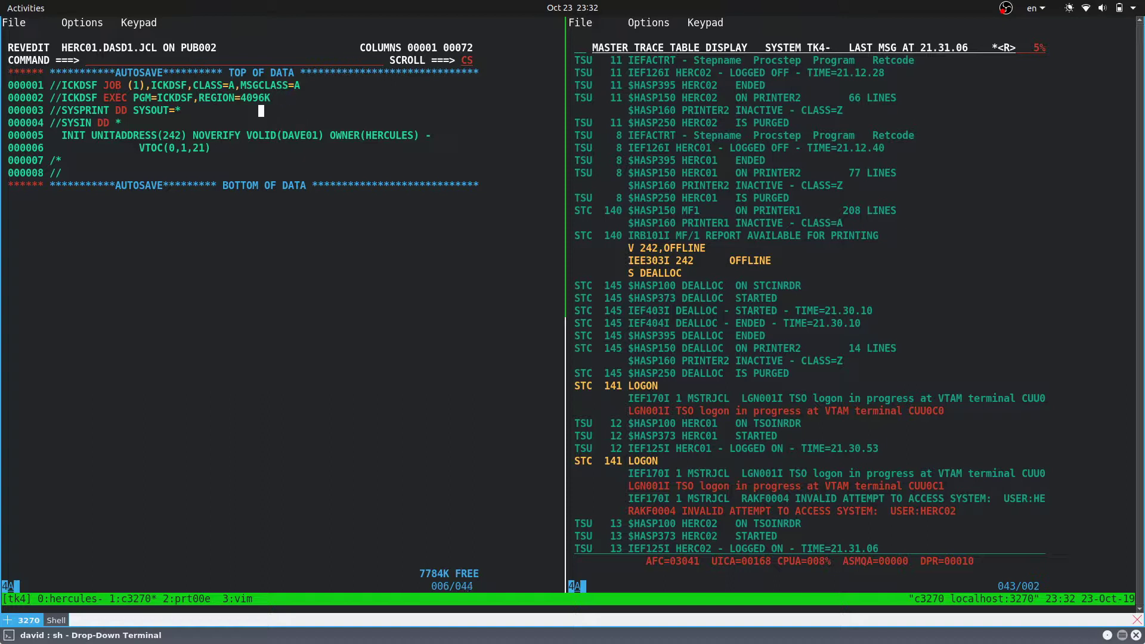
# Step: Check unit address 242 in the ICKDSF JCL, then submit it with SUB
pyautogui.click(153, 123)
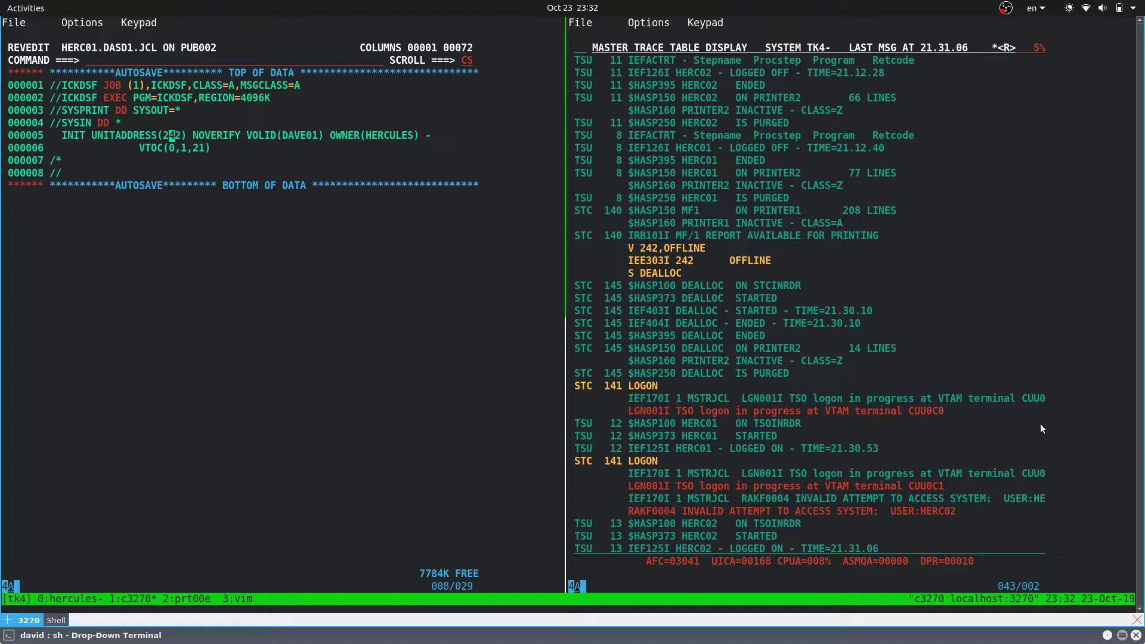
pyautogui.moveTo(678, 260)
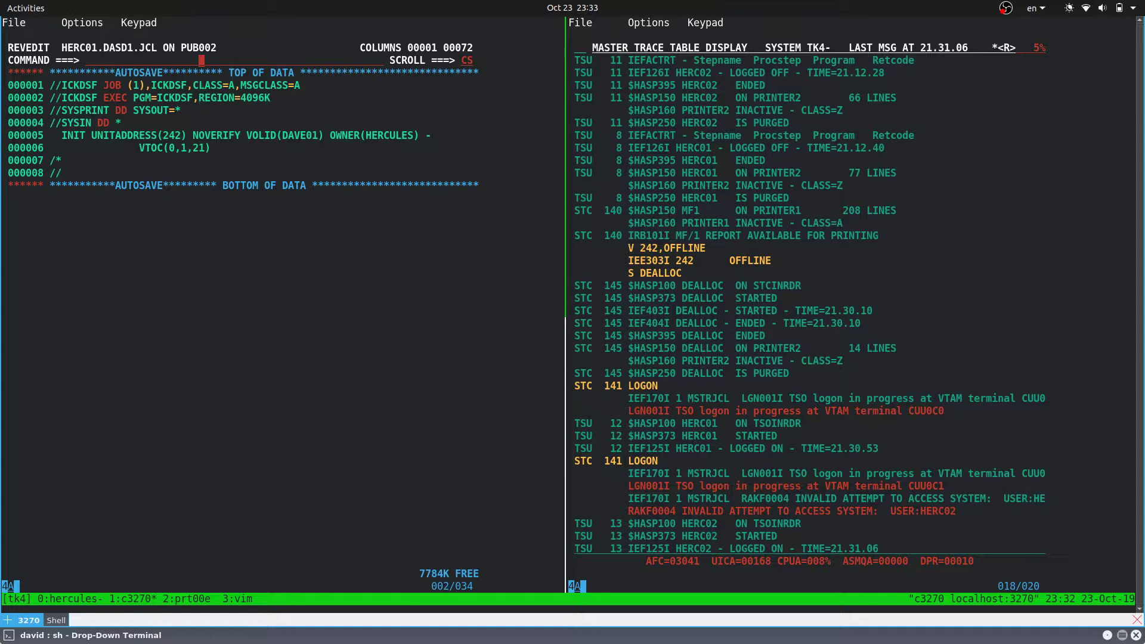
pyautogui.write('sub')
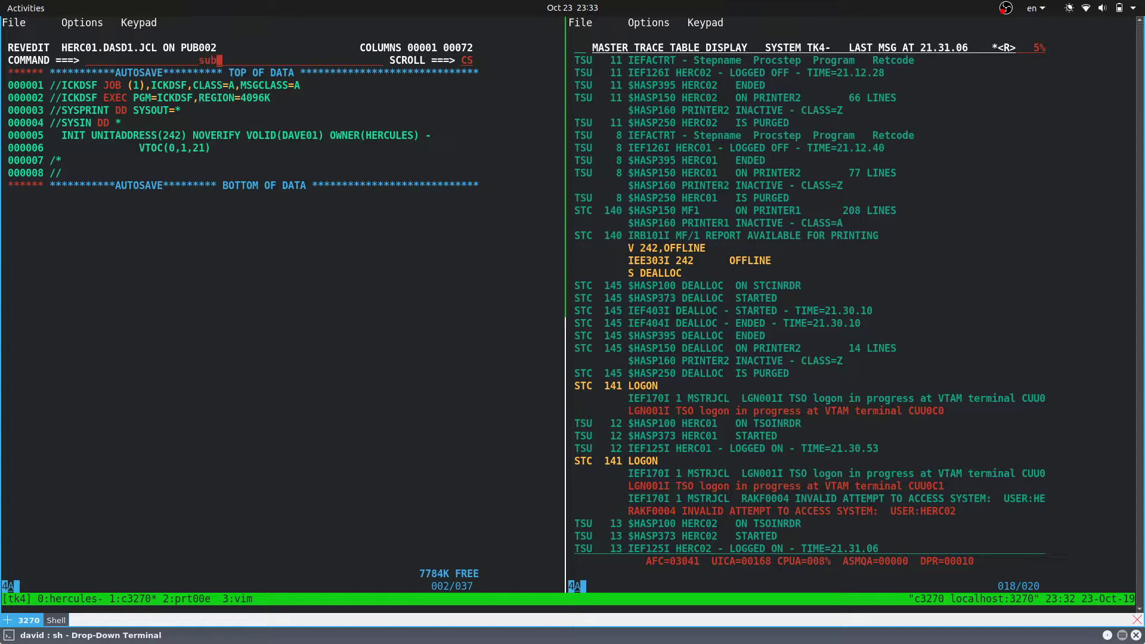
pyautogui.press('Return')
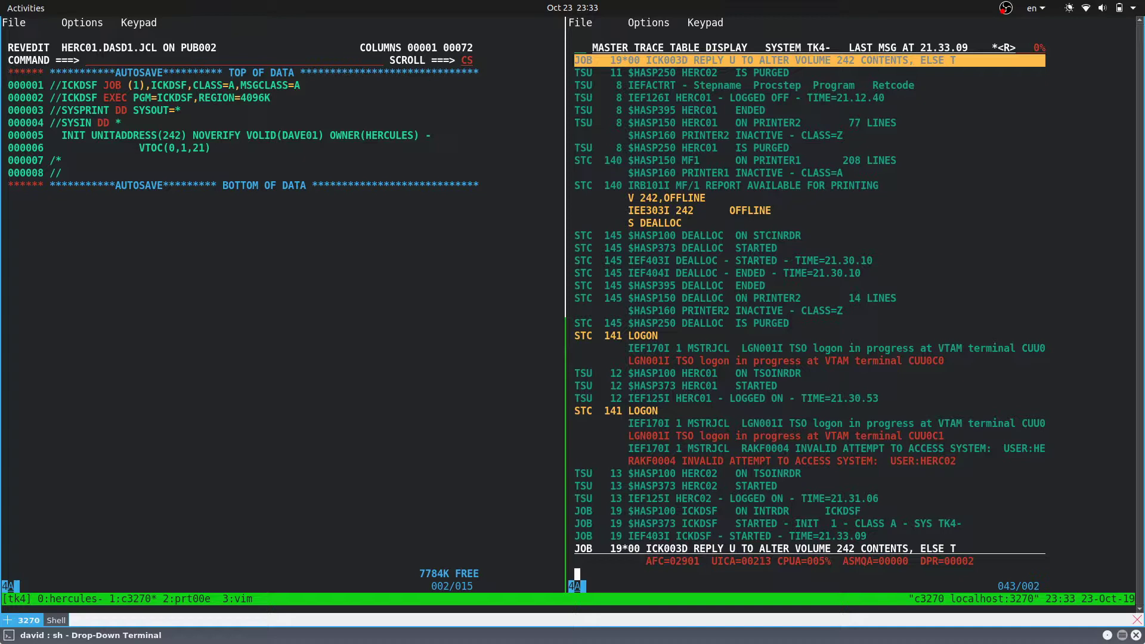
# Step: Type the reply /r 00,u to ICK003D on the MVS console
pyautogui.write('/r')
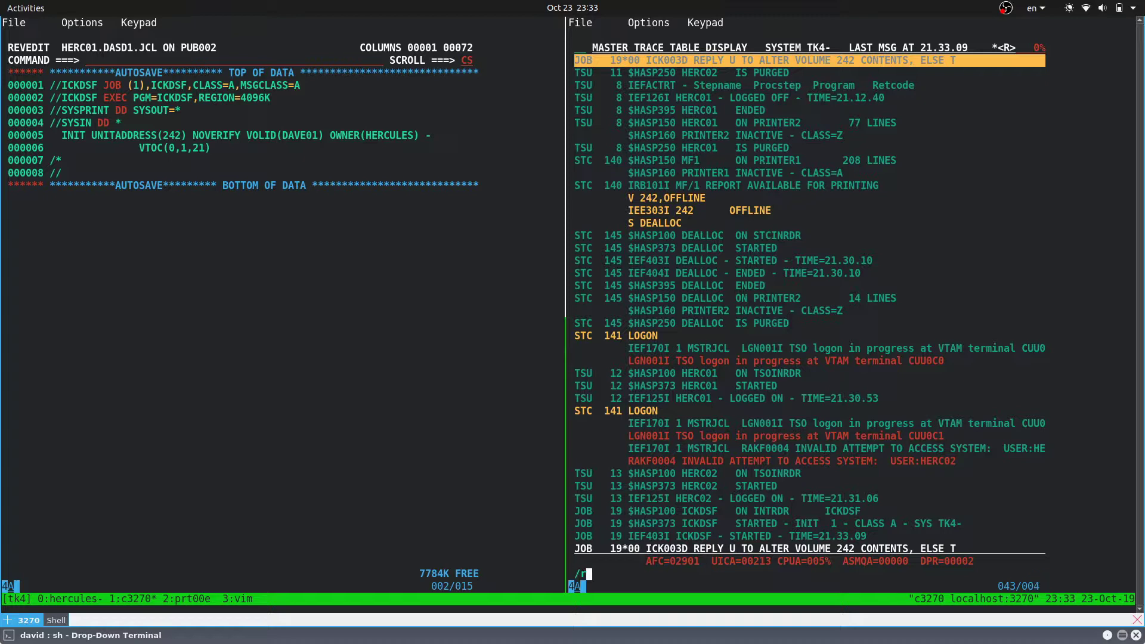
pyautogui.write('00,')
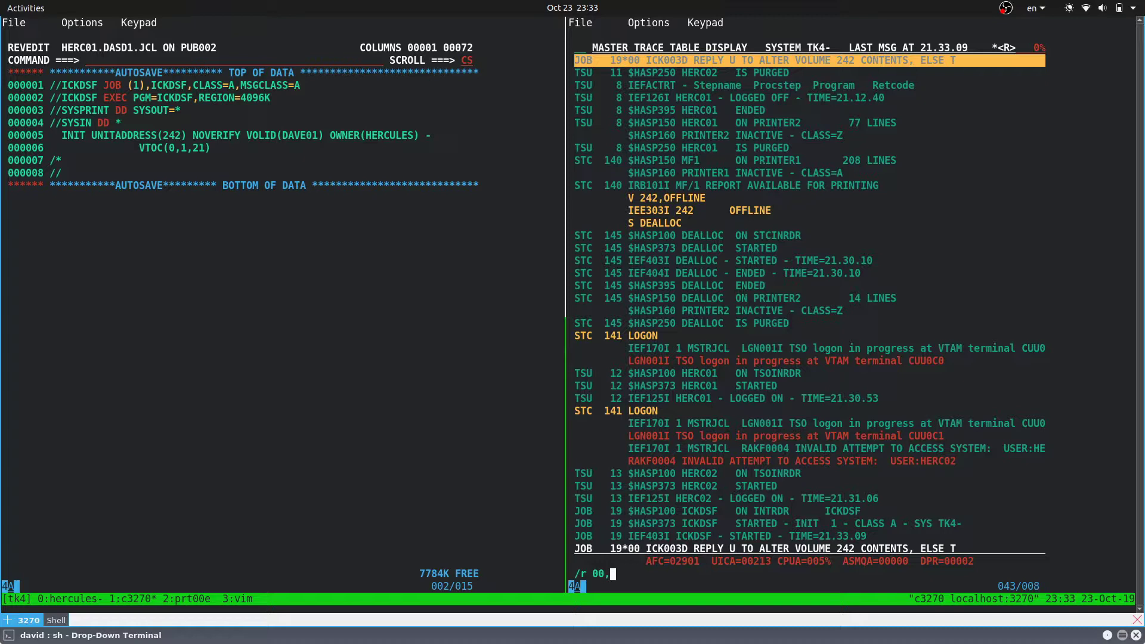
pyautogui.write('u')
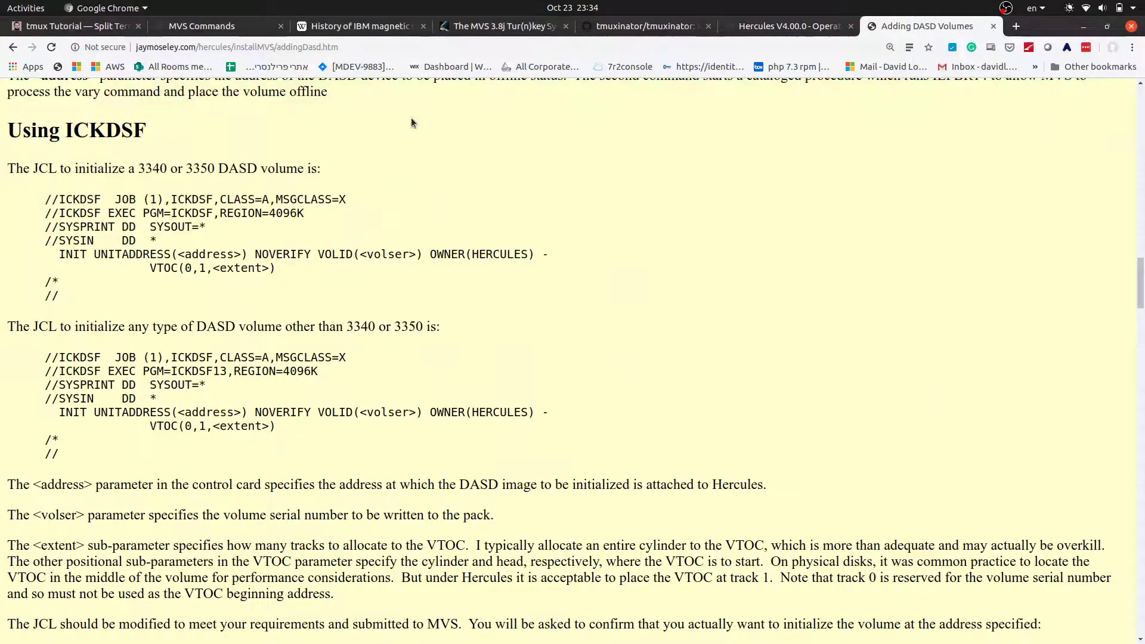
# Step: Scroll past the ICKDSF JCL to the v/m online commands
pyautogui.scroll(-3)
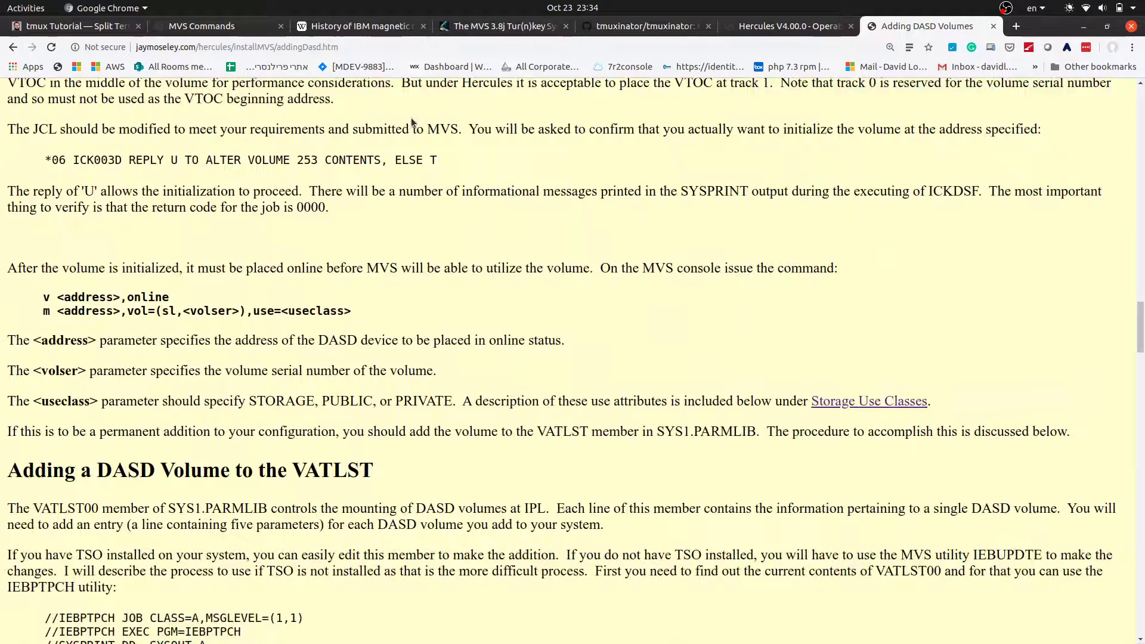
pyautogui.scroll(-3)
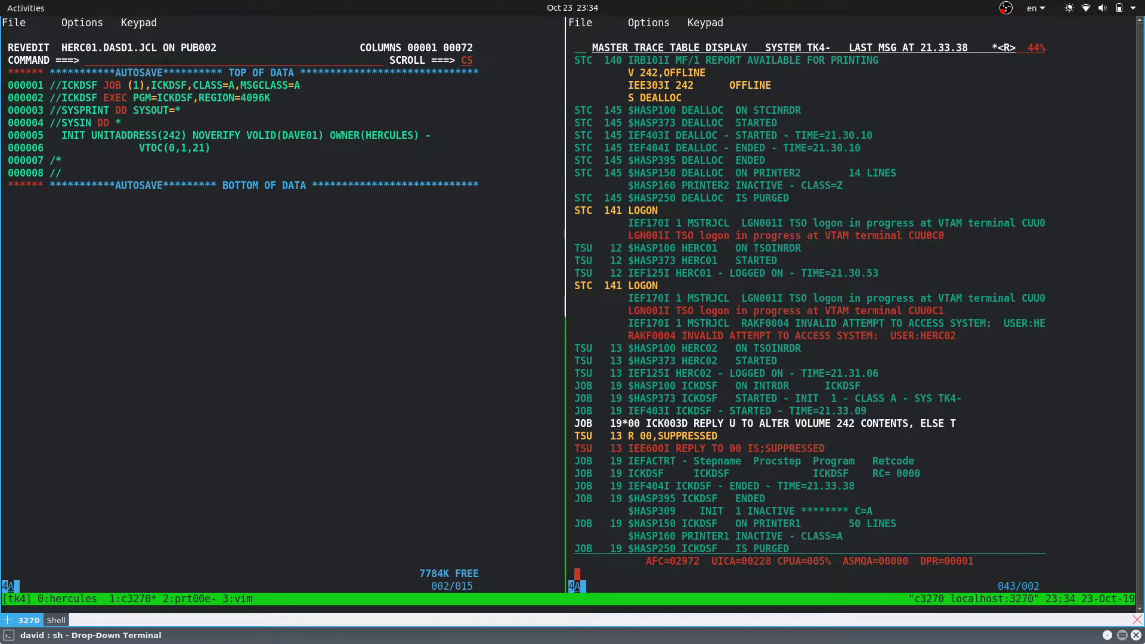
# Step: Vary device 242 online, then type the DAVE01 mount command up to use=
pyautogui.write('/v 0')
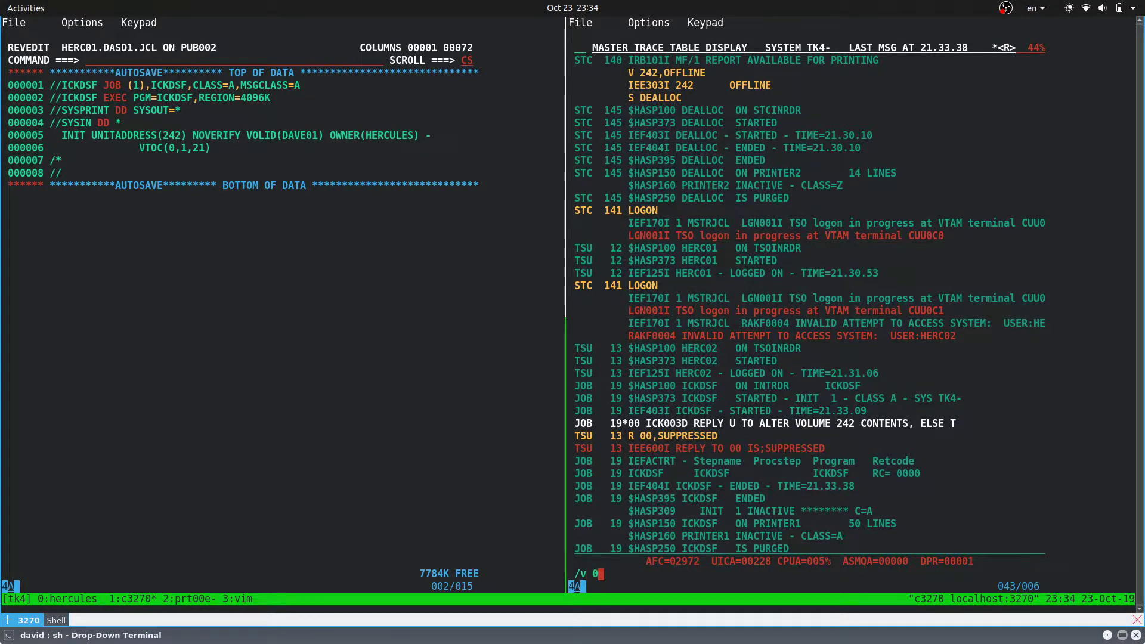
pyautogui.write('242,')
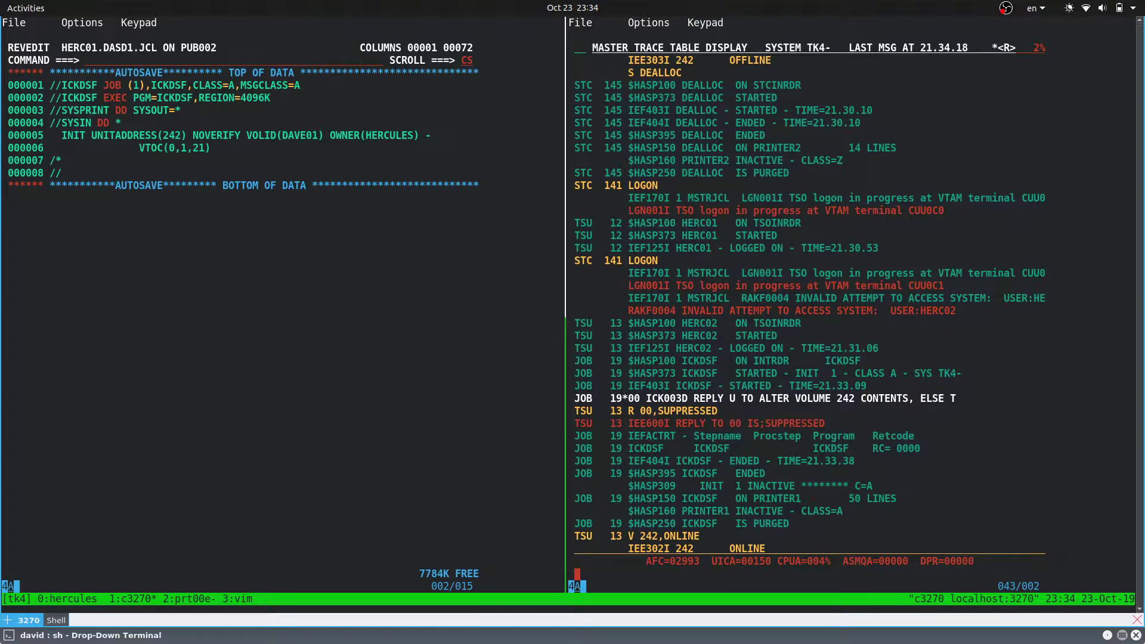
pyautogui.write('/m 242')
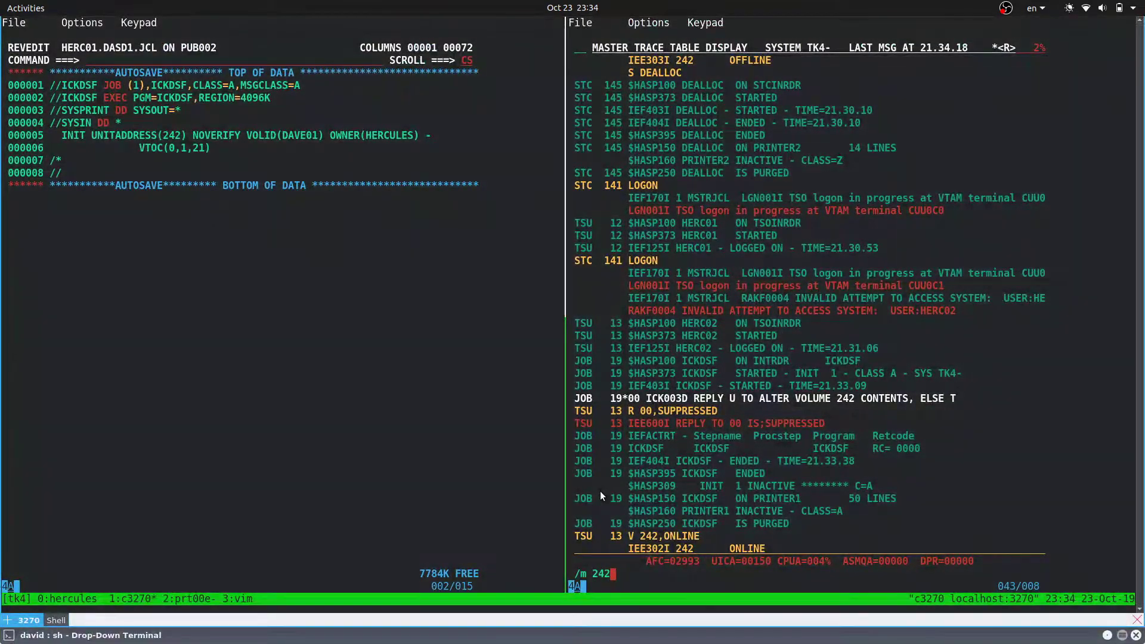
pyautogui.write(',v')
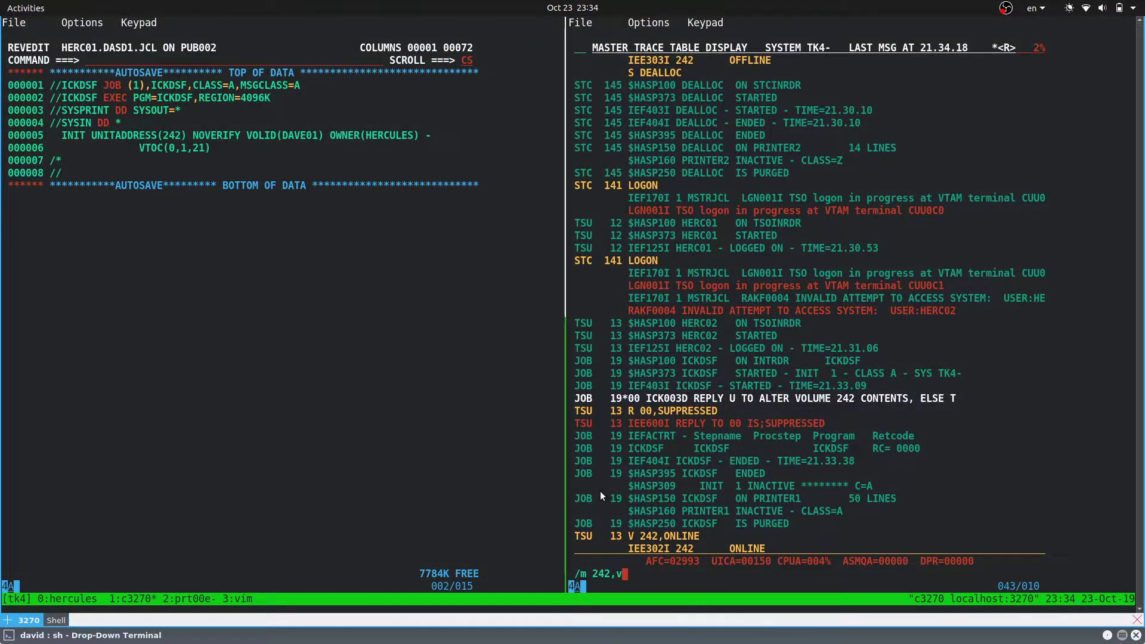
pyautogui.write('ol(sl')
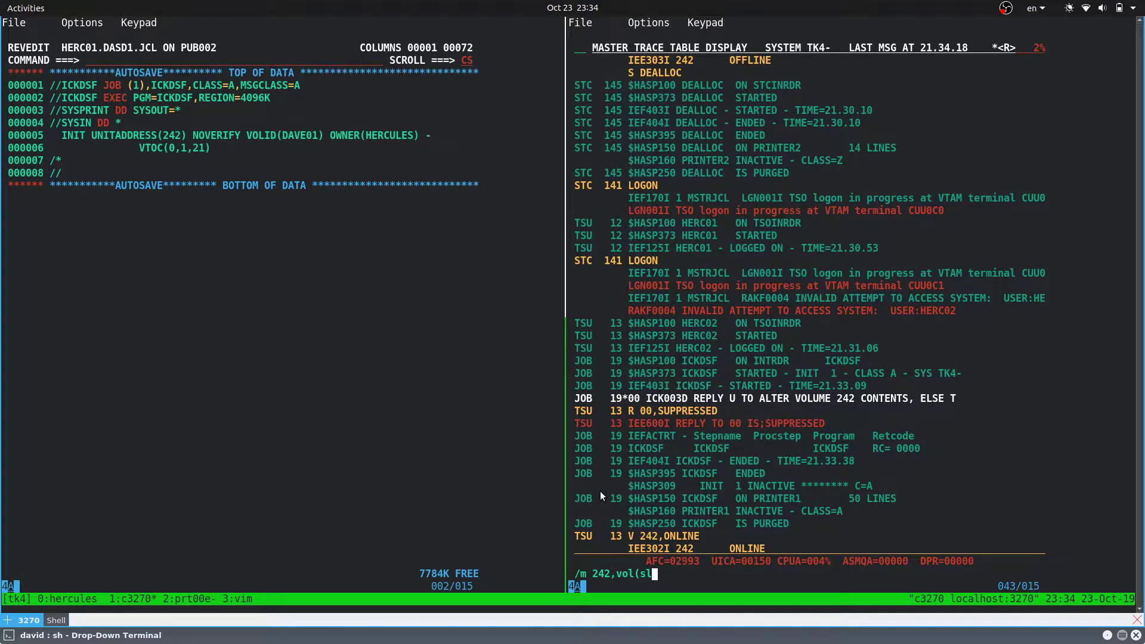
pyautogui.write(',')
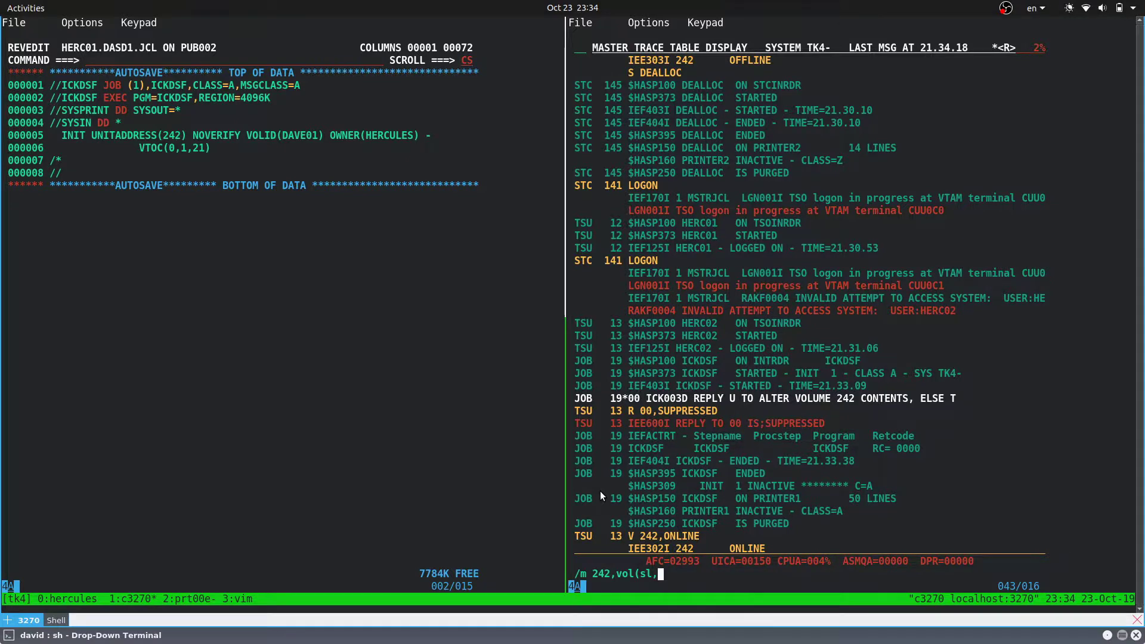
pyautogui.write('DAVE01')
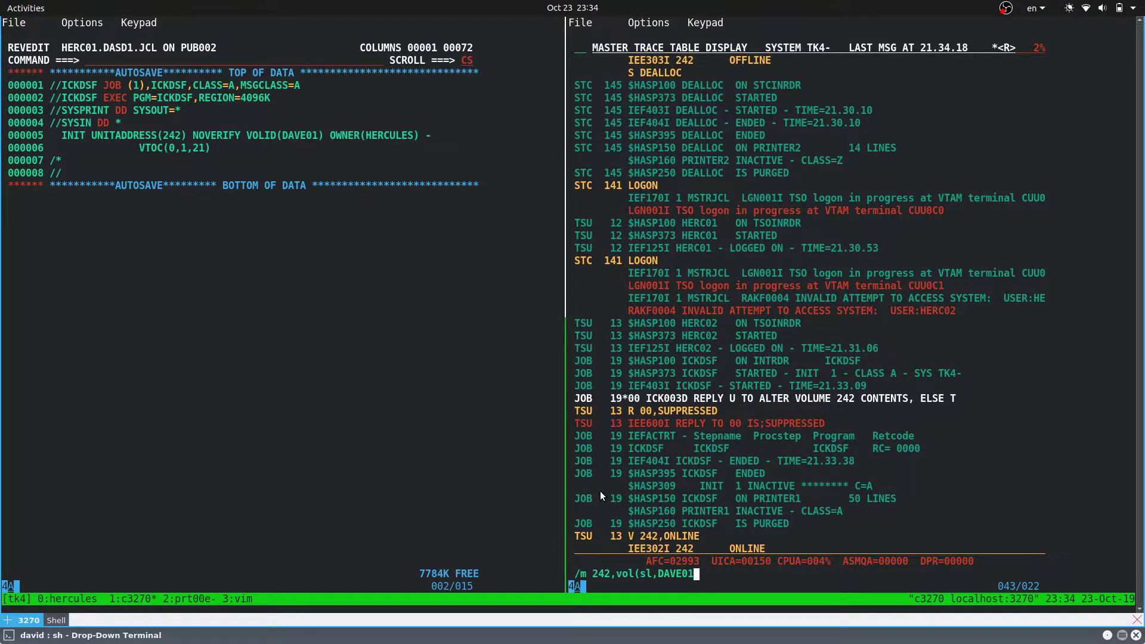
pyautogui.write(',vol')
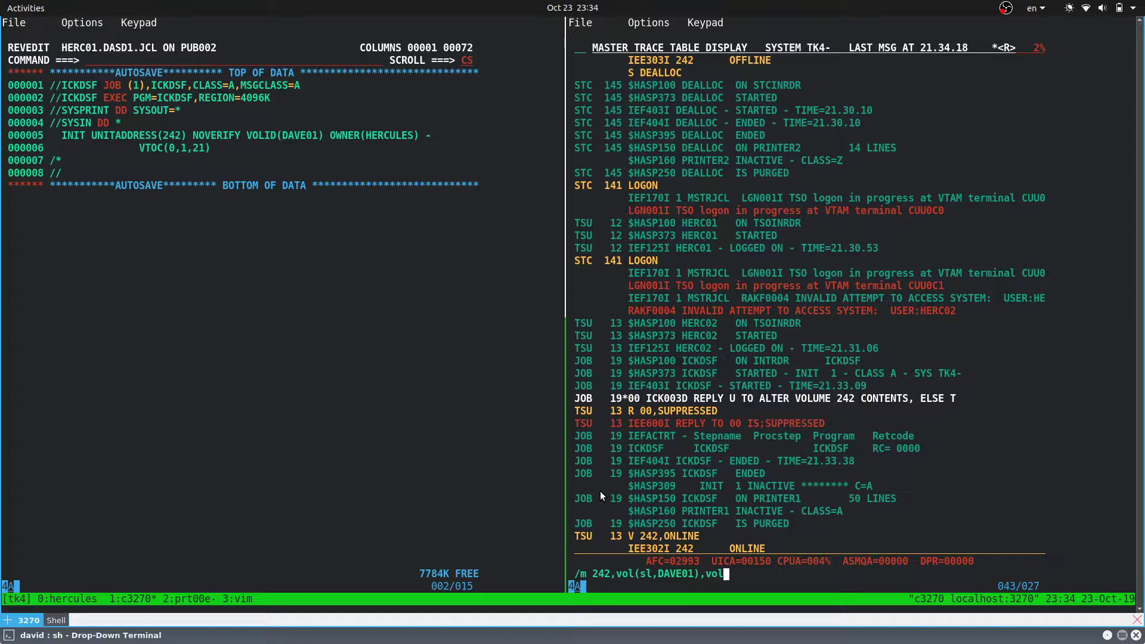
pyautogui.write('use=')
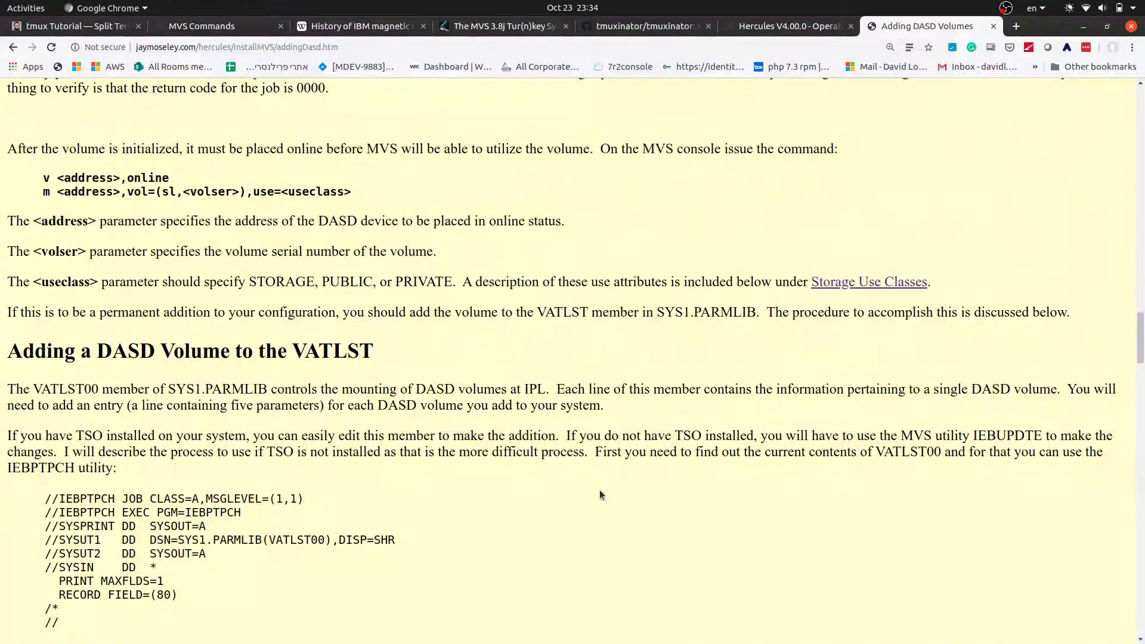
# Step: Scroll the Adding DASD Volumes page down to the Storage Use Classes section
pyautogui.scroll(-3)
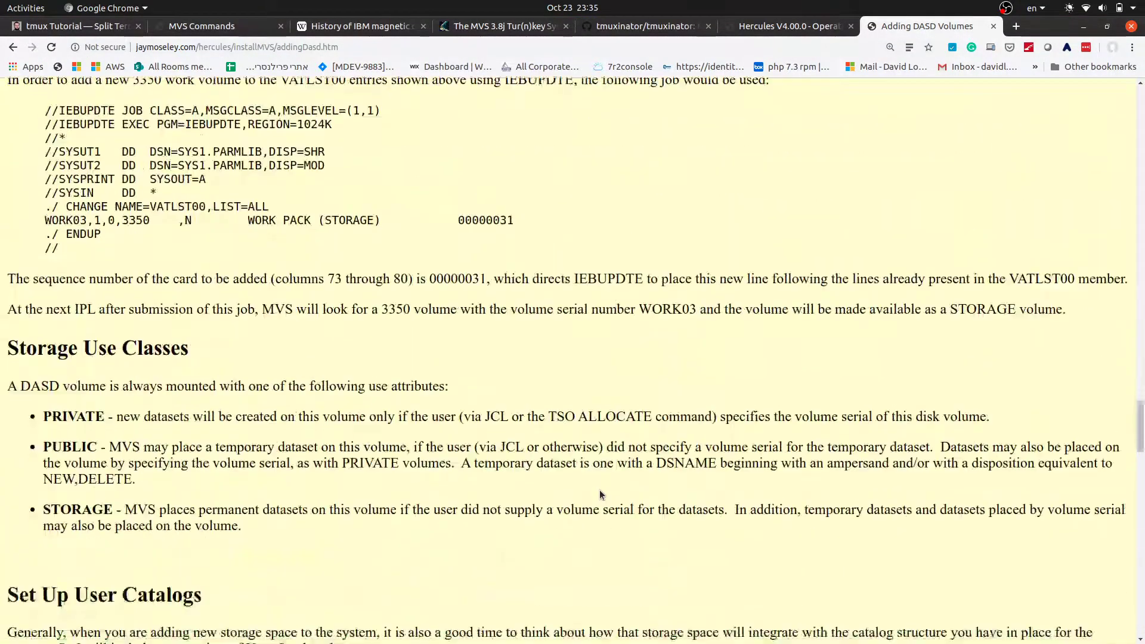
pyautogui.scroll(-3)
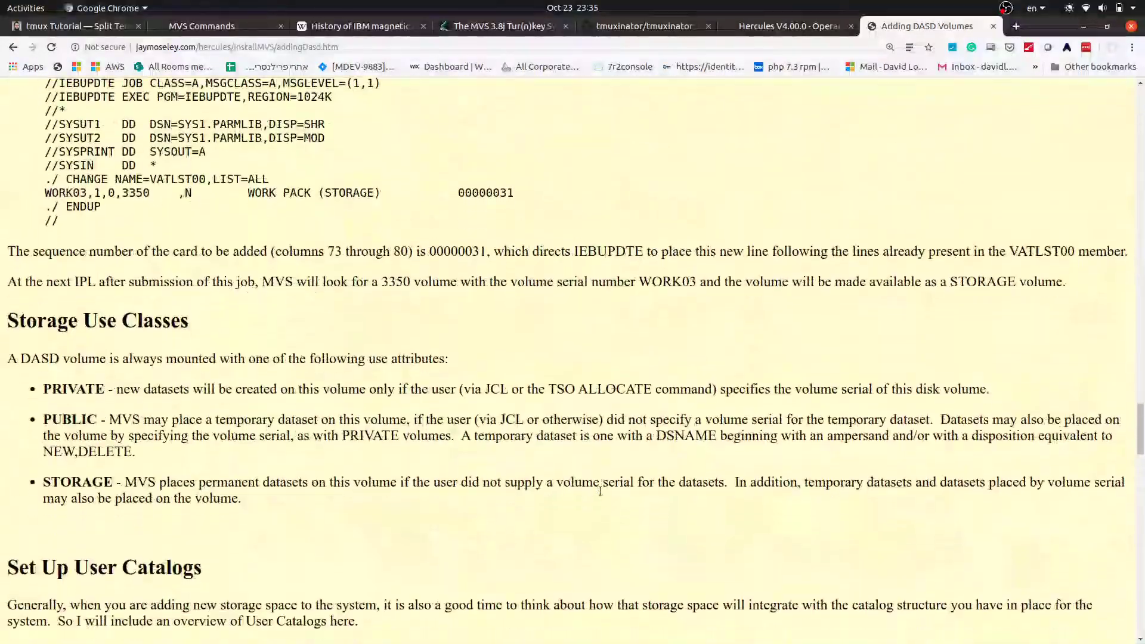
pyautogui.scroll(-3)
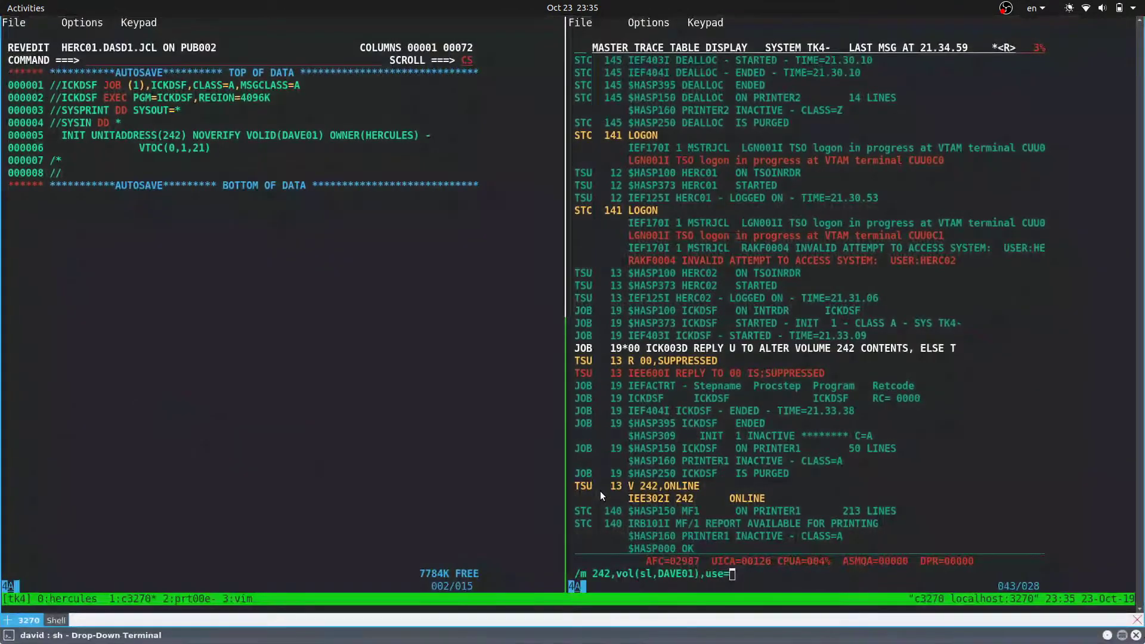
# Step: Mount DAVE01 on 242 as private, reissuing with vol=(sl,DAVE01) after the IEE309I rejection
pyautogui.write('privat')
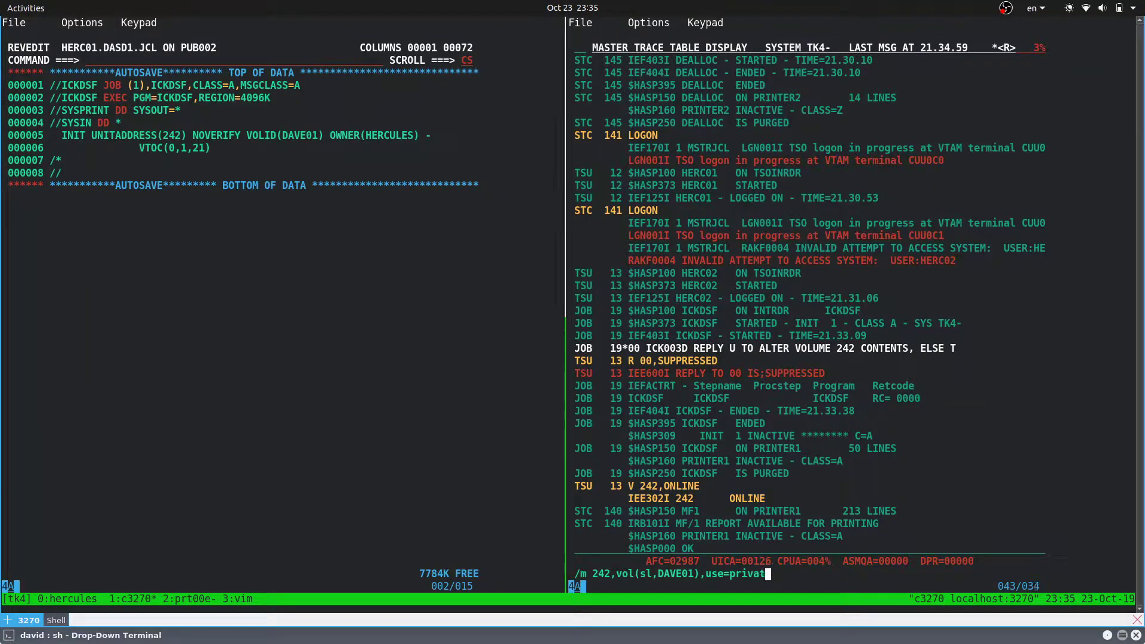
pyautogui.press('Return')
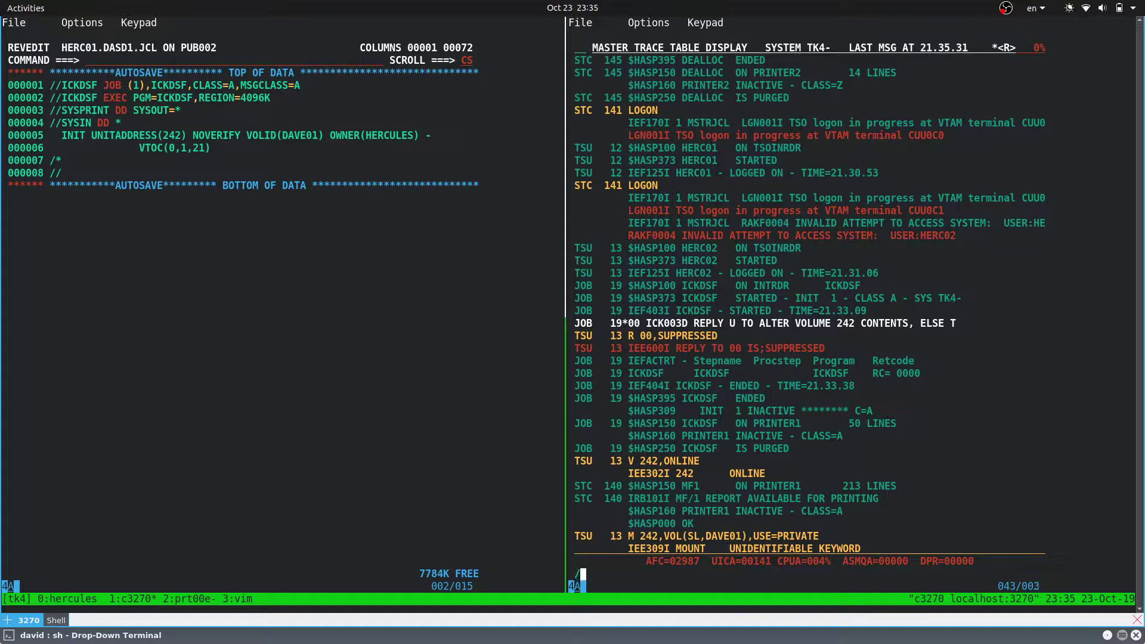
pyautogui.write('/m 242,')
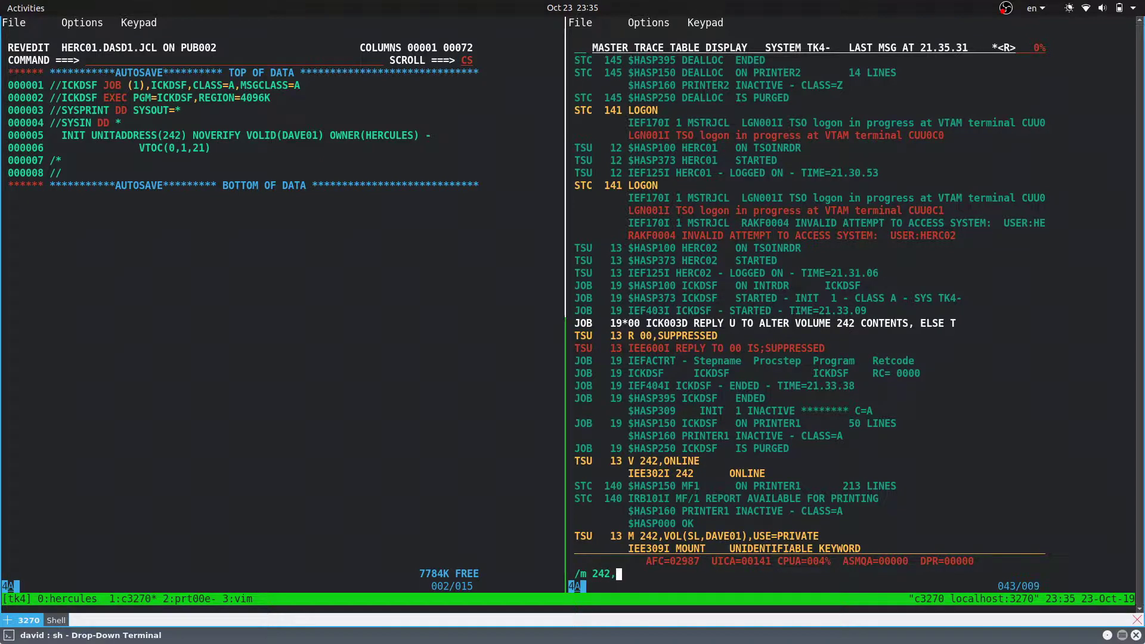
pyautogui.write('vol')
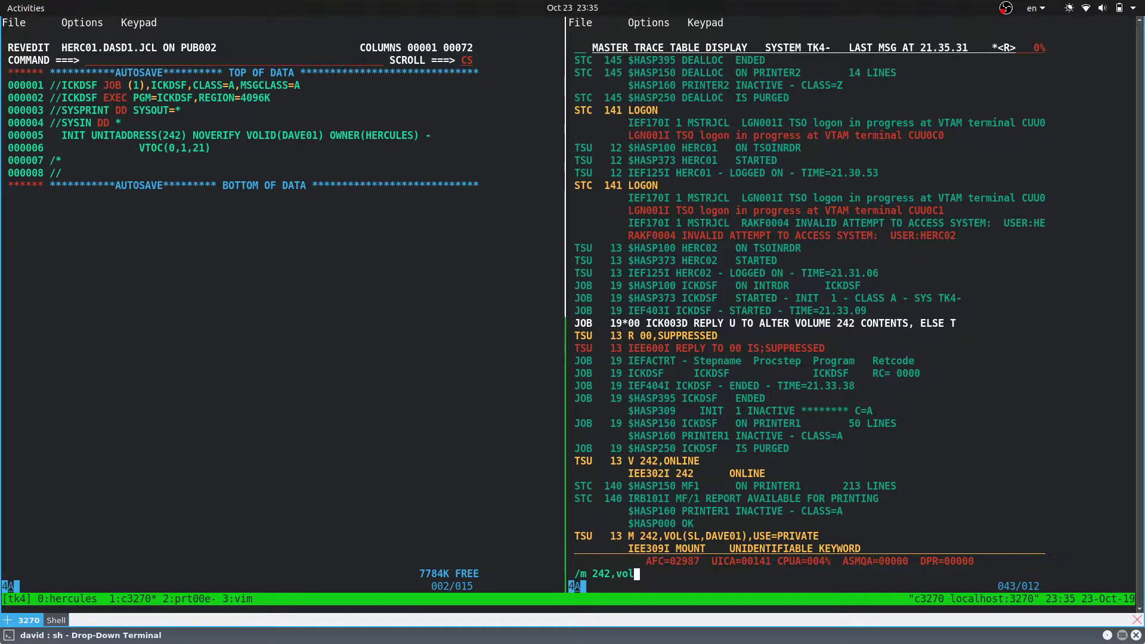
pyautogui.write('=(sl')
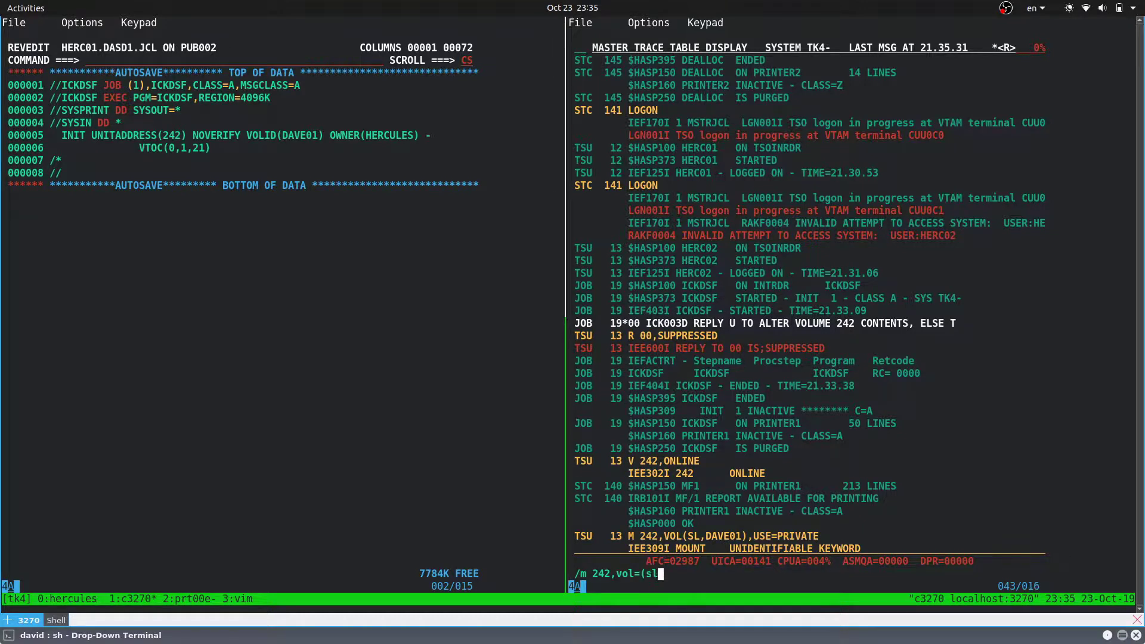
pyautogui.write(',dave01),u')
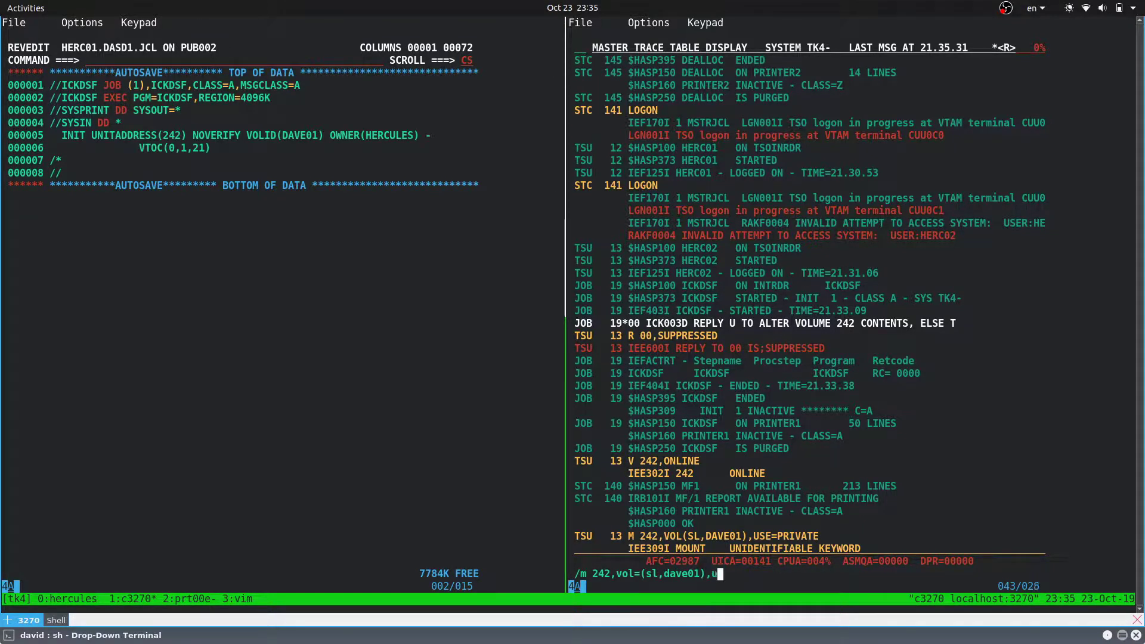
pyautogui.write('se=privat')
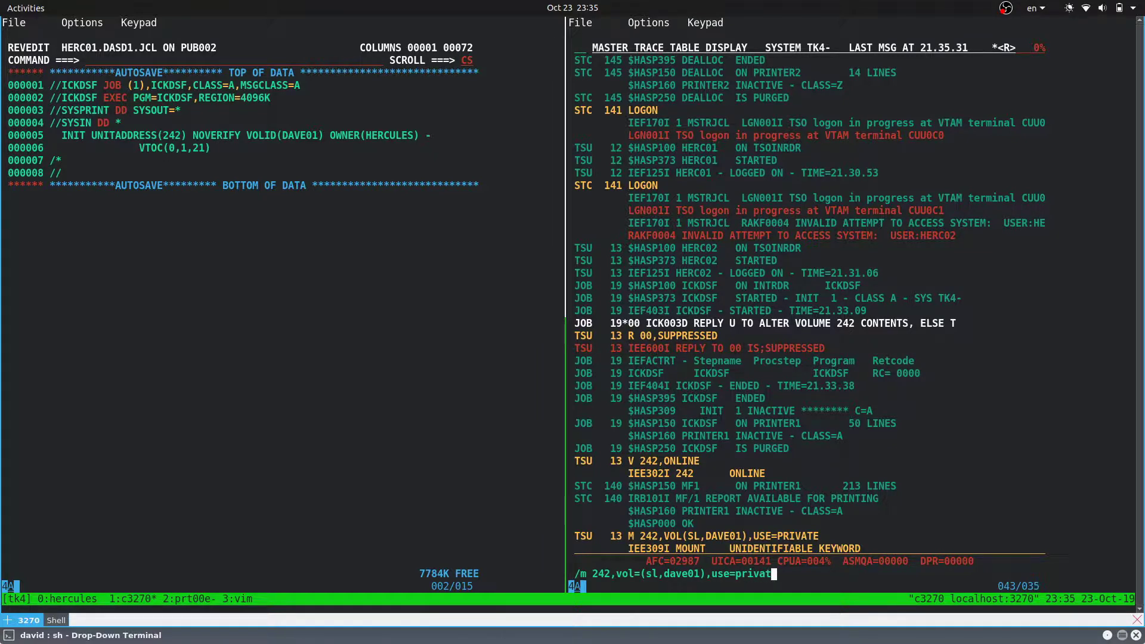
pyautogui.press('Return')
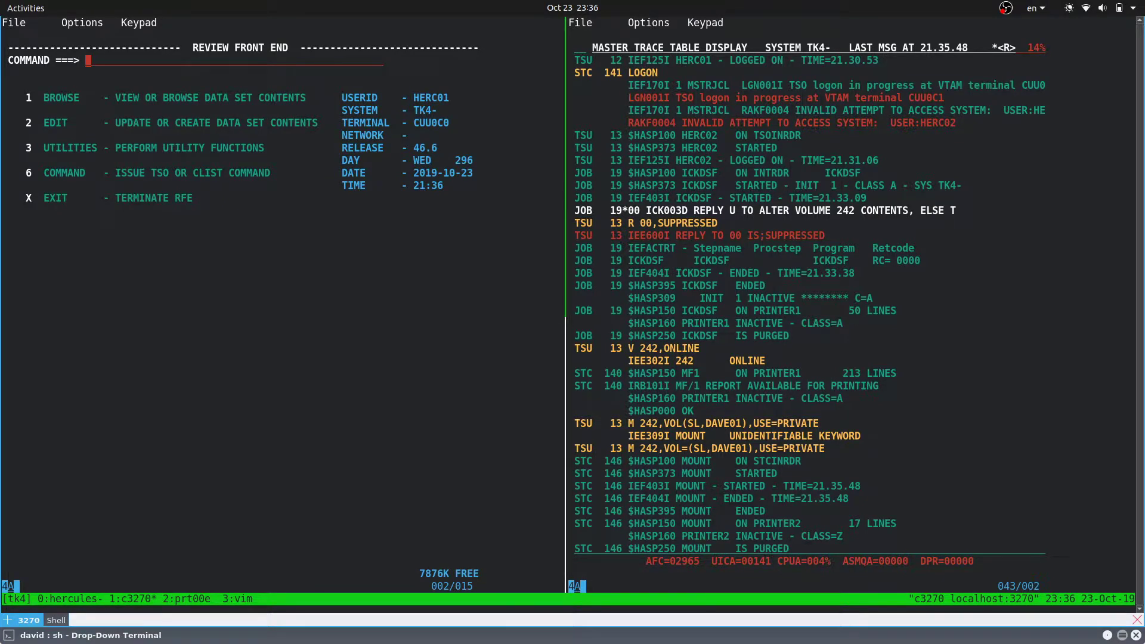
# Step: Fill the DAVE2.SOURCES.SOURCE allocation form (fb, 80, 3200, DAVE01), then abandon it
pyautogui.write('3.')
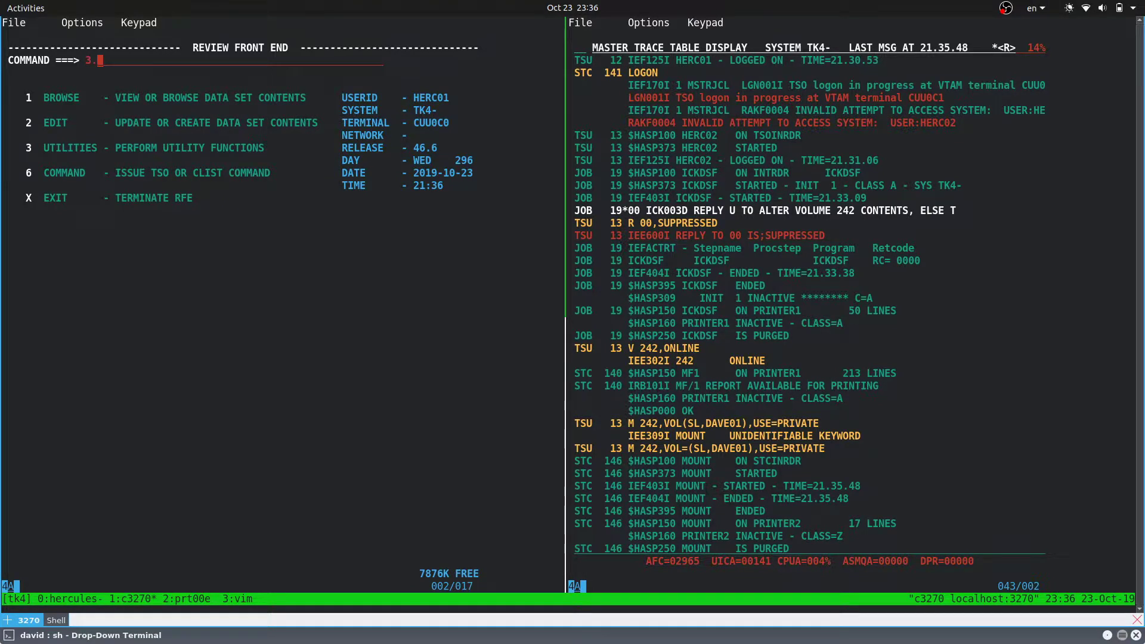
pyautogui.press('Return')
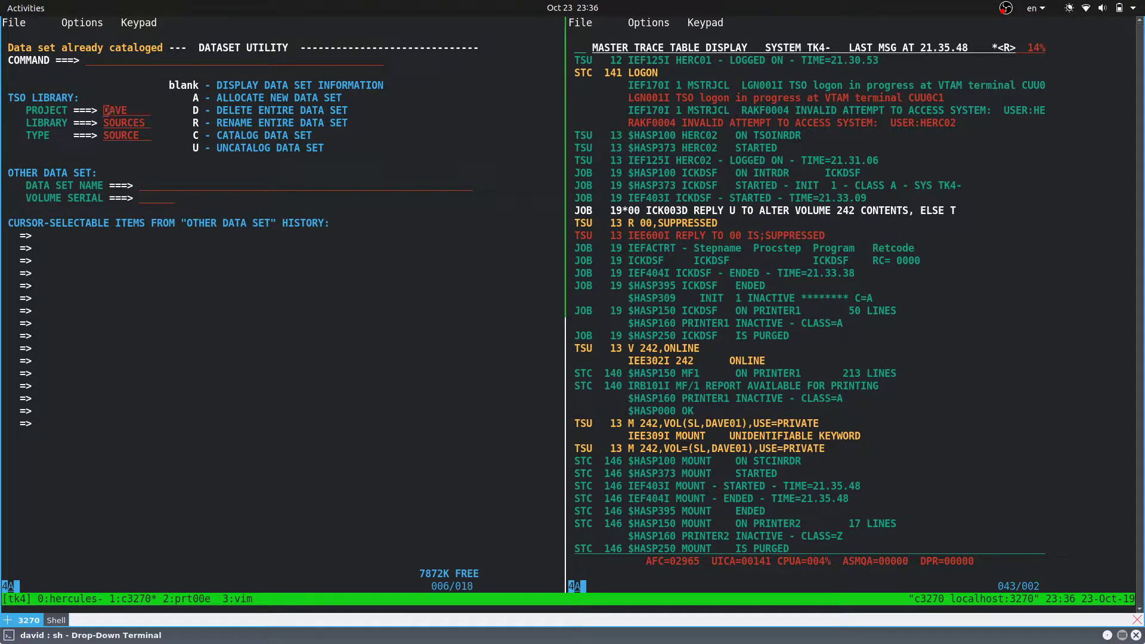
pyautogui.write('dave2')
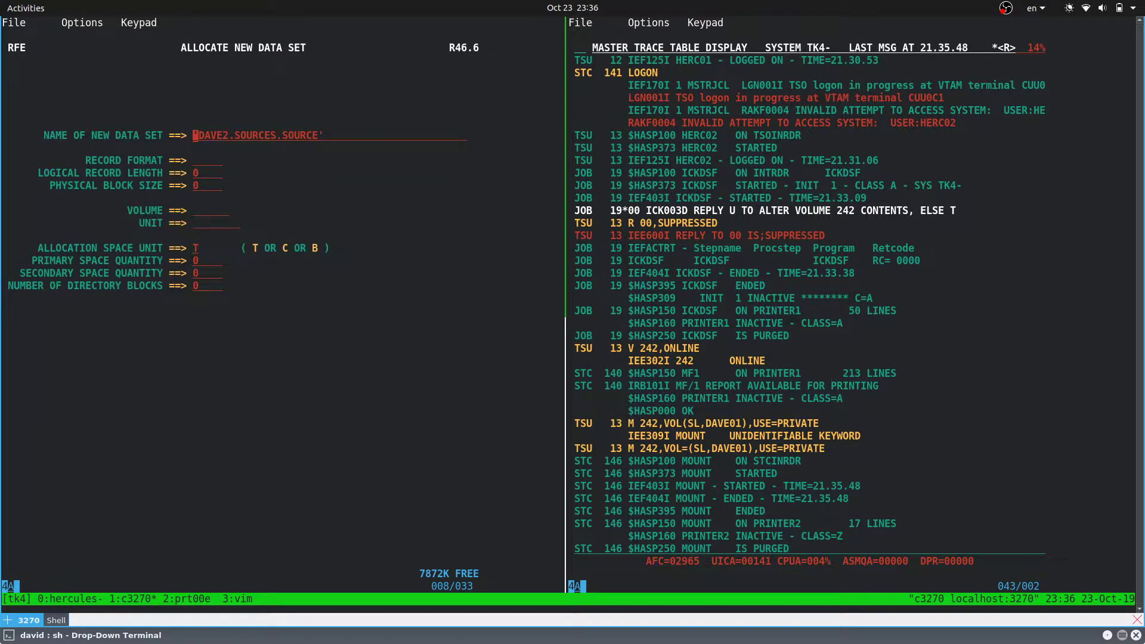
pyautogui.write('fb')
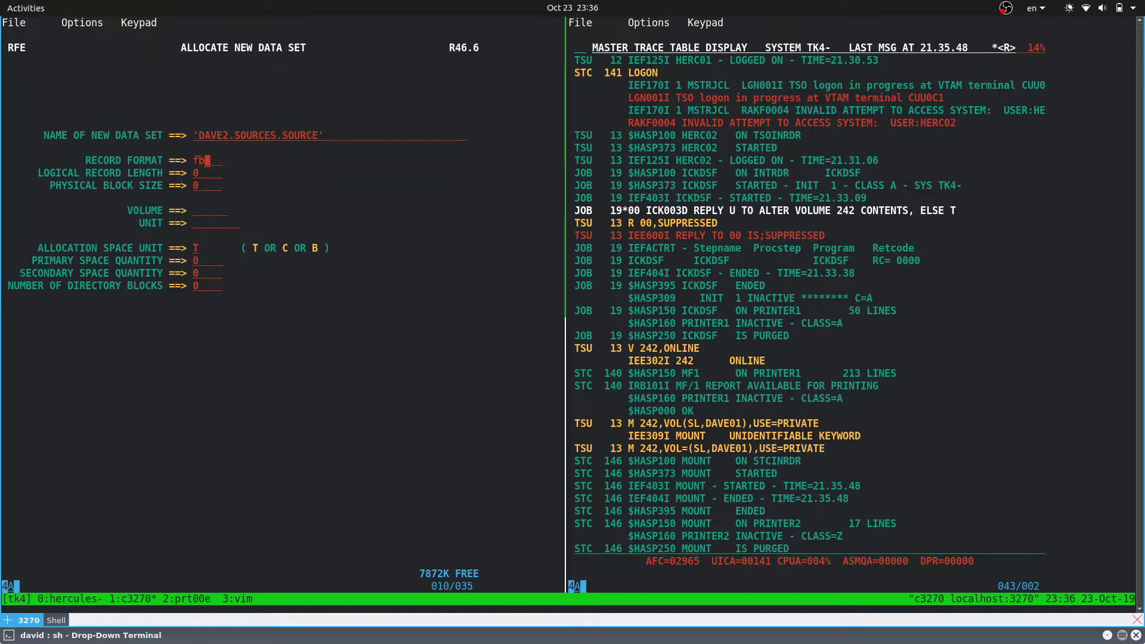
pyautogui.write('80')
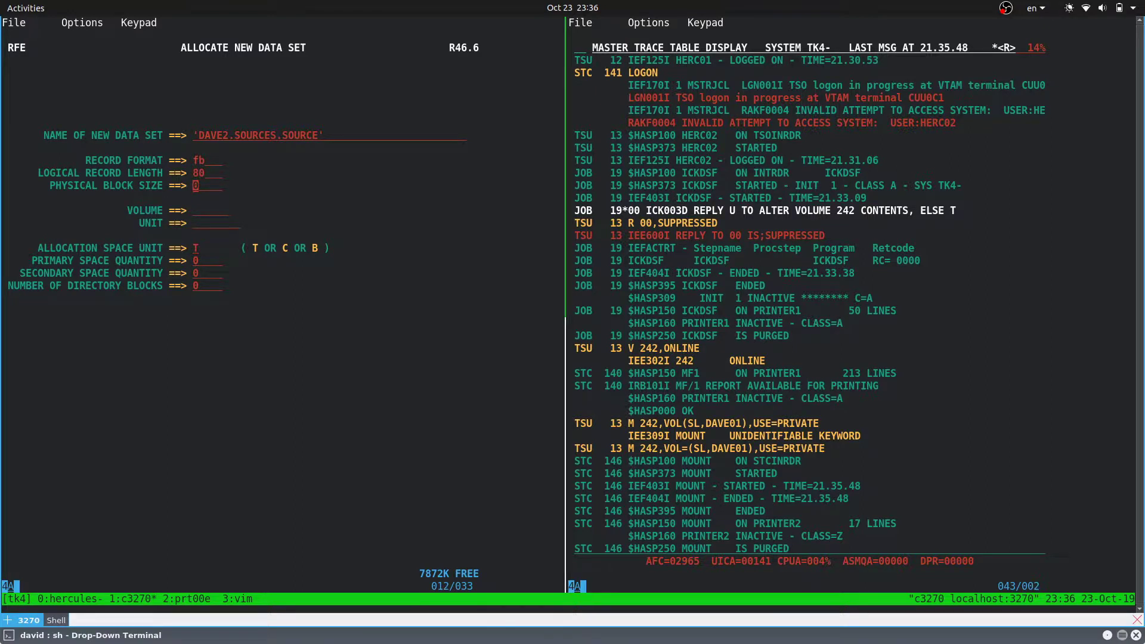
pyautogui.write('3')
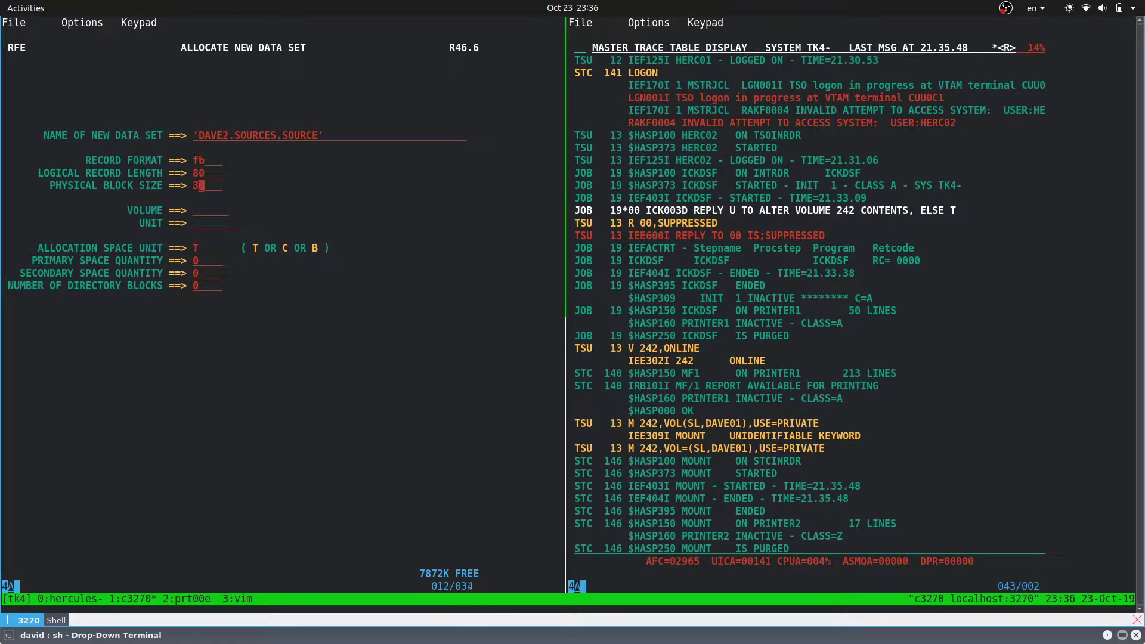
pyautogui.write('200')
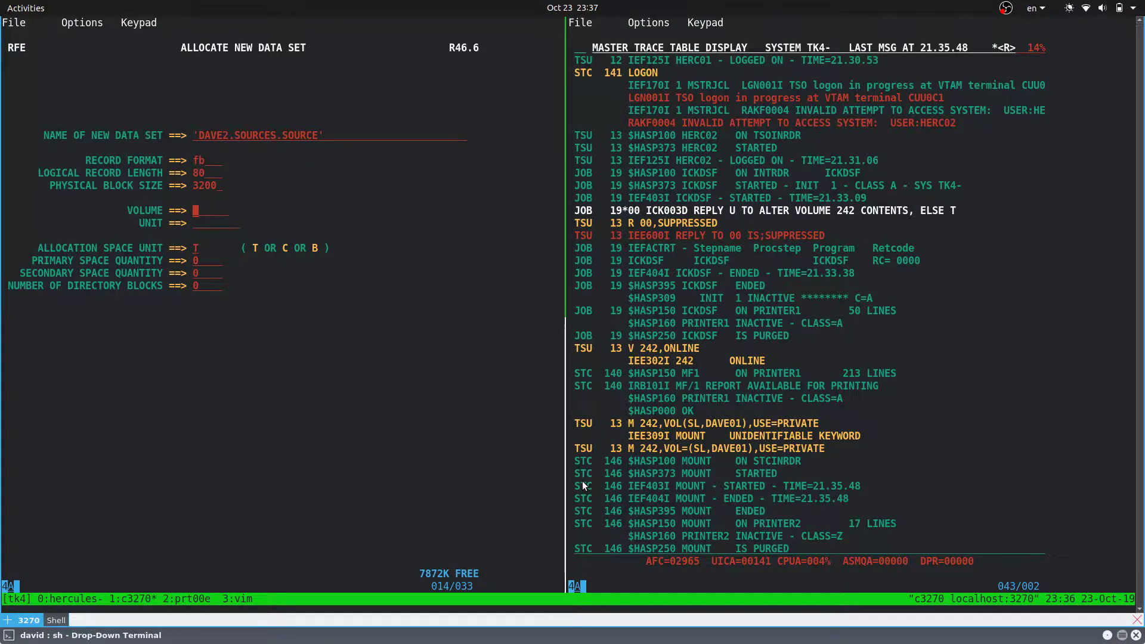
pyautogui.write('D')
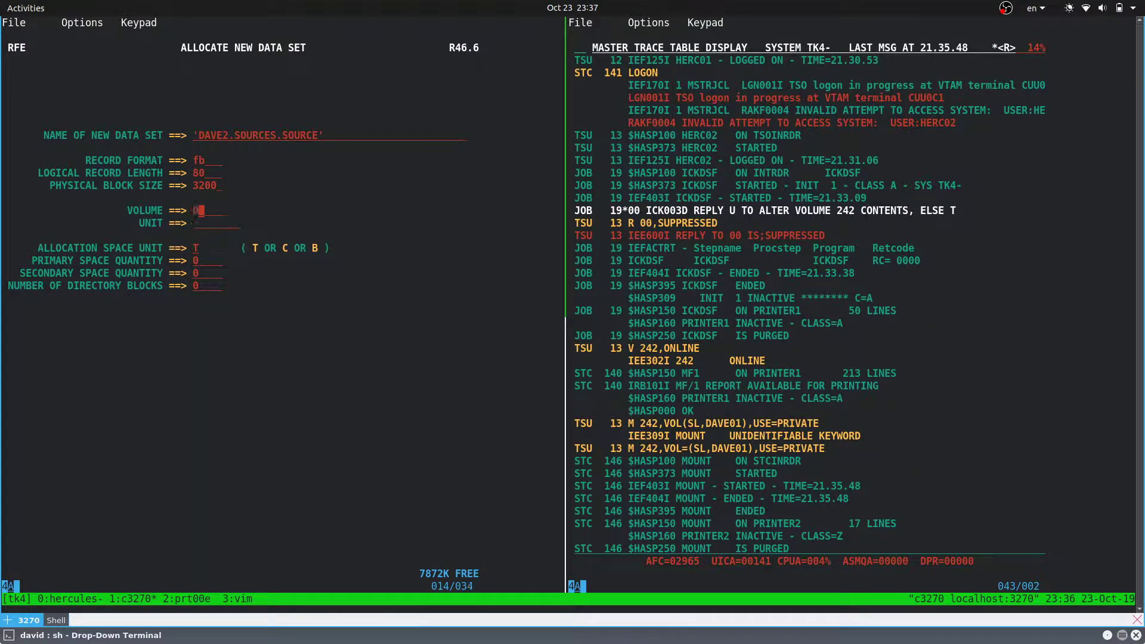
pyautogui.write('AVE')
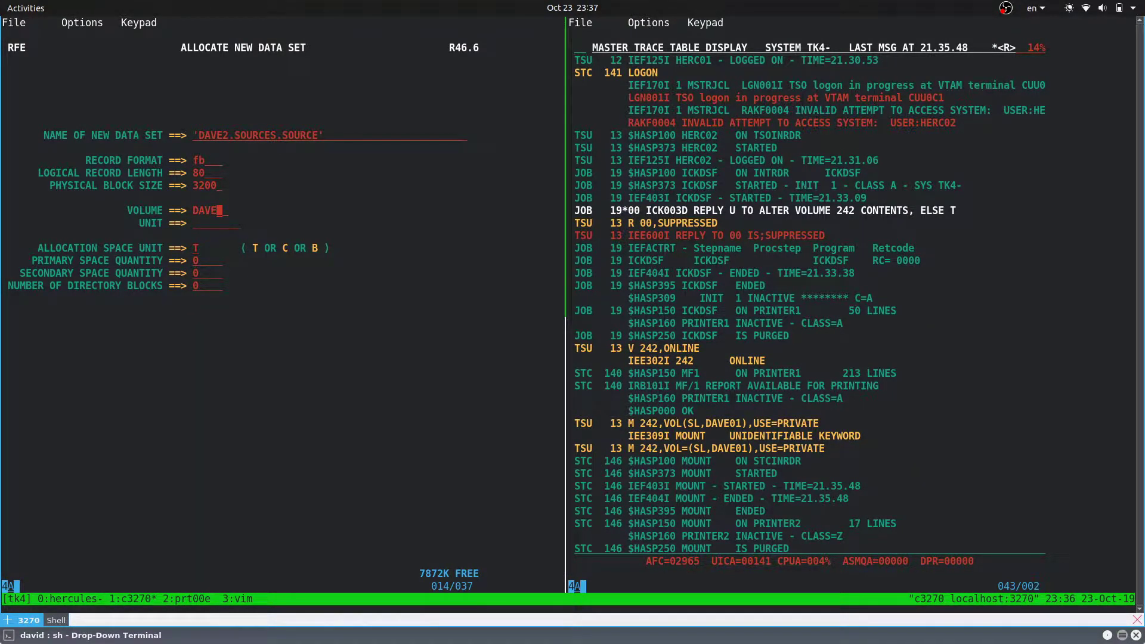
pyautogui.write('01')
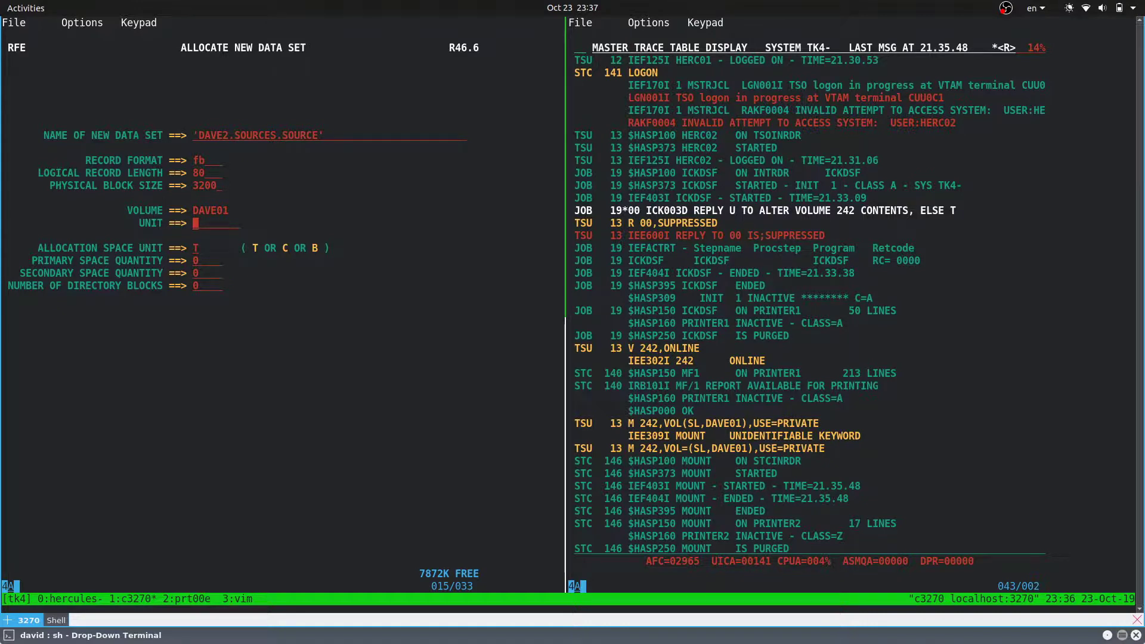
pyautogui.write('1')
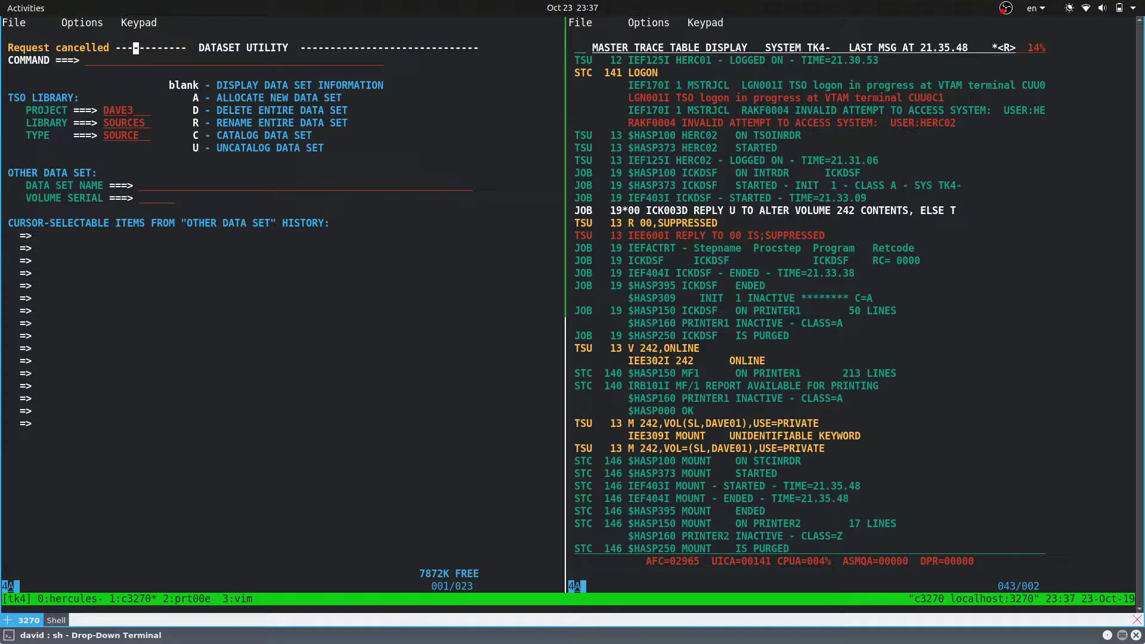
# Step: Allocate DAVE3.SOURCES.SOURCE as RECFM FB, LRECL 80, BLKSIZE 3200 on volume DAVE01
pyautogui.write('a')
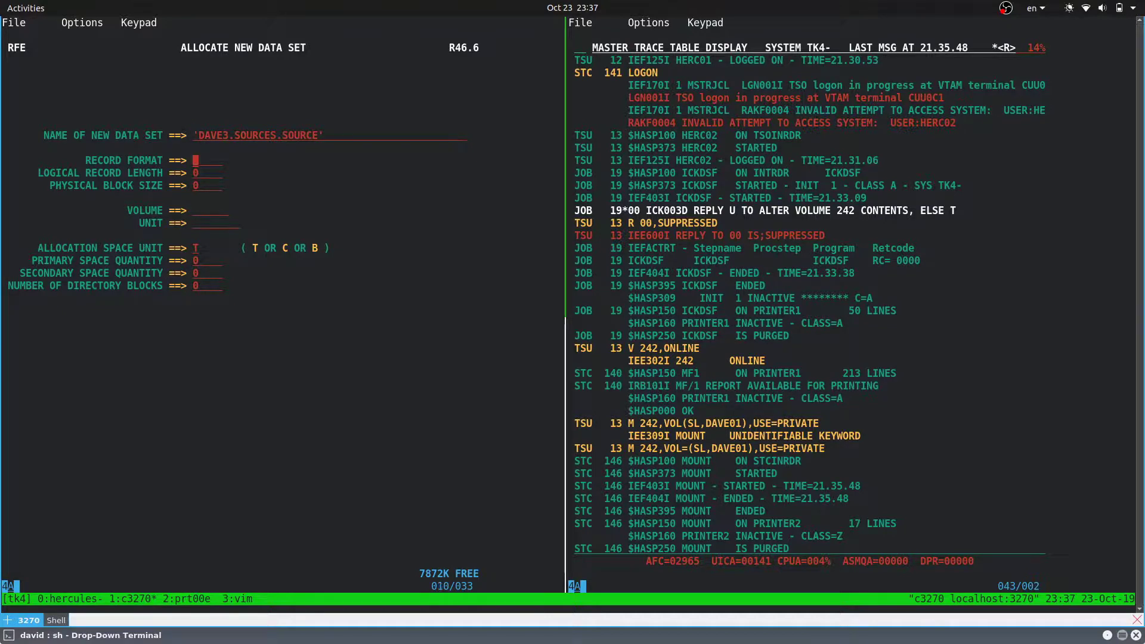
pyautogui.write('fb')
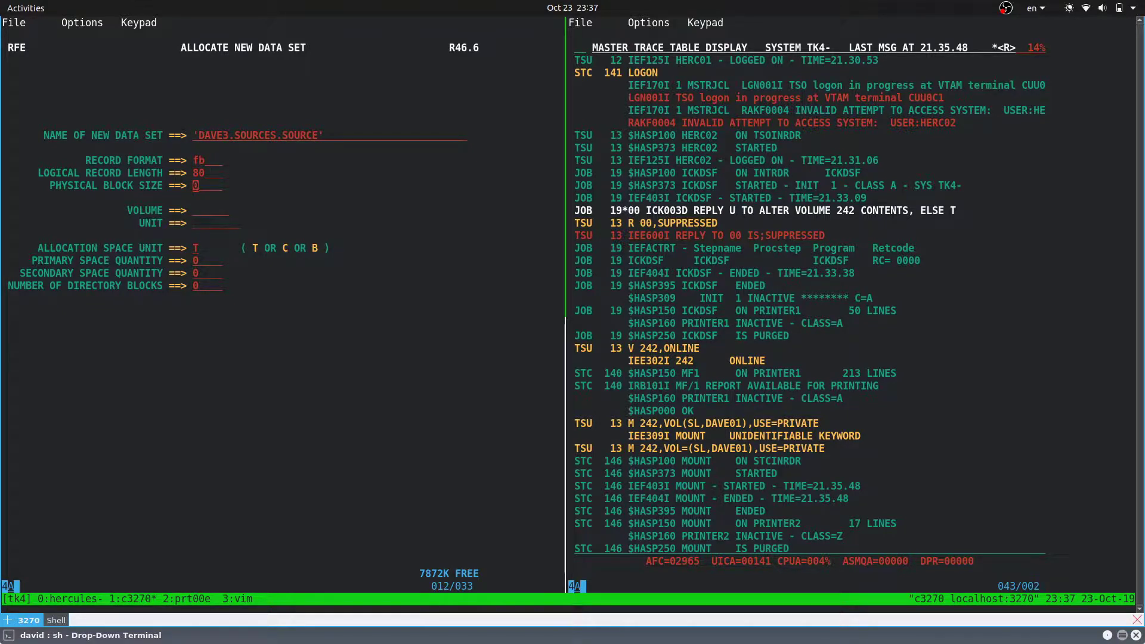
pyautogui.write('3200')
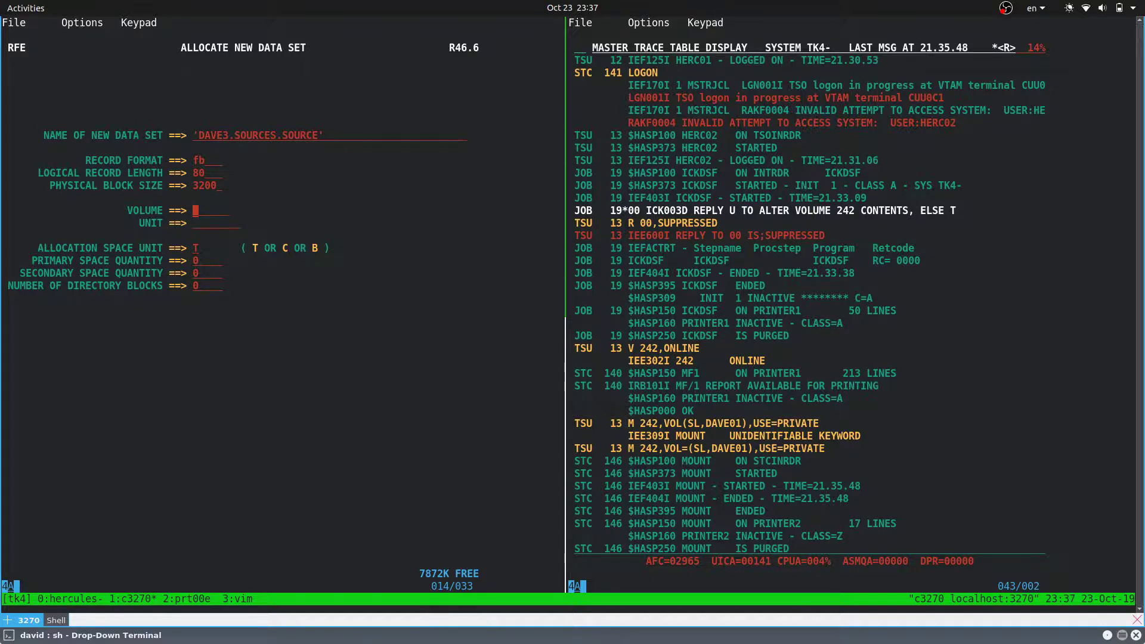
pyautogui.write('dave01')
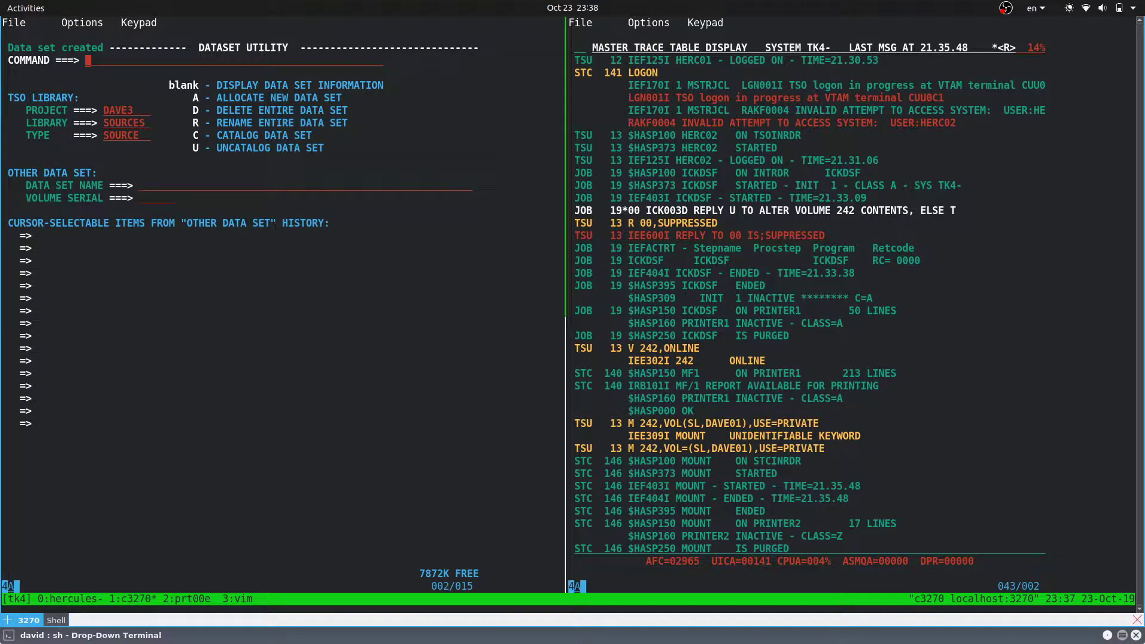
pyautogui.write('4')
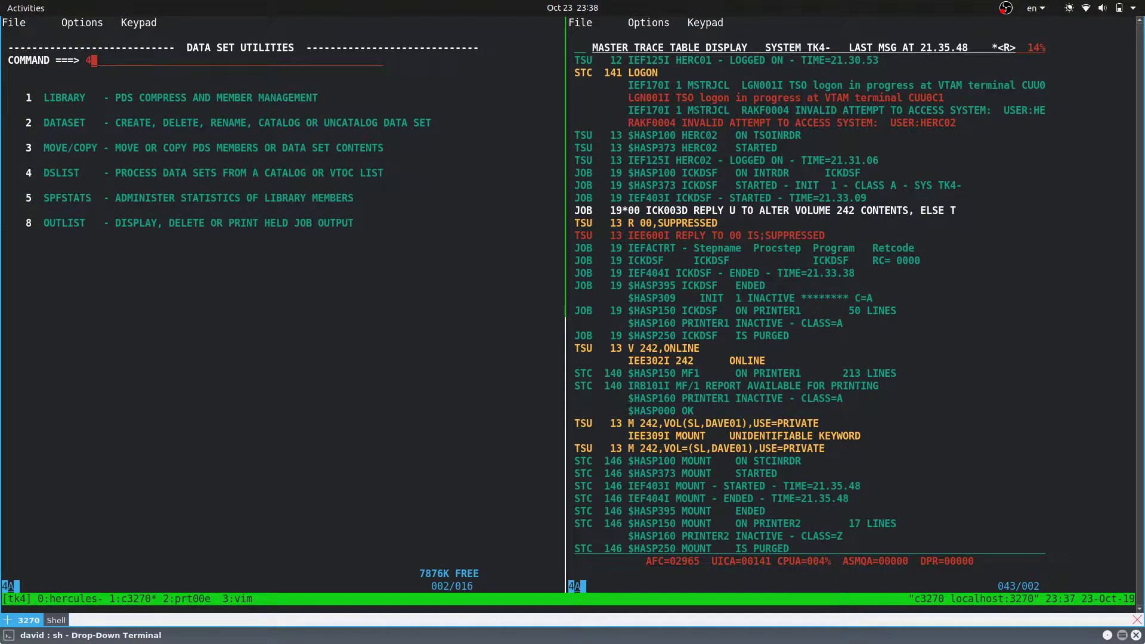
# Step: Go through the data set list and open DAVE3.SOURCES.SOURCE, still empty, in REVEDIT
pyautogui.press('Return')
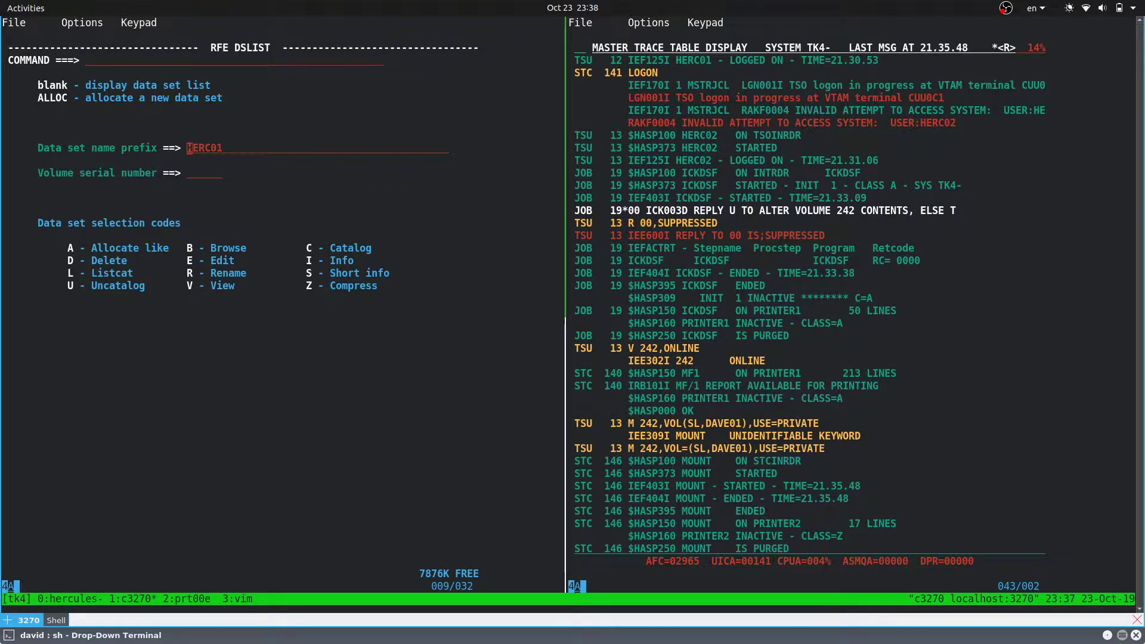
pyautogui.write('dave2')
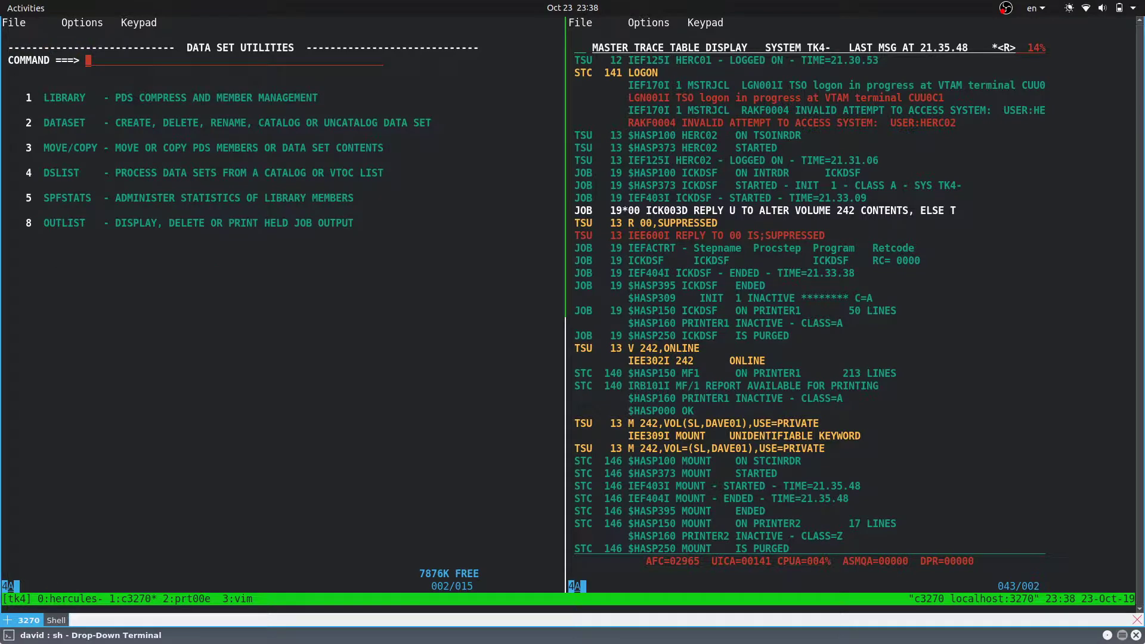
pyautogui.write('2')
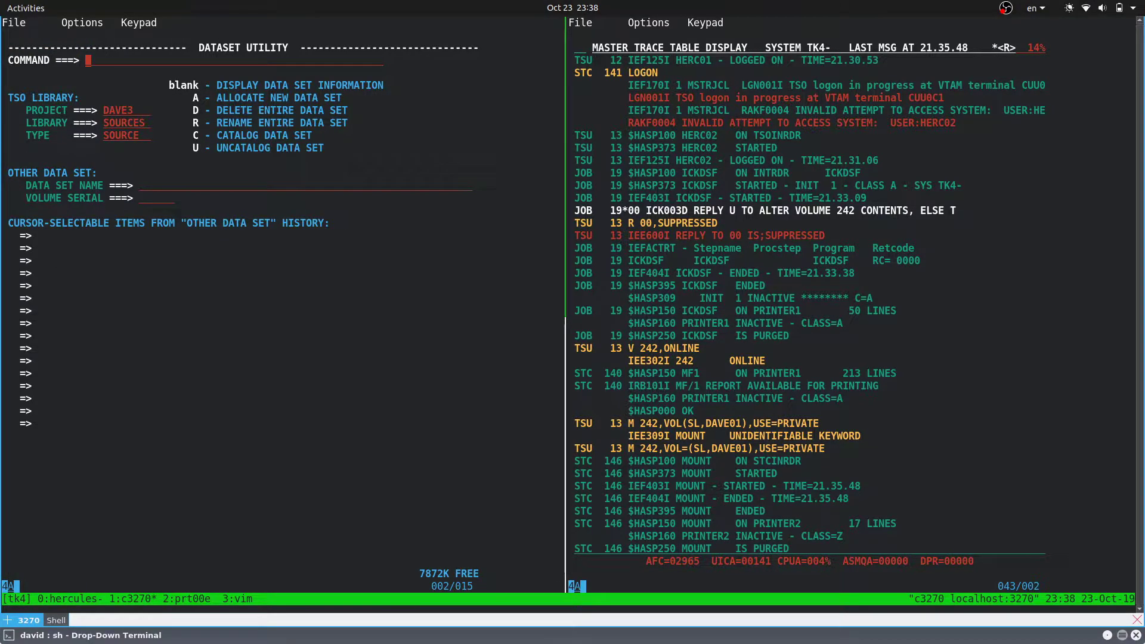
pyautogui.write('4')
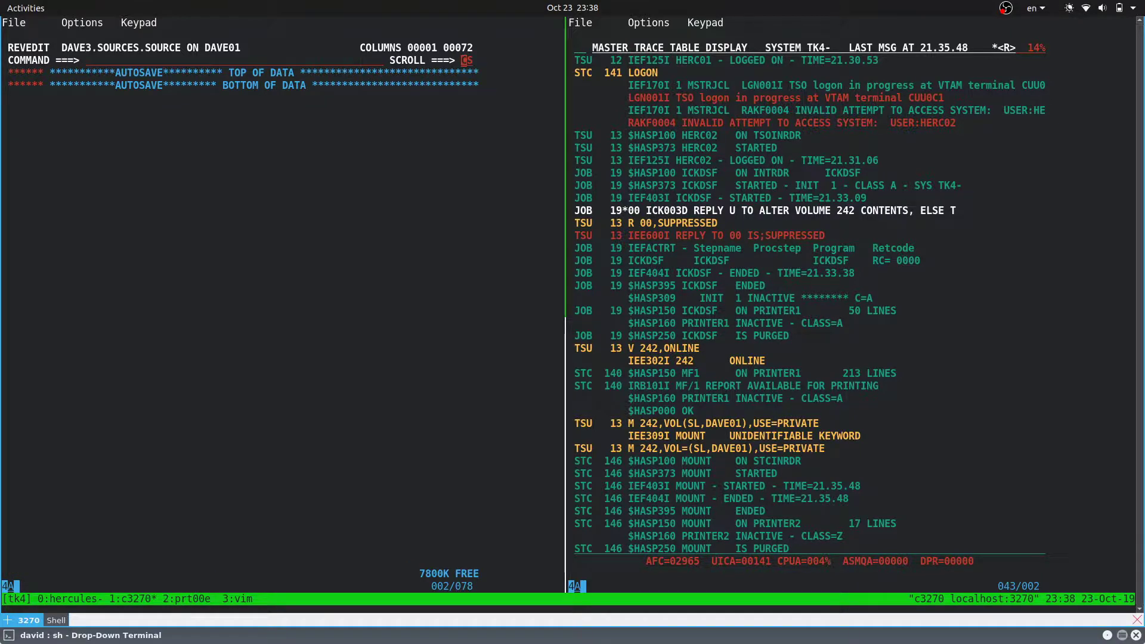
pyautogui.write('te')
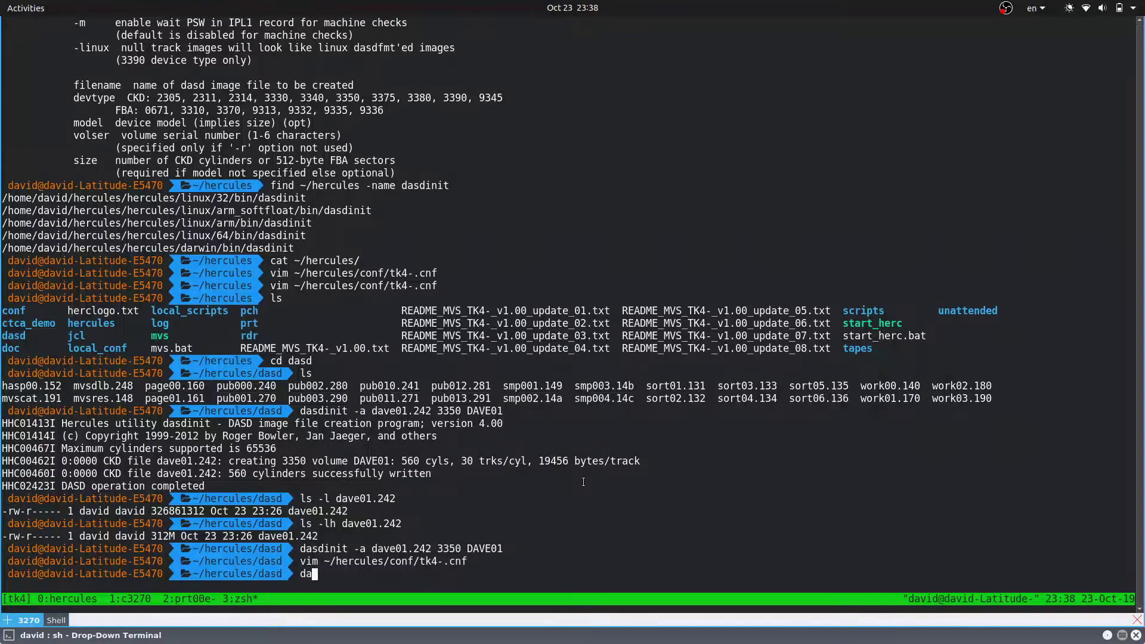
# Step: Run dasdls on dave01.242 to show volume DAVE01 holding DAVE3.SOURCES.SOURCE
pyautogui.write('sdl')
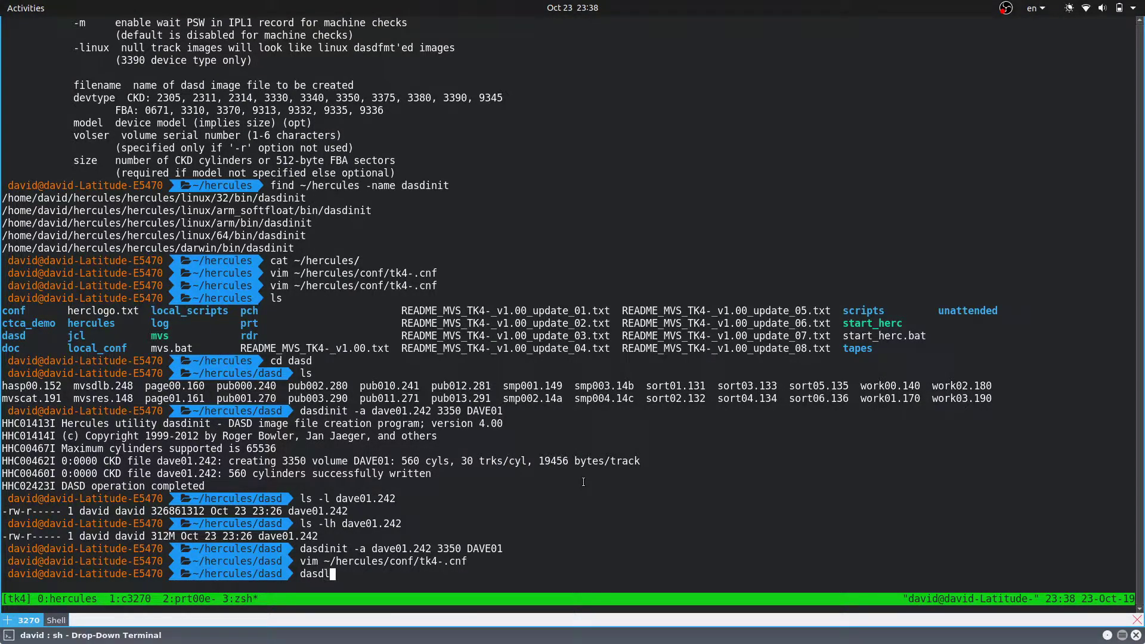
pyautogui.write('s')
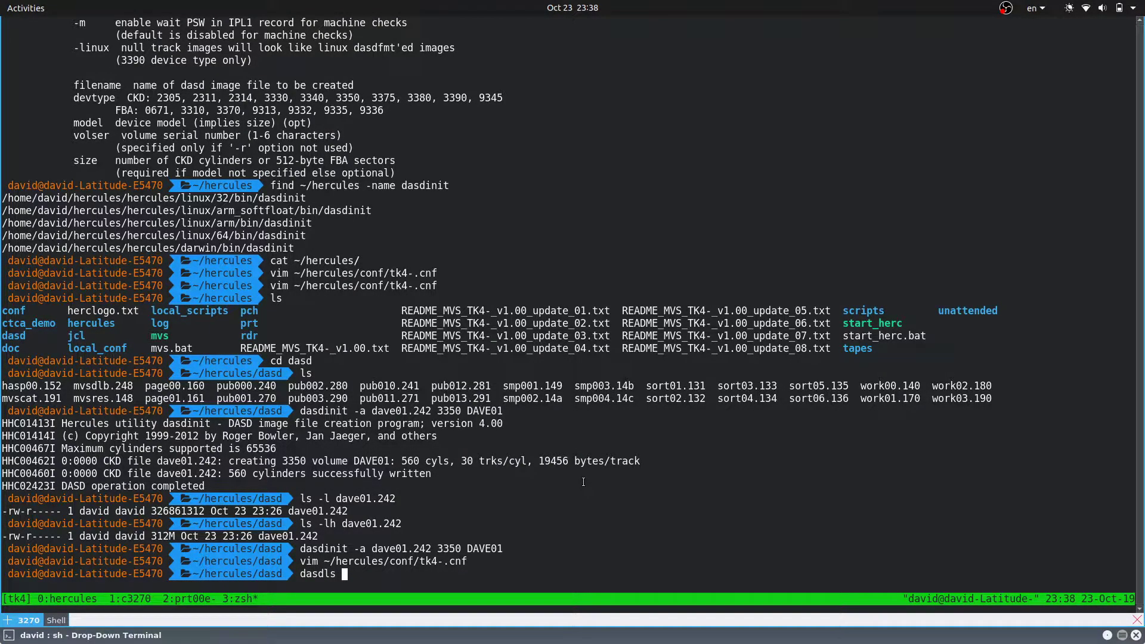
pyautogui.write('dave01.242')
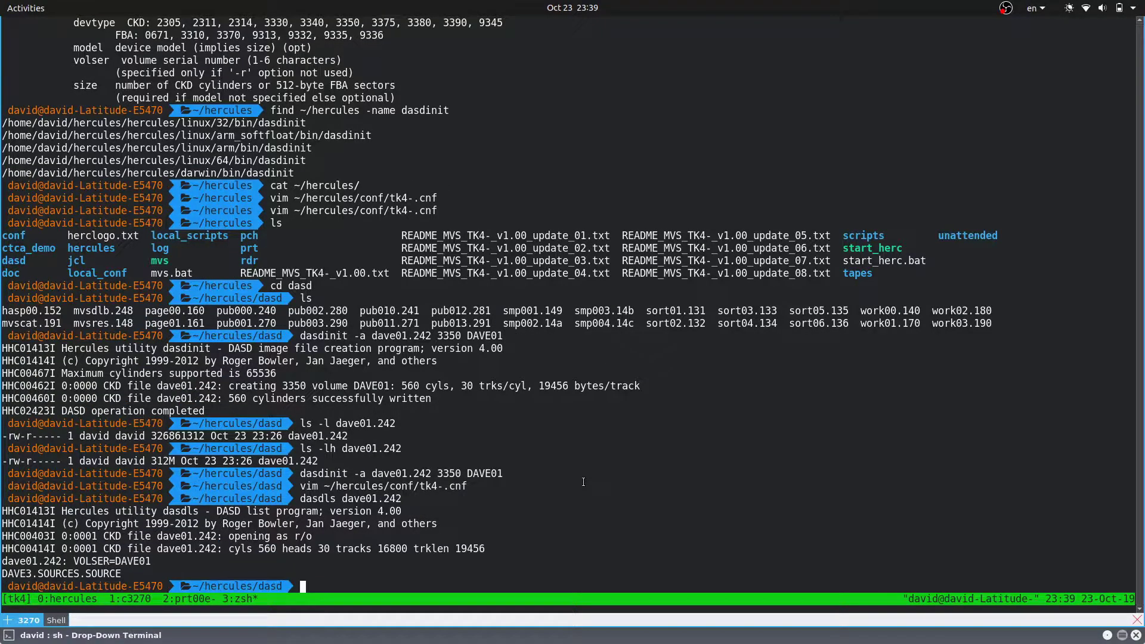
pyautogui.moveTo(53, 572)
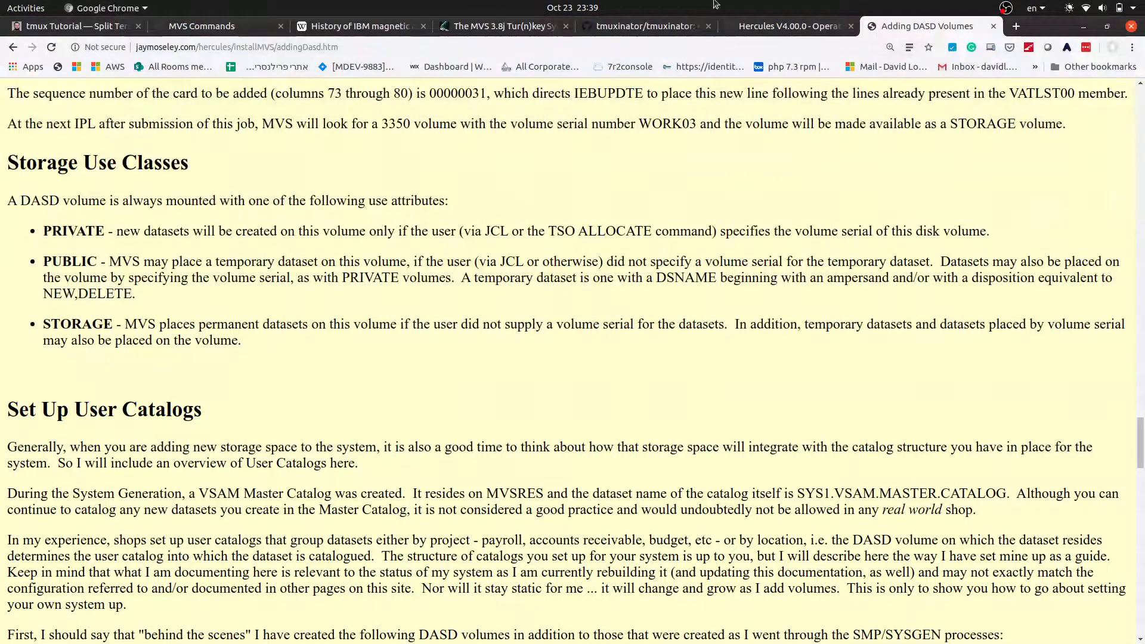
# Step: Return to the 'Adding DASD Volumes' Chrome tab at its Storage Use Classes section
pyautogui.click(1004, 7)
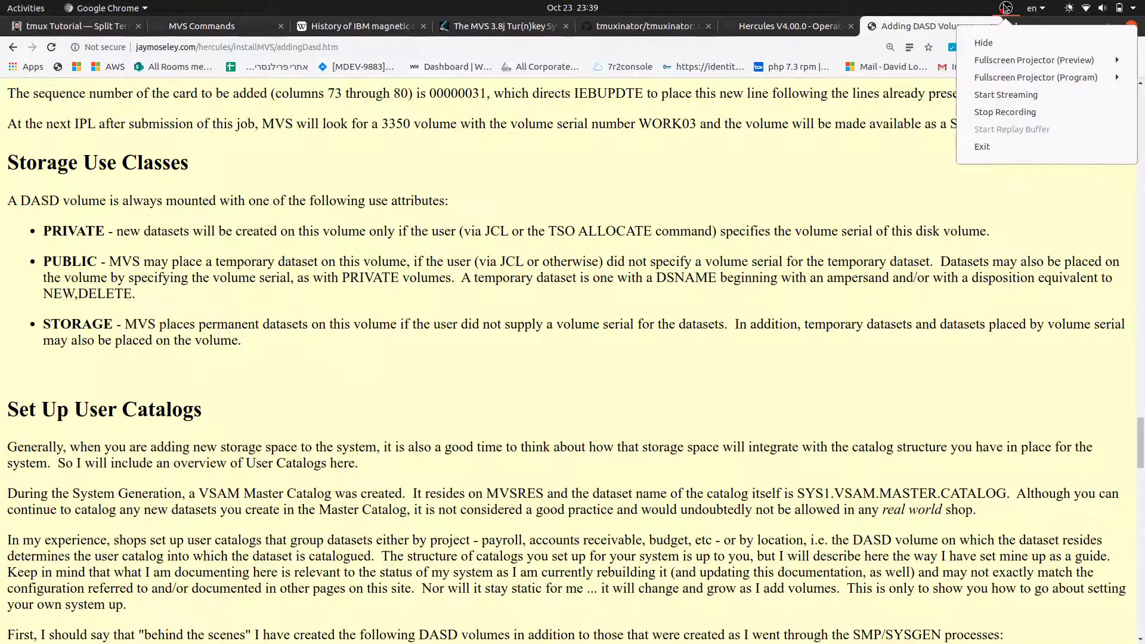